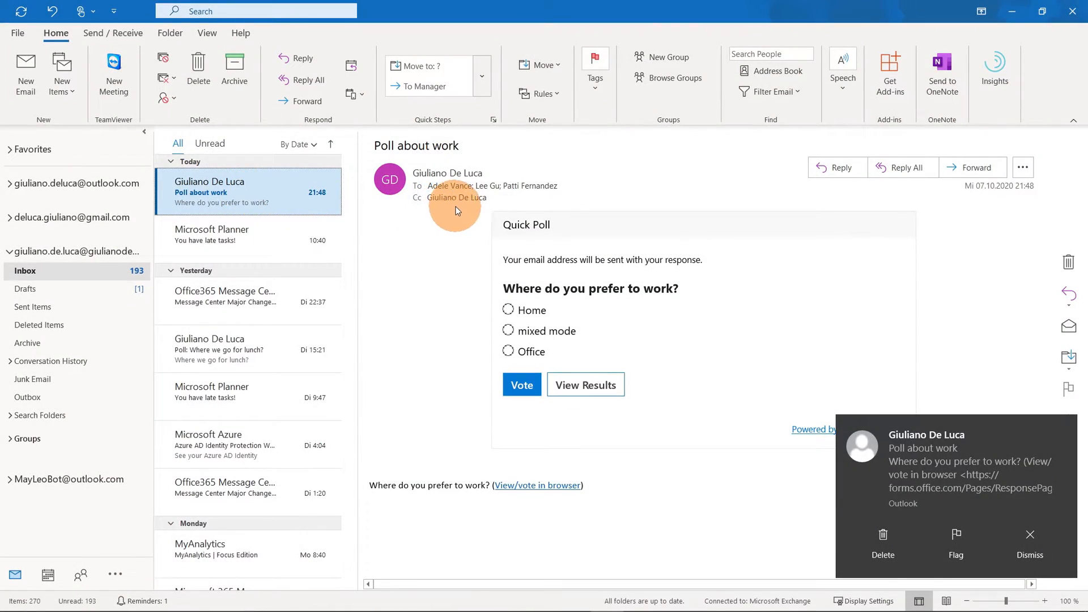
{"action": "mouse_move", "coordinate": [680, 346]}
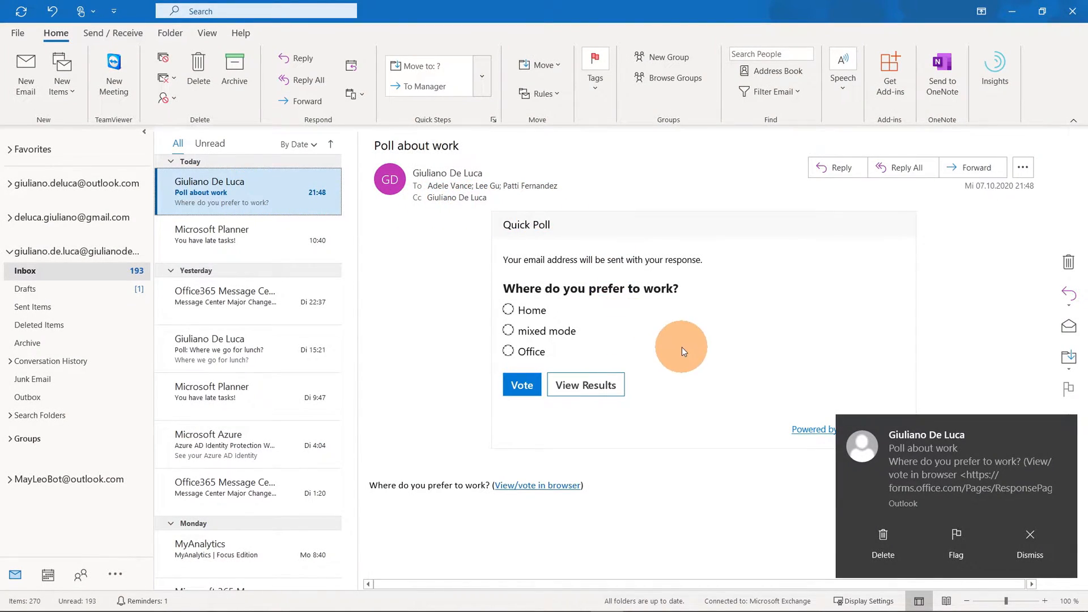
{"action": "mouse_move", "coordinate": [689, 358]}
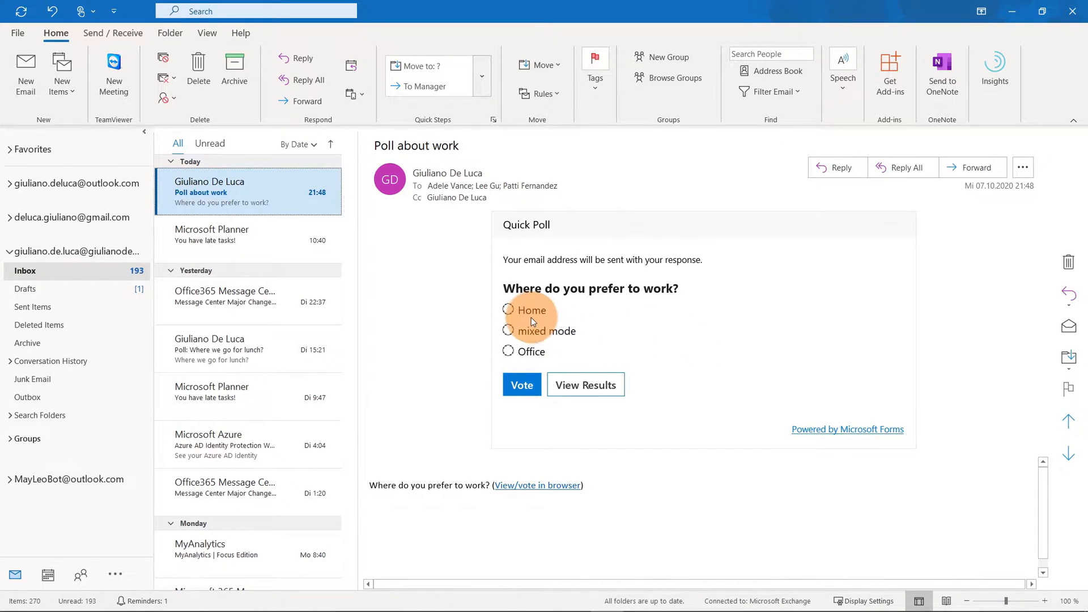
{"action": "mouse_move", "coordinate": [512, 317]}
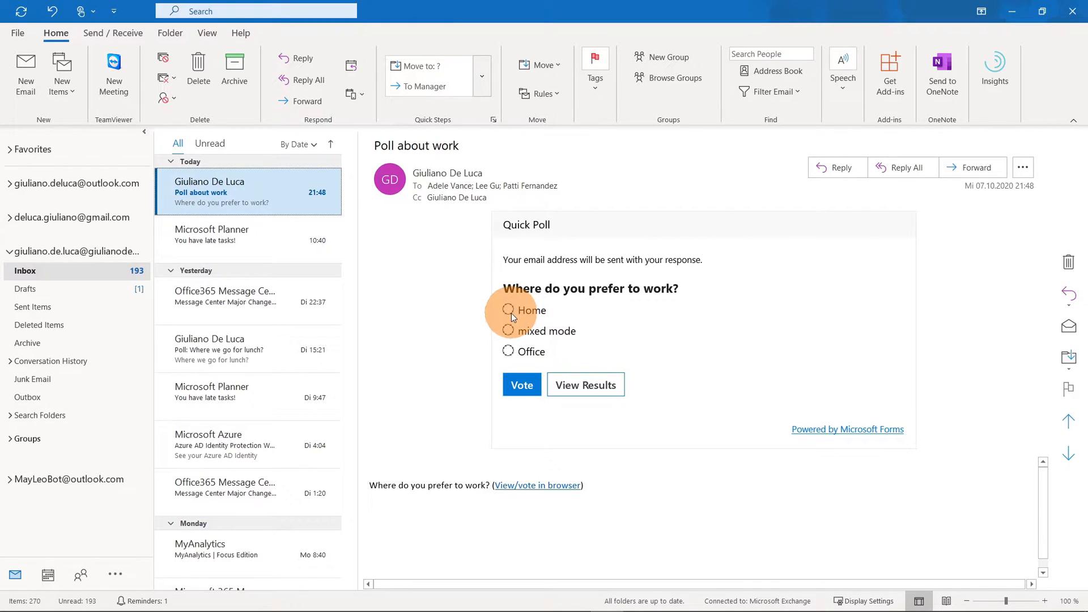
Step: Pick 'mixed mode' in the 'Poll about work' quick poll without submitting the vote
{"action": "left_click", "coordinate": [509, 330]}
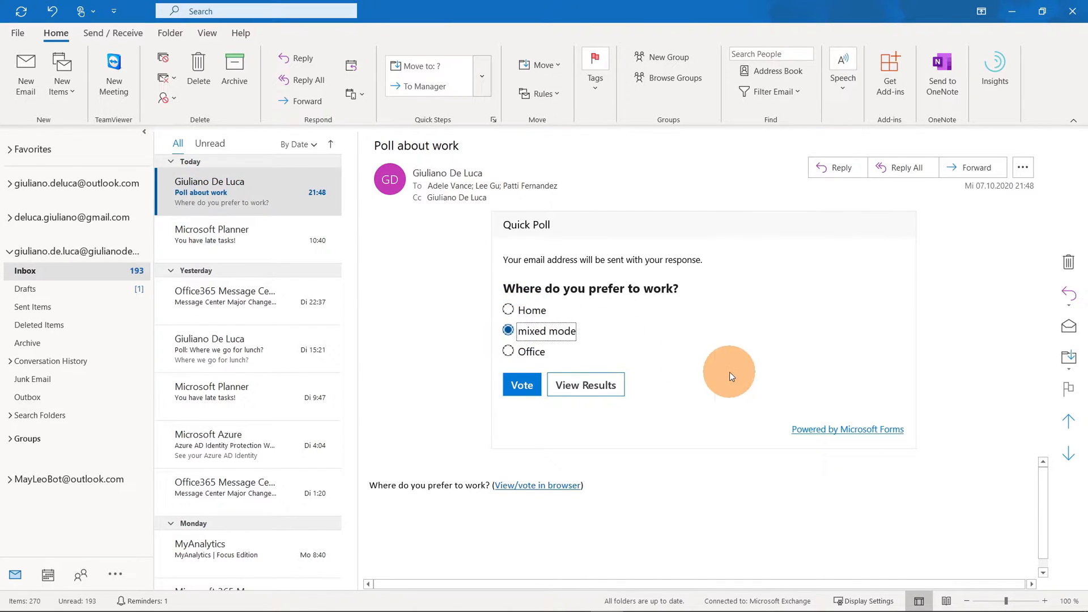
{"action": "mouse_move", "coordinate": [523, 386]}
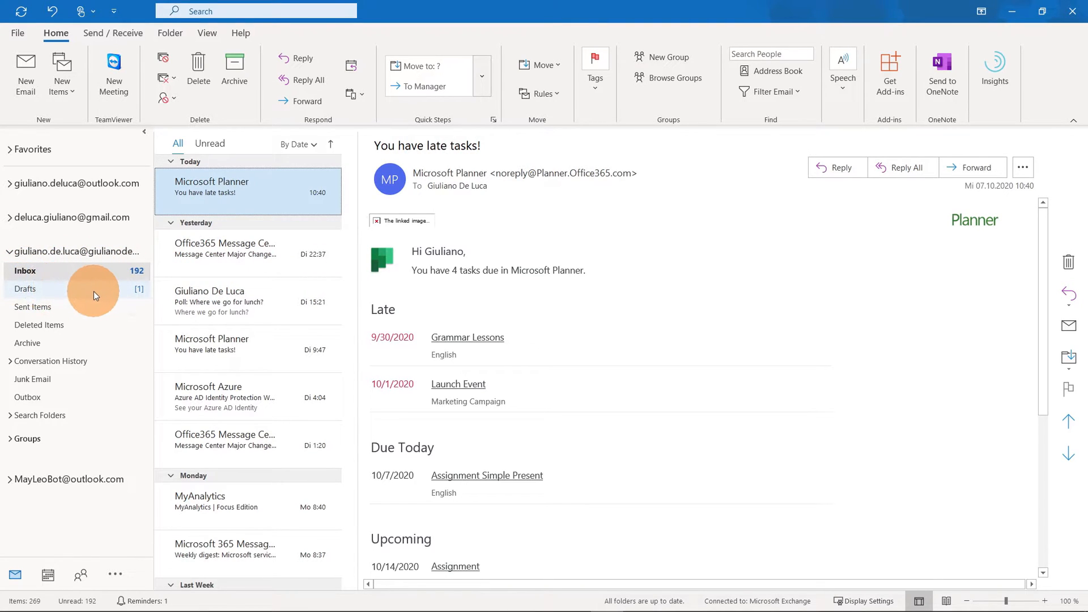
{"action": "mouse_move", "coordinate": [99, 282]}
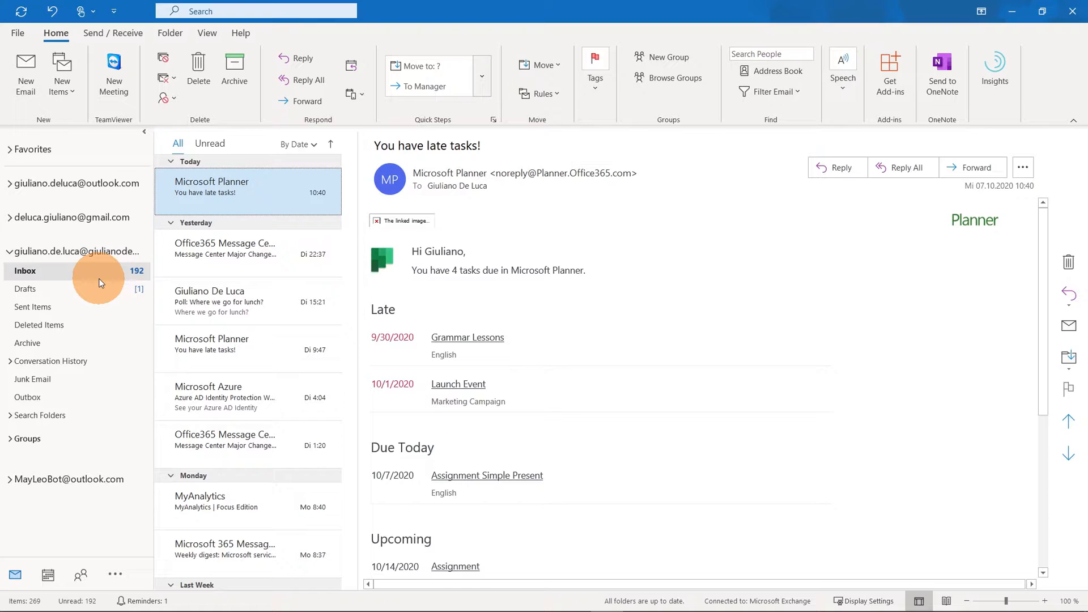
{"action": "mouse_move", "coordinate": [375, 257]}
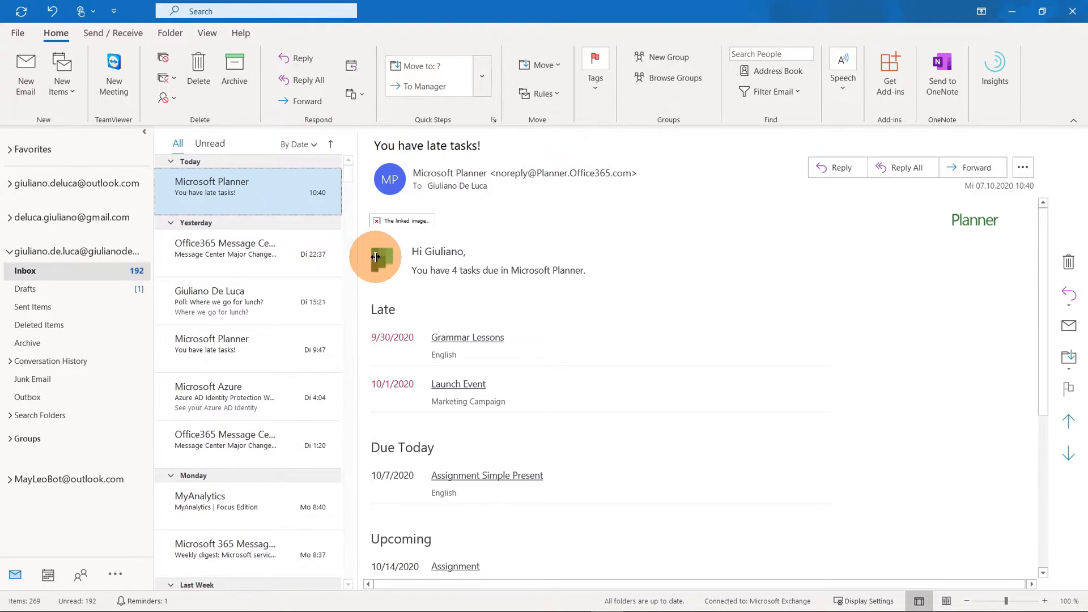
{"action": "mouse_move", "coordinate": [726, 234]}
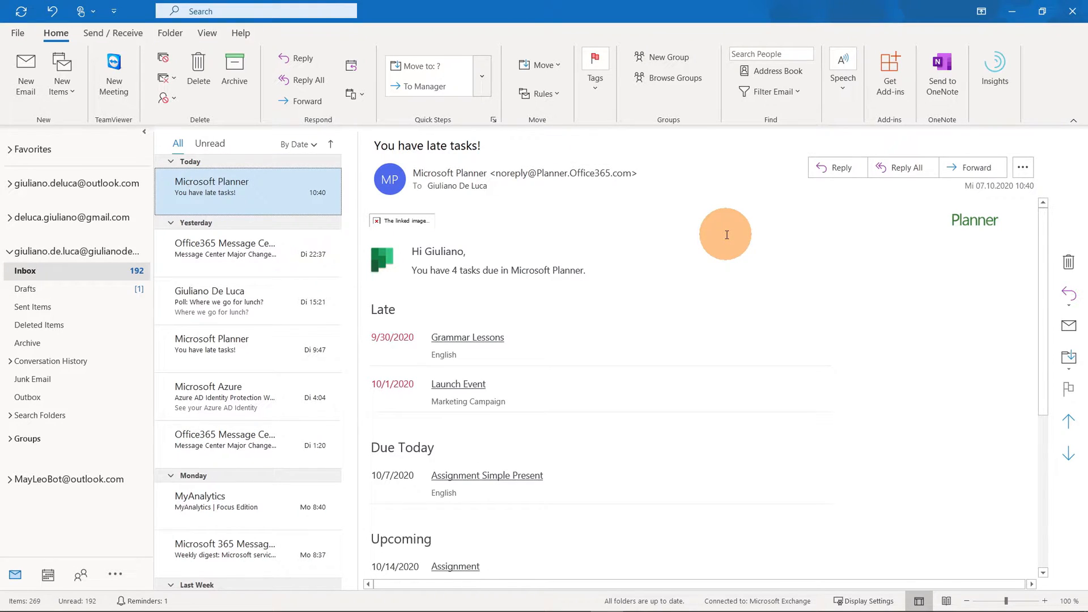
{"action": "mouse_move", "coordinate": [830, 136]}
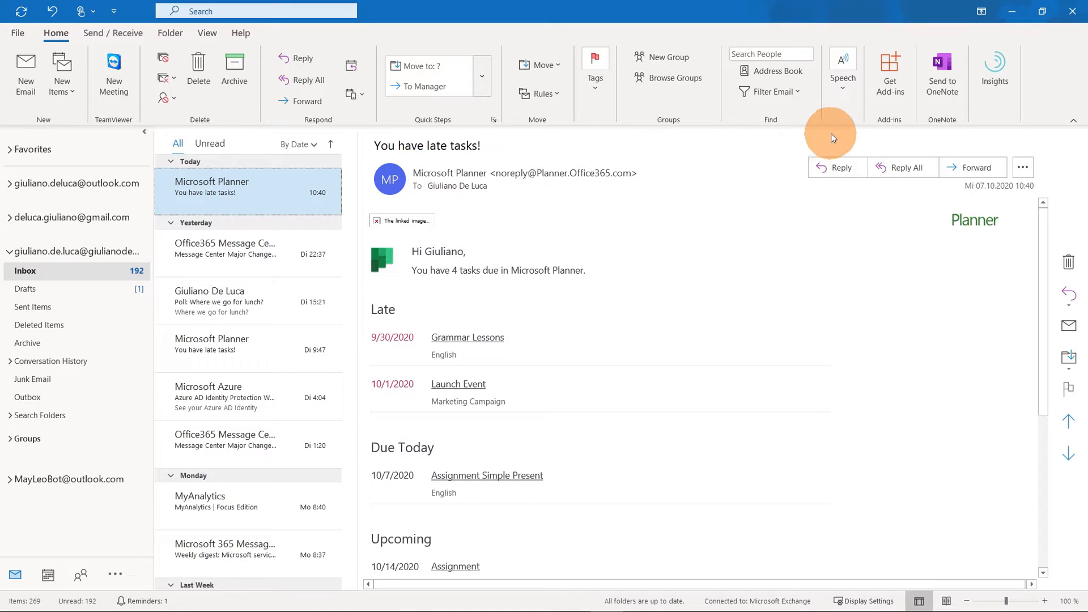
{"action": "mouse_move", "coordinate": [903, 130]}
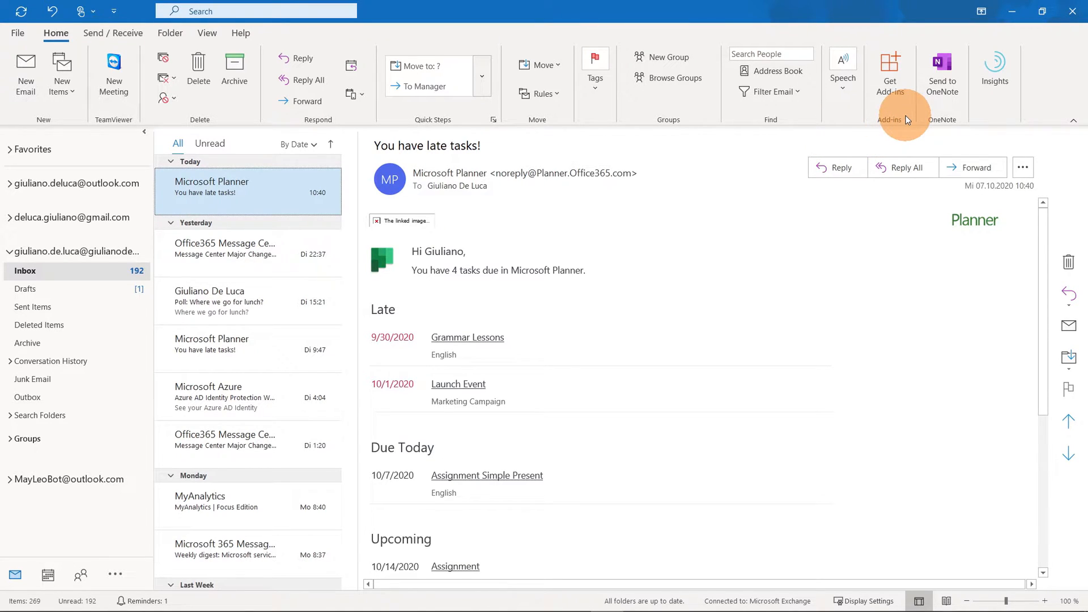
{"action": "mouse_move", "coordinate": [906, 114]}
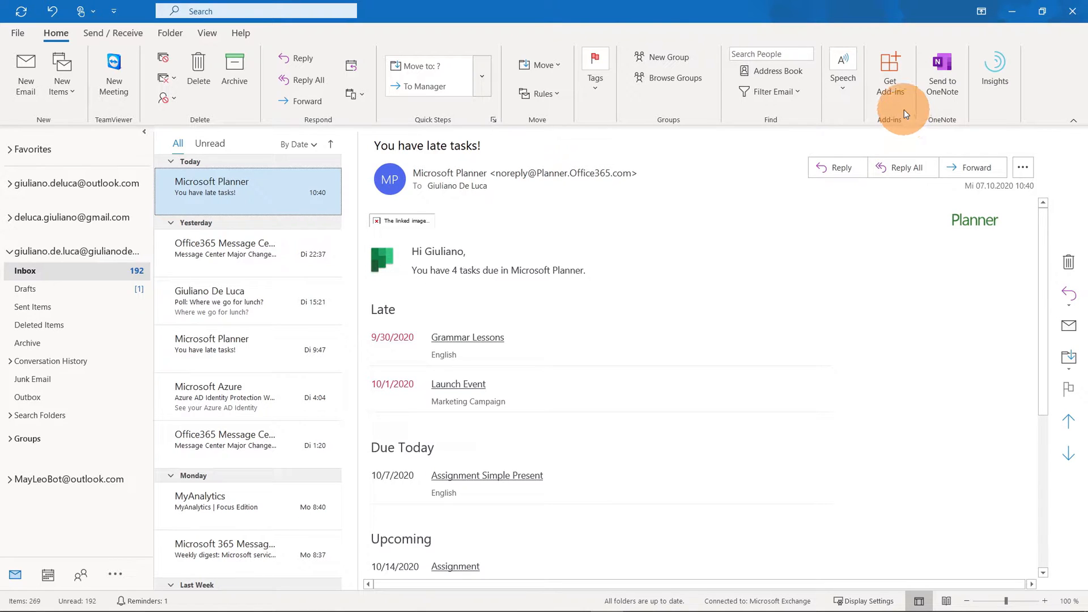
Step: Search the add-in store for 'forms', add Quick Poll by Microsoft Forms, and close the store
{"action": "left_click", "coordinate": [890, 77]}
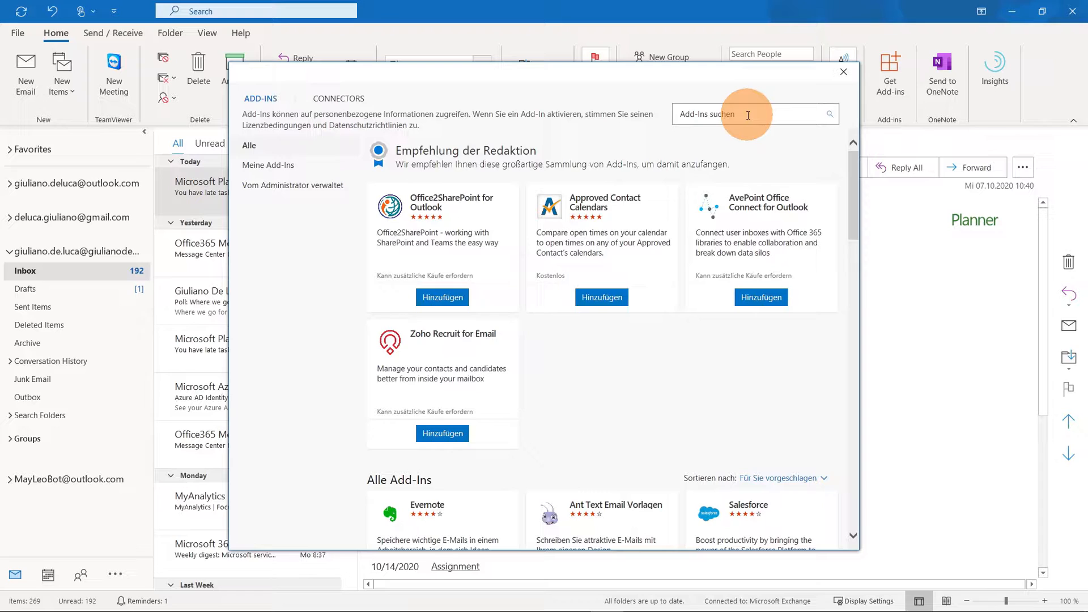
{"action": "left_click", "coordinate": [749, 114]}
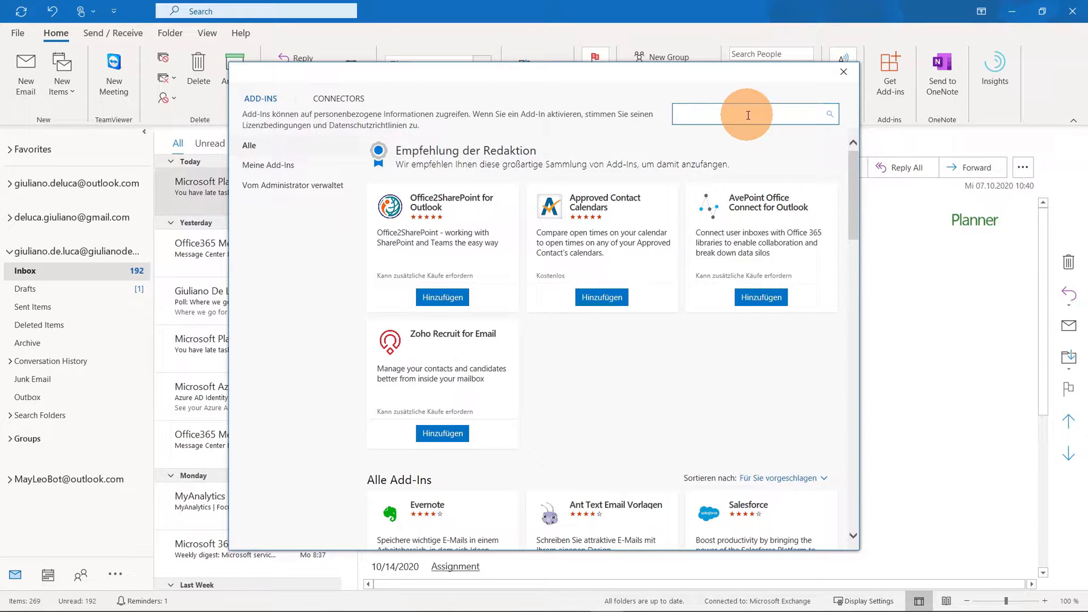
{"action": "type", "text": "forms"}
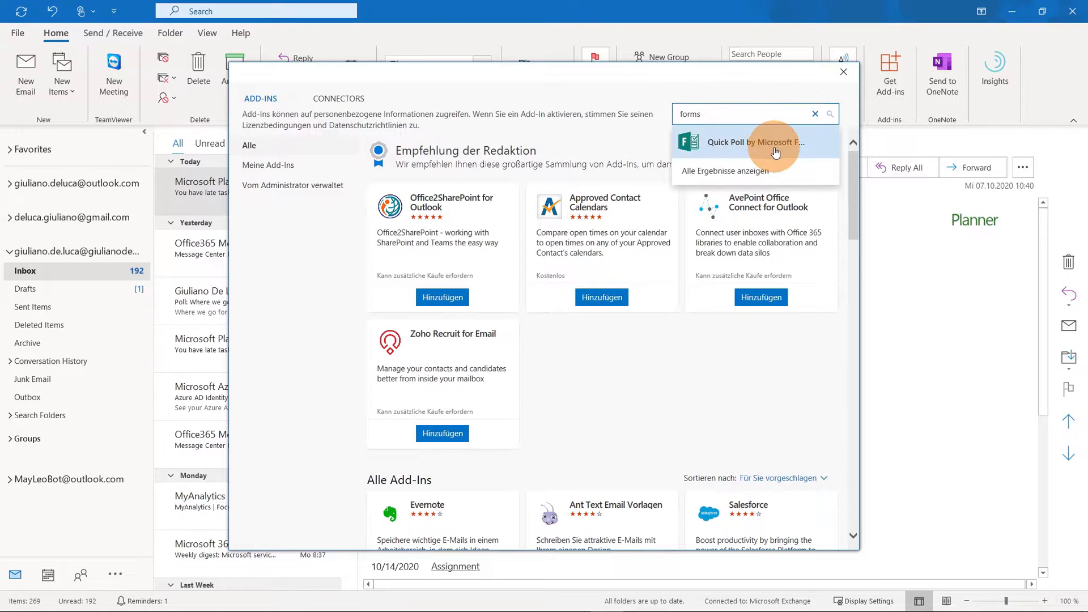
{"action": "mouse_move", "coordinate": [803, 146]}
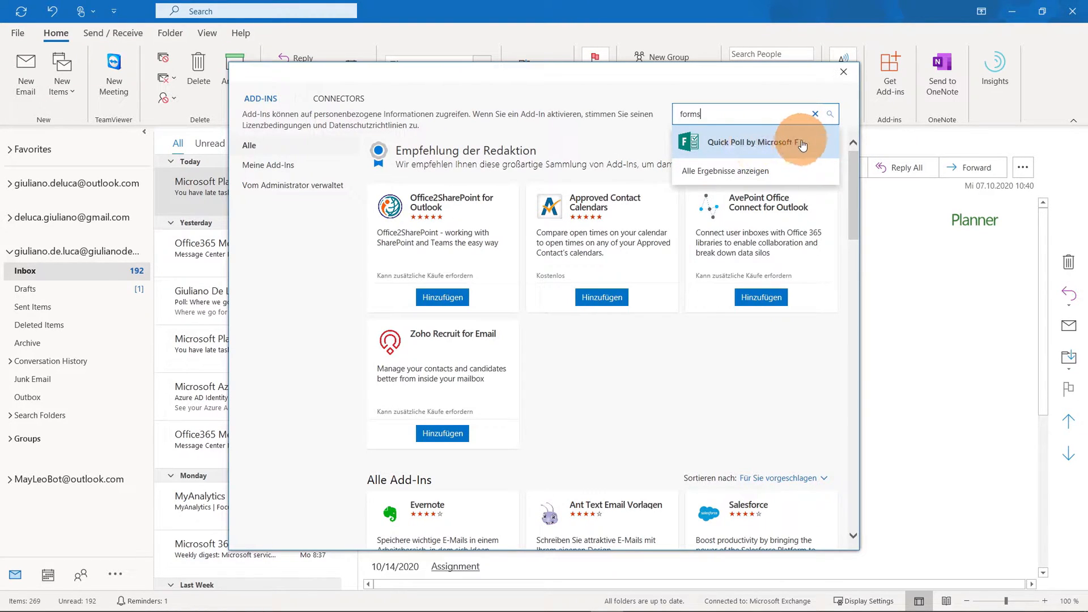
{"action": "left_click", "coordinate": [742, 142]}
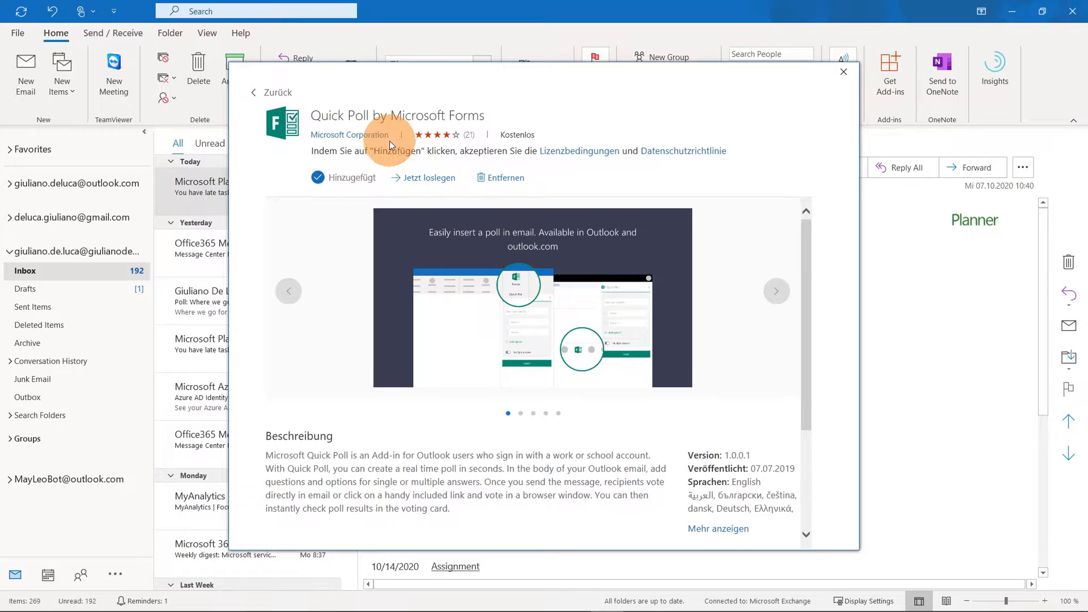
{"action": "mouse_move", "coordinate": [307, 163]}
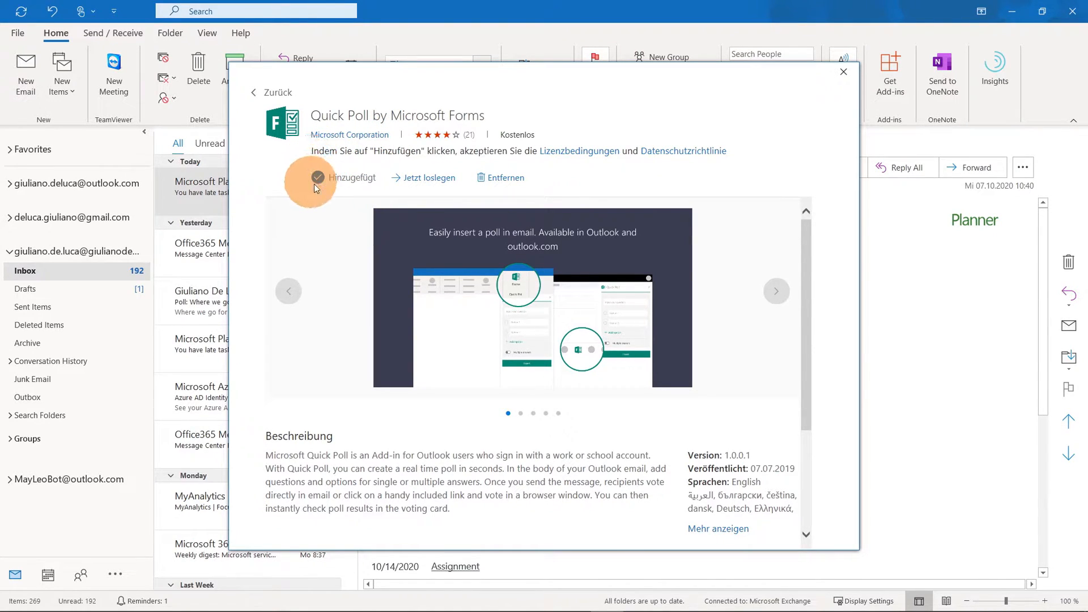
{"action": "left_click", "coordinate": [775, 291]}
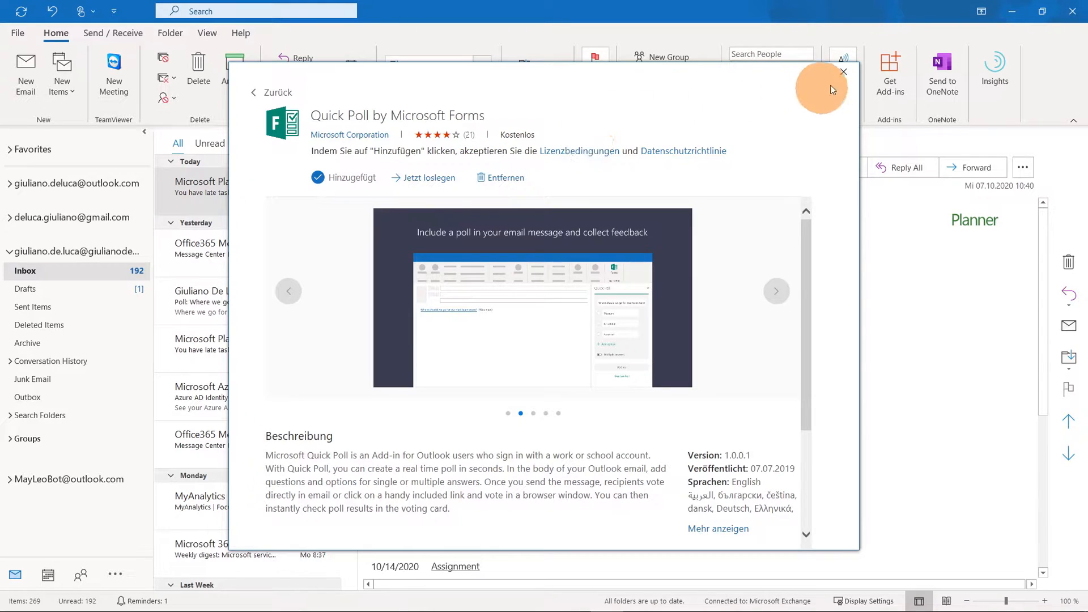
{"action": "left_click", "coordinate": [843, 72]}
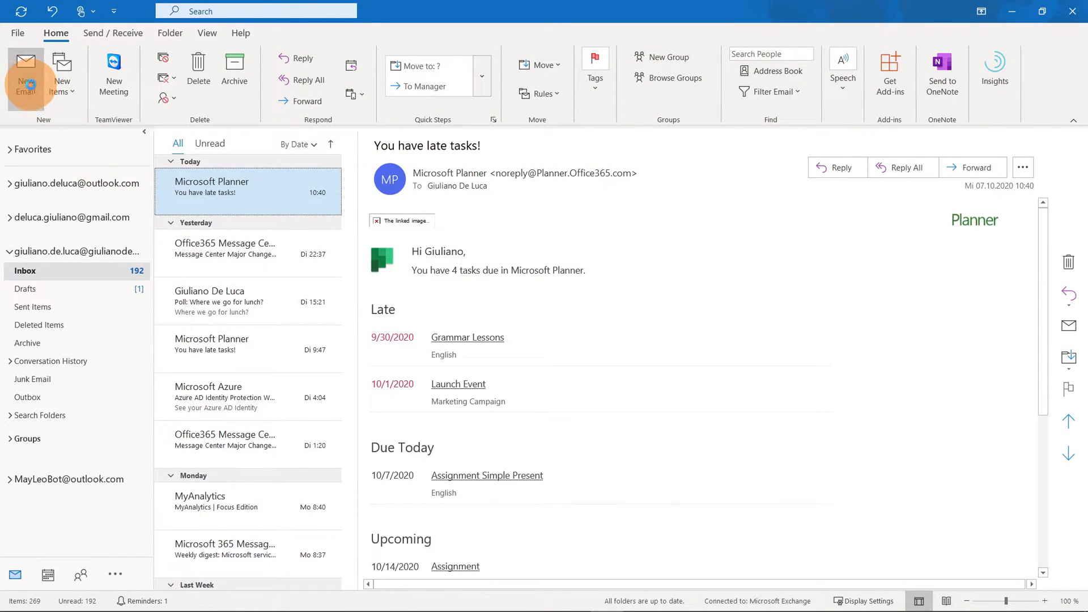
Step: Draft a new email to Adele Vance, Lee Gu and Patti Fernandez titled 'Poll about work'
{"action": "left_click", "coordinate": [26, 69]}
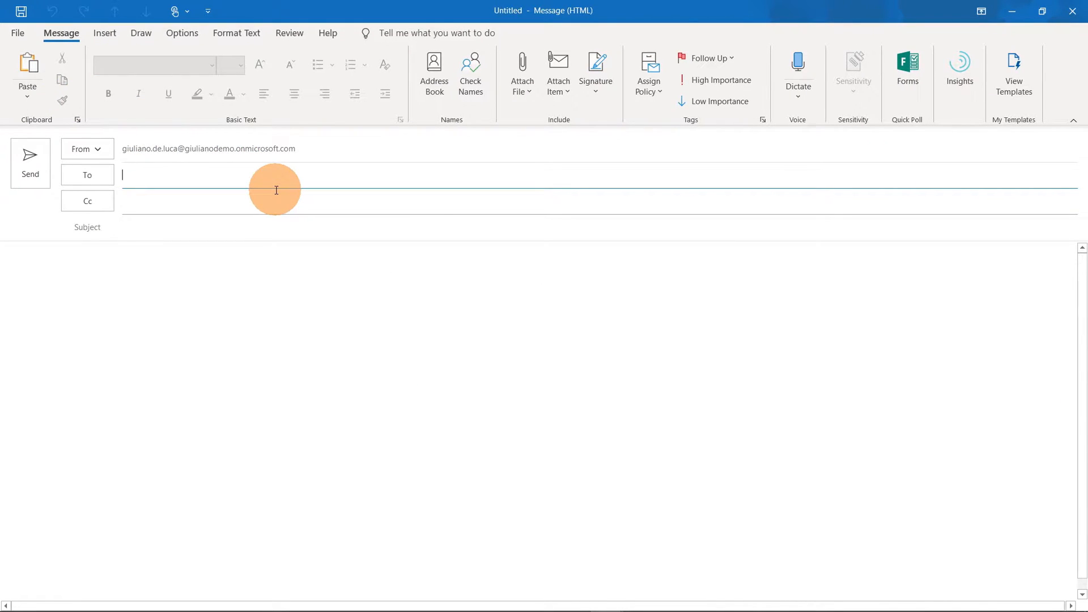
{"action": "type", "text": "Adele Vance;"}
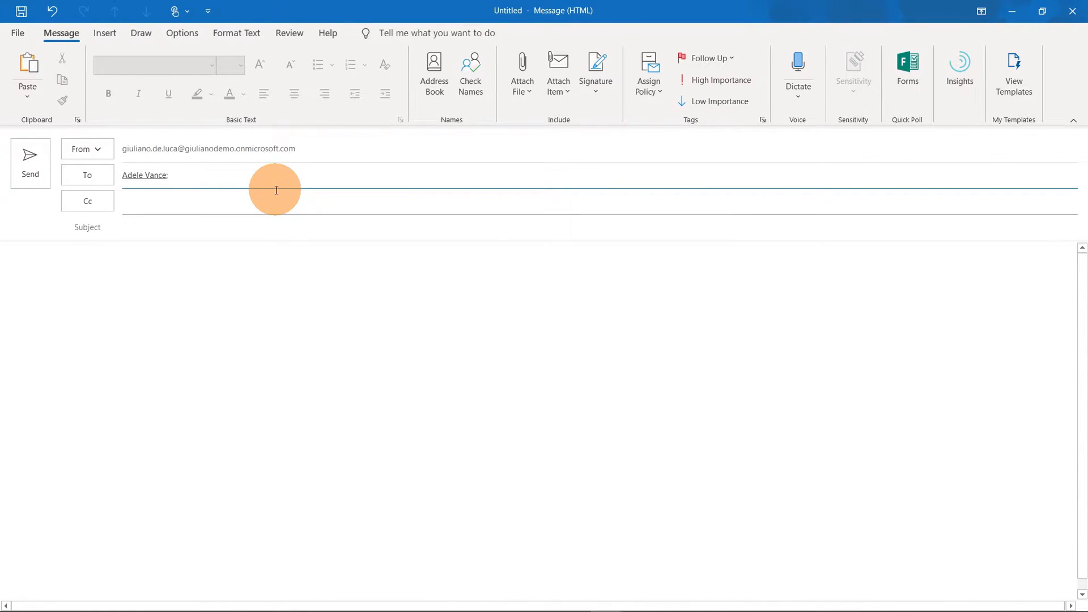
{"action": "type", "text": "Lee Gu;"}
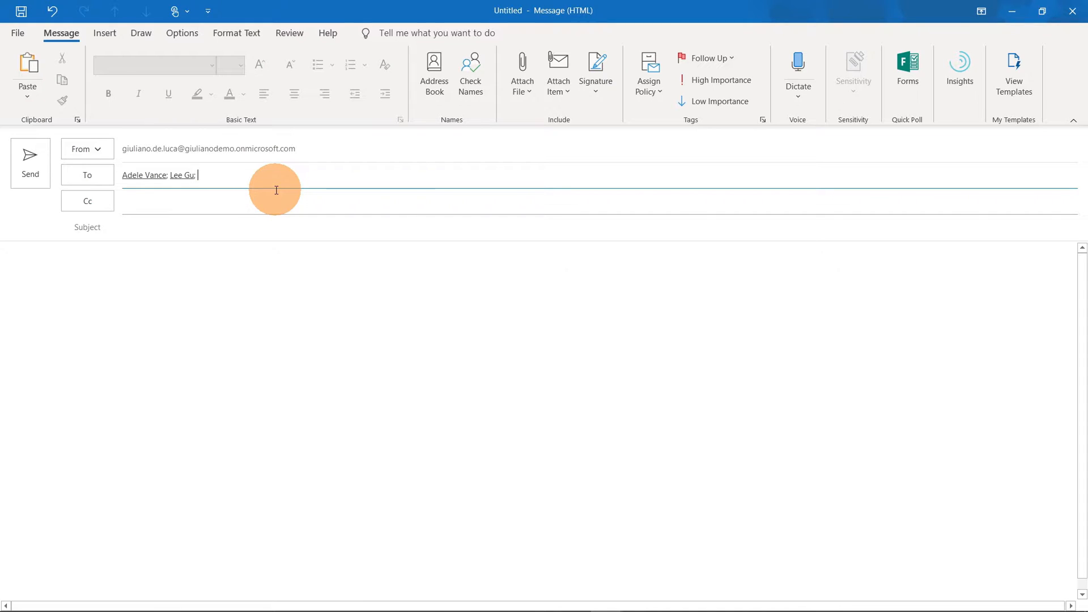
{"action": "type", "text": "Patti Fernandez;"}
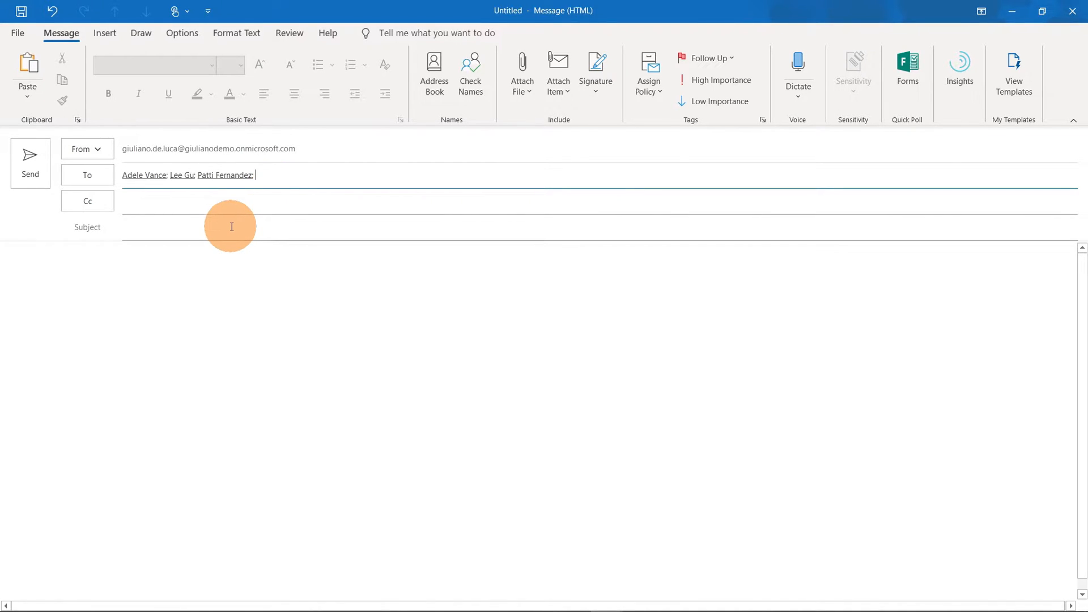
{"action": "type", "text": "Poll"}
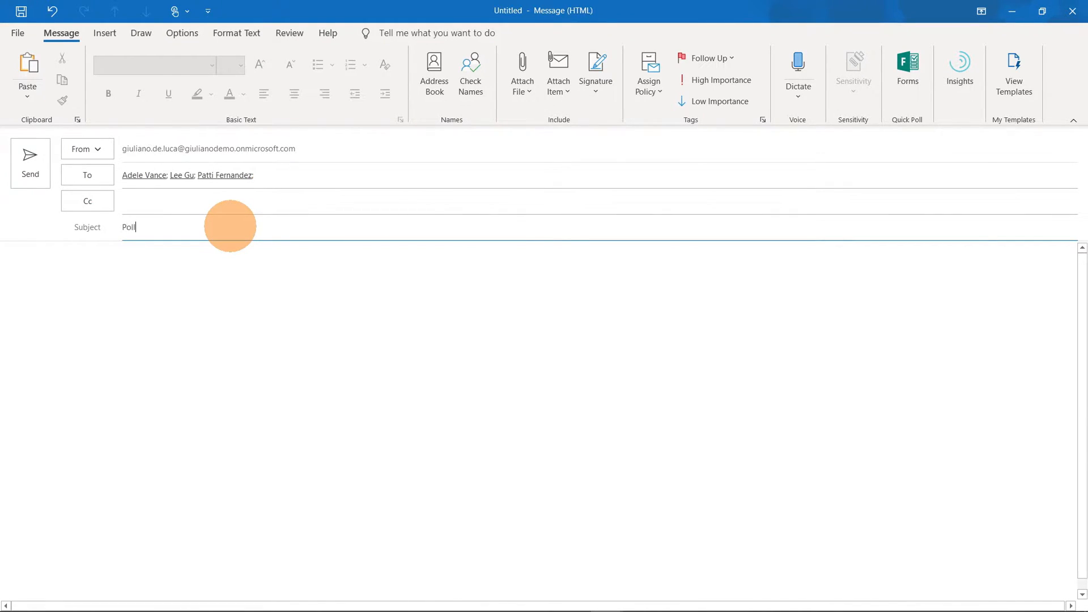
{"action": "type", "text": "about"}
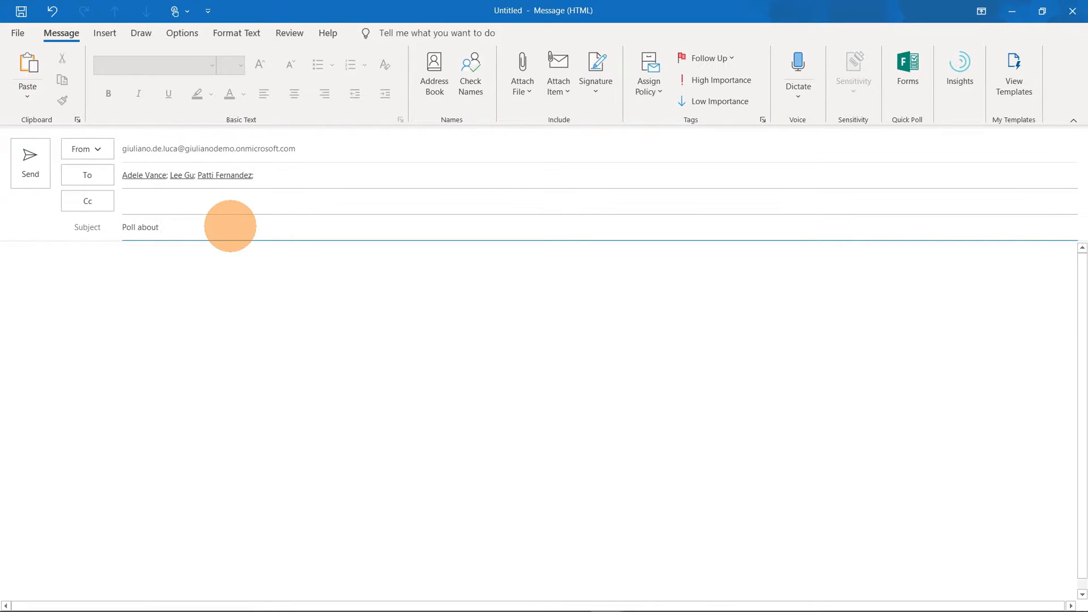
{"action": "type", "text": "work"}
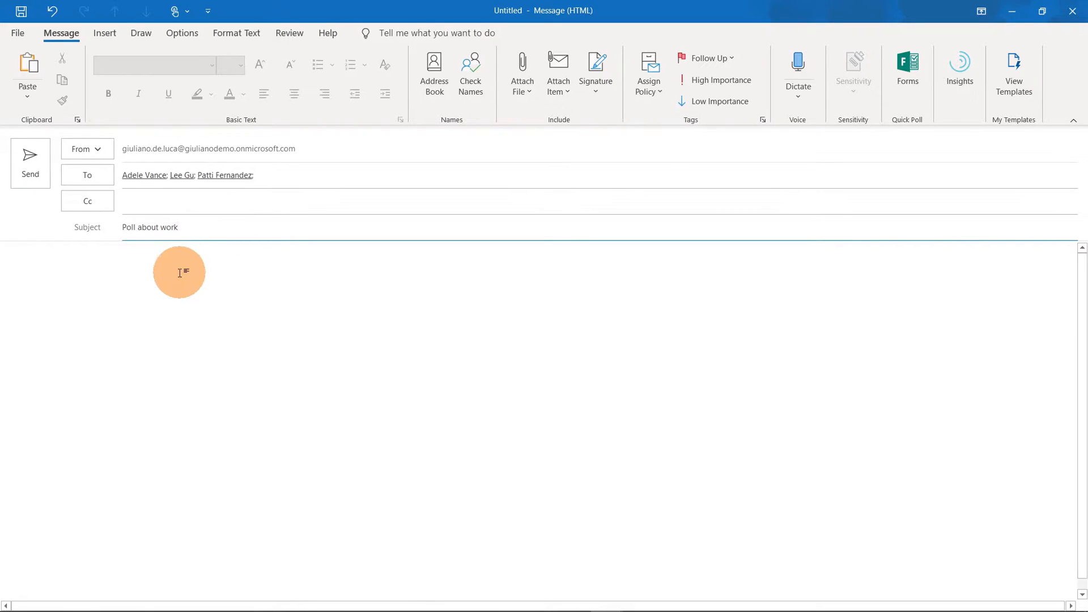
{"action": "mouse_move", "coordinate": [913, 164]}
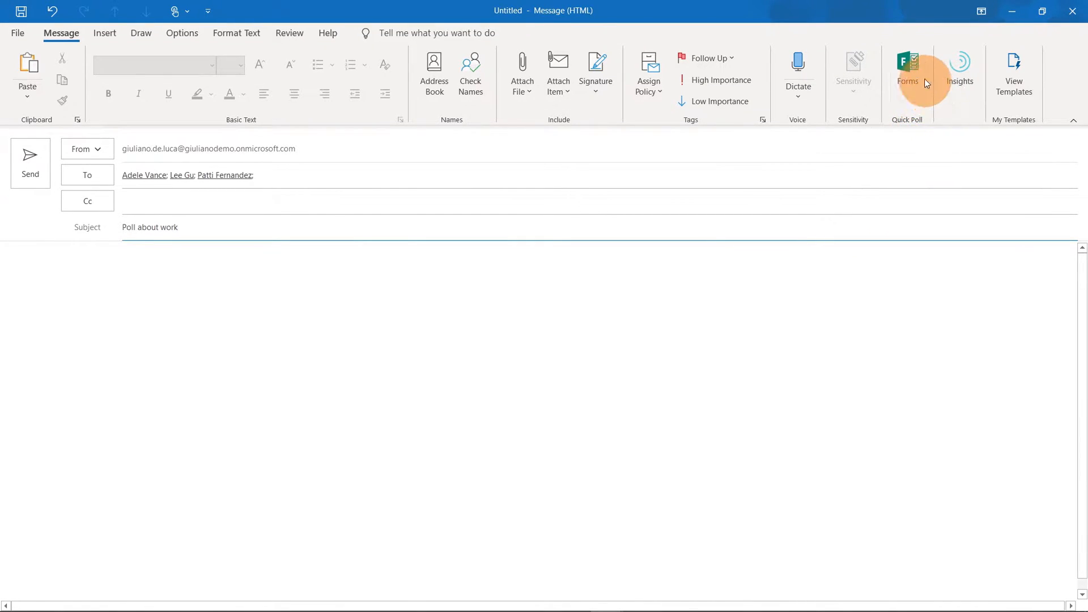
Step: Enter the poll question 'Where do you prefer to work?' in the Quick Poll panel
{"action": "left_click", "coordinate": [907, 69]}
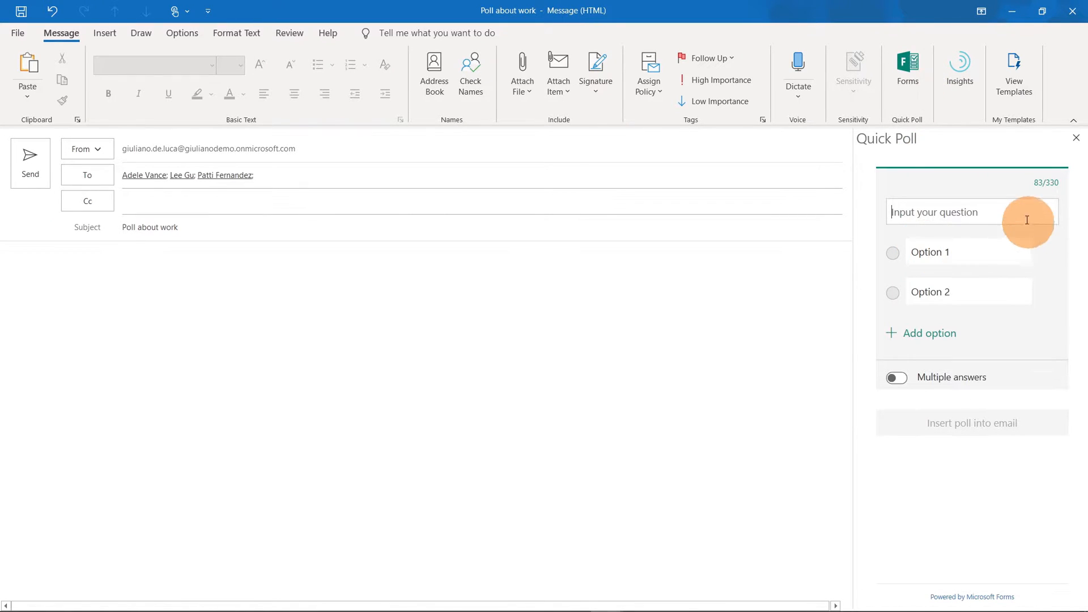
{"action": "mouse_move", "coordinate": [982, 213]}
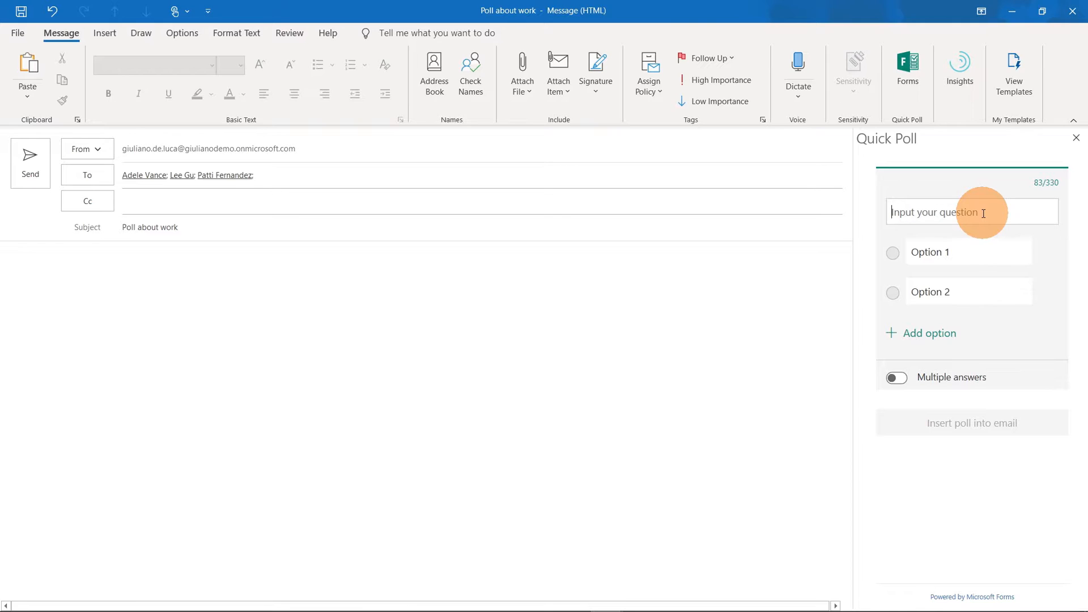
{"action": "type", "text": "W"}
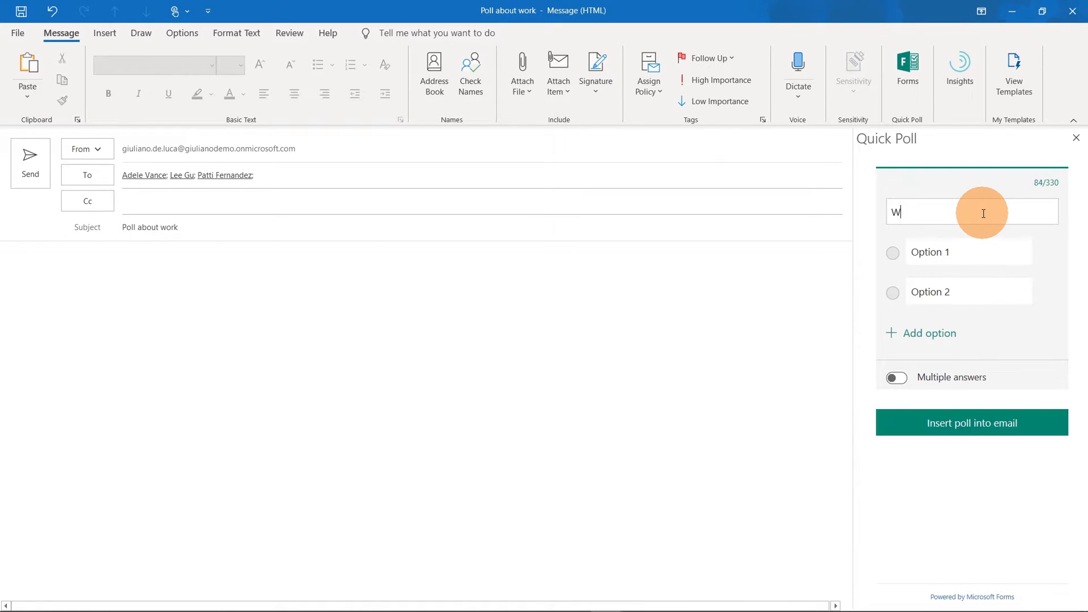
{"action": "type", "text": "here do"}
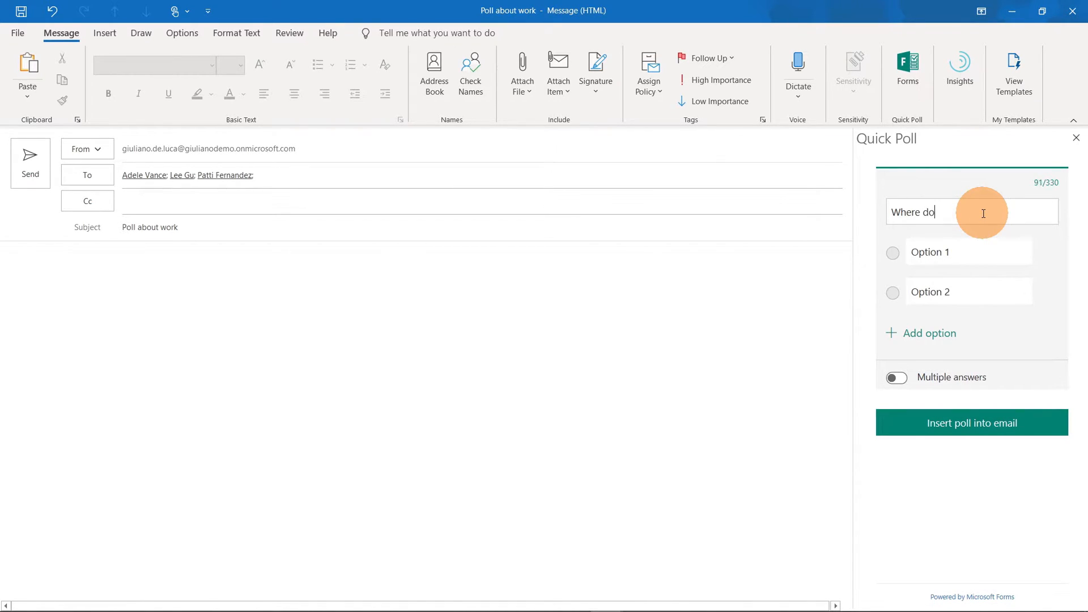
{"action": "type", "text": "you pre"}
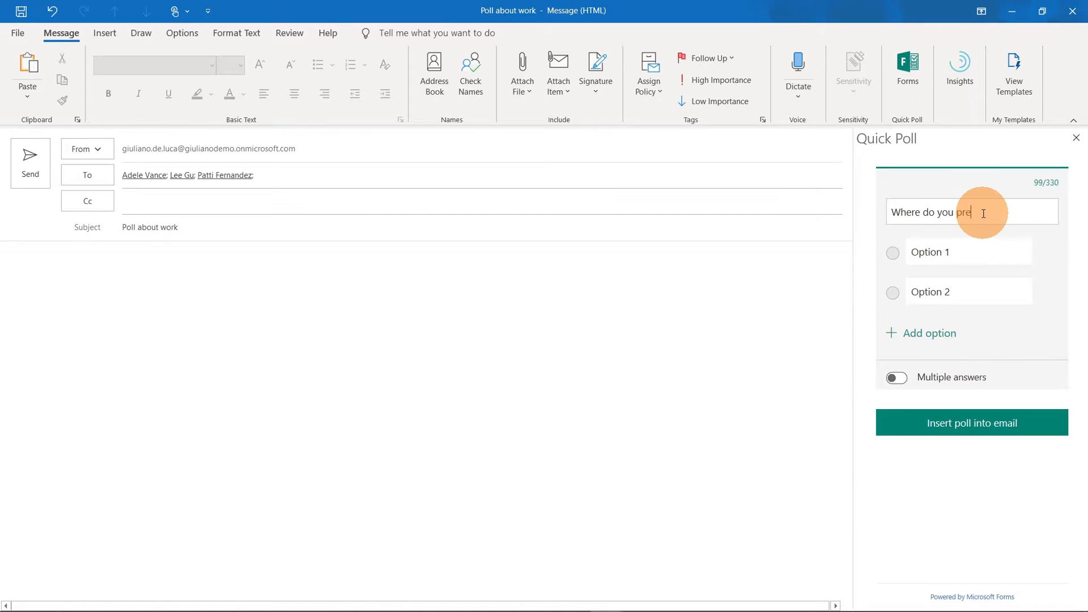
{"action": "type", "text": "fer to work"}
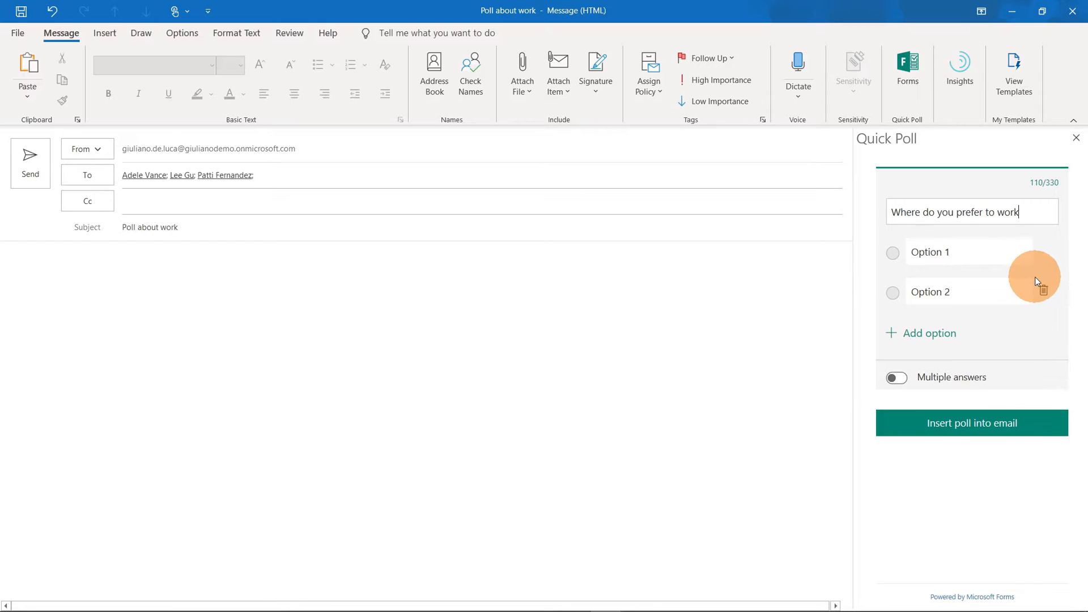
{"action": "type", "text": "?"}
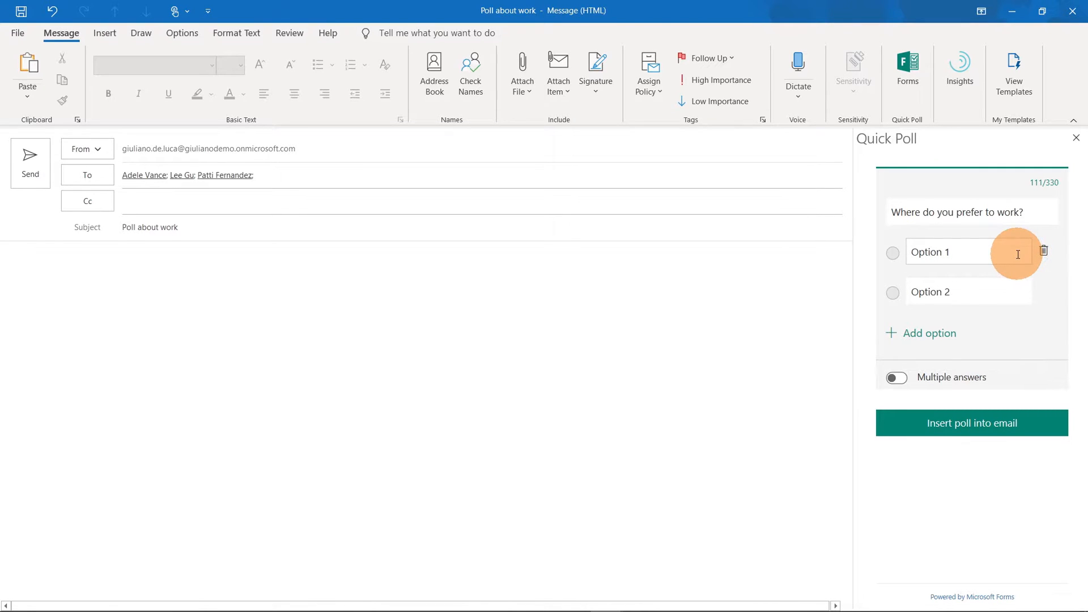
Step: Set the poll's answer options to Home, mixed mode and Office
{"action": "left_click", "coordinate": [964, 251]}
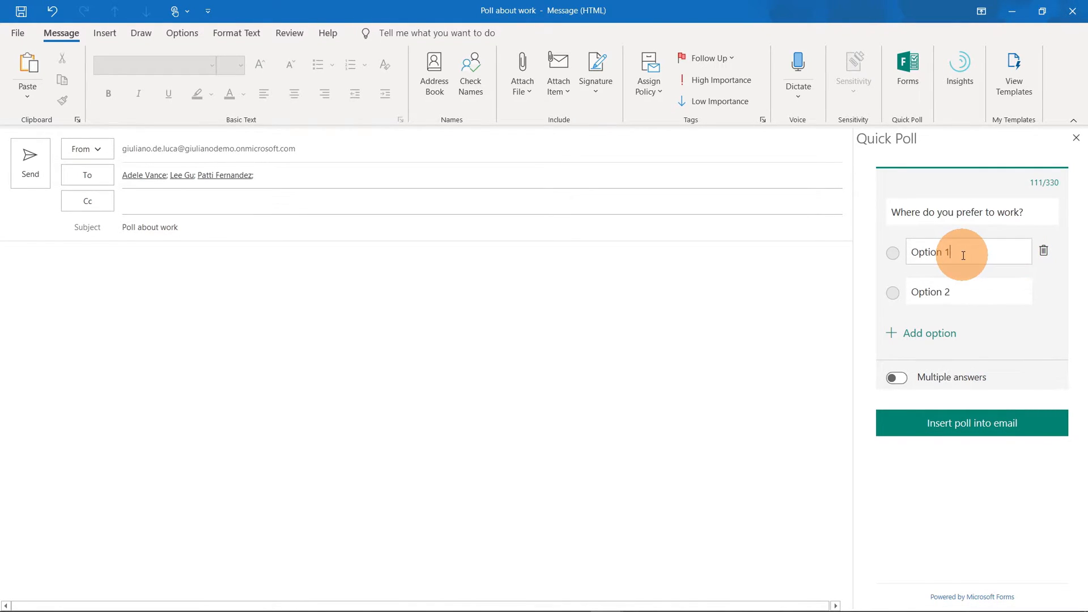
{"action": "type", "text": "Home"}
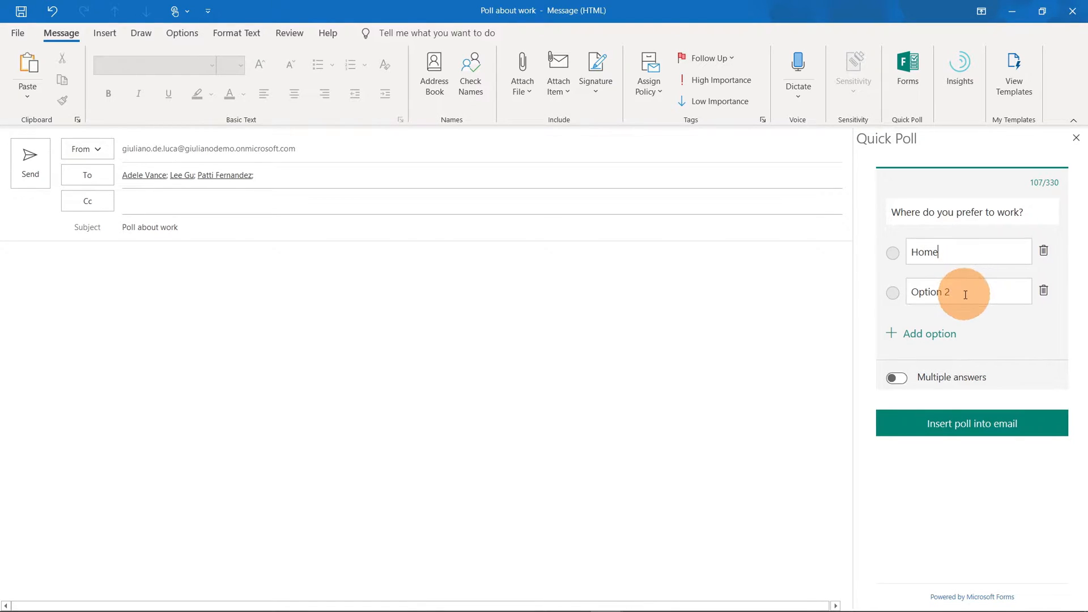
{"action": "type", "text": "mixed mode"}
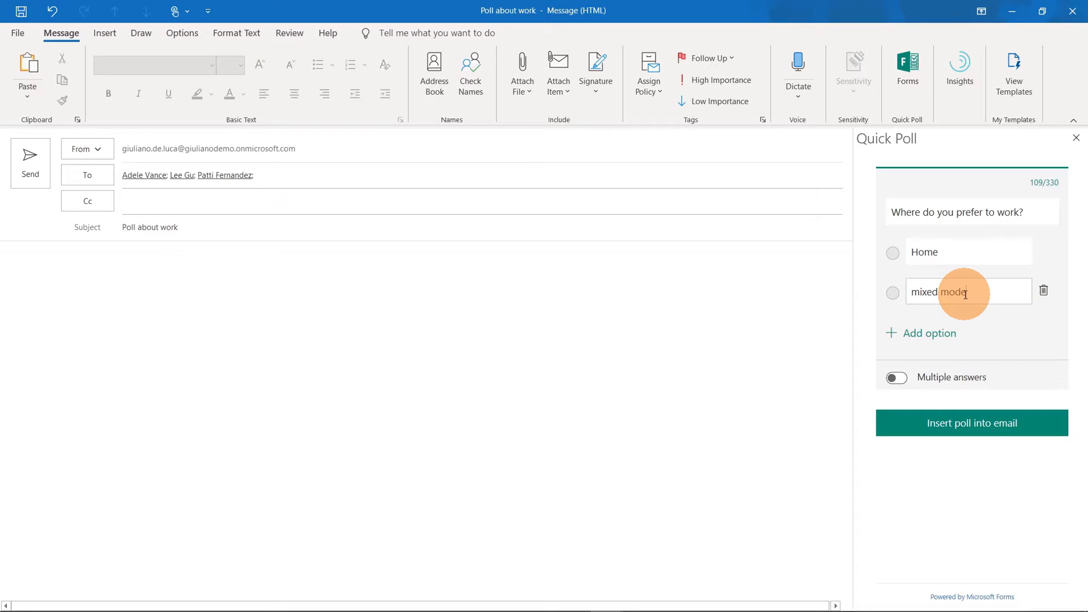
{"action": "left_click", "coordinate": [929, 333]}
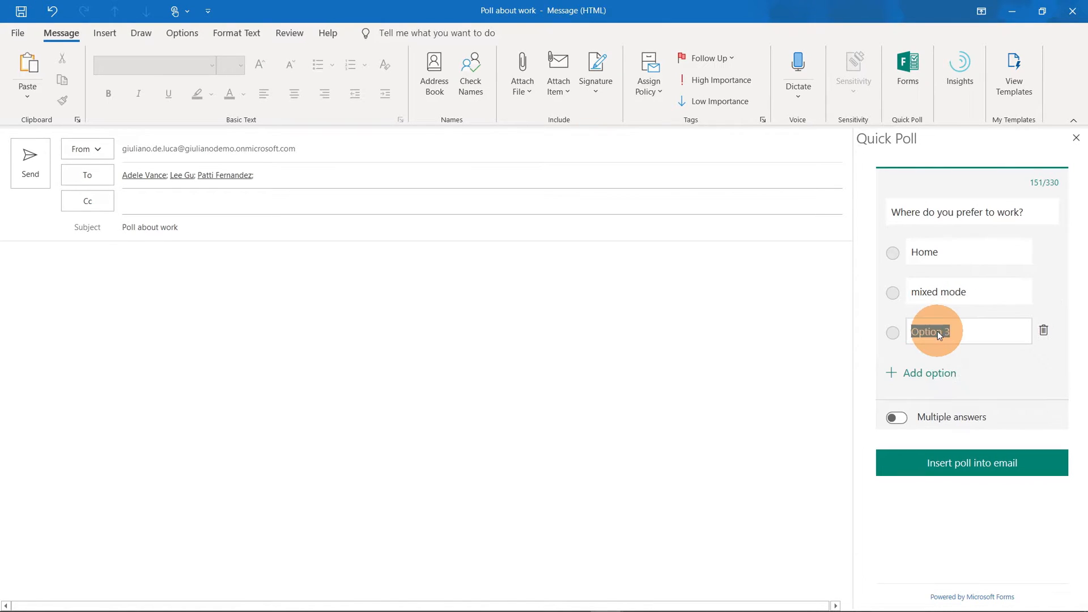
{"action": "type", "text": "Od"}
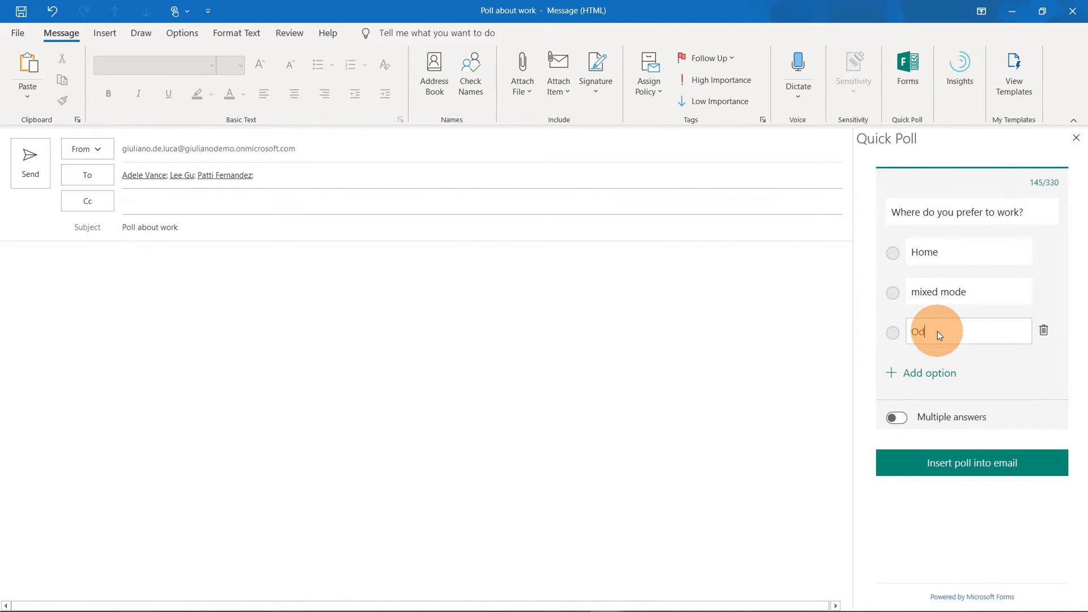
{"action": "key", "text": "Backspace"}
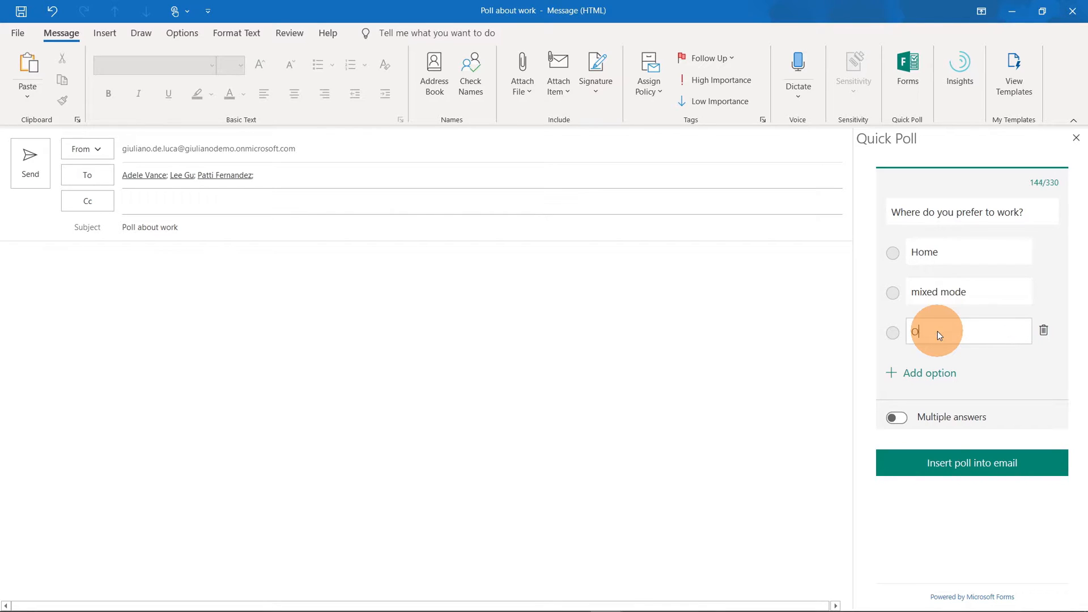
{"action": "type", "text": "Office"}
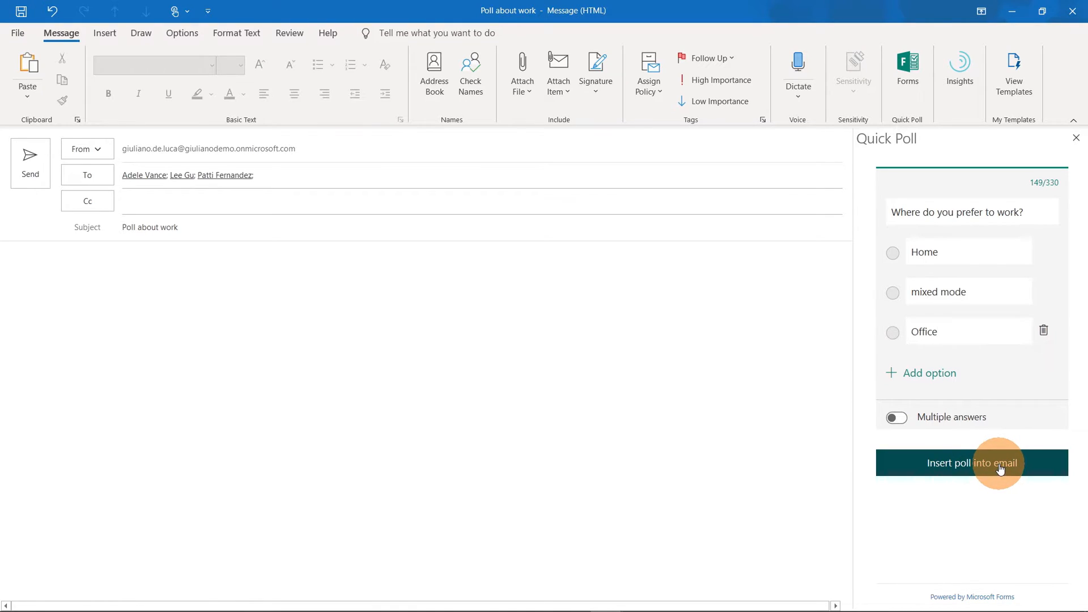
Step: Insert the 'Where do you prefer to work?' poll into the email body
{"action": "left_click", "coordinate": [971, 462]}
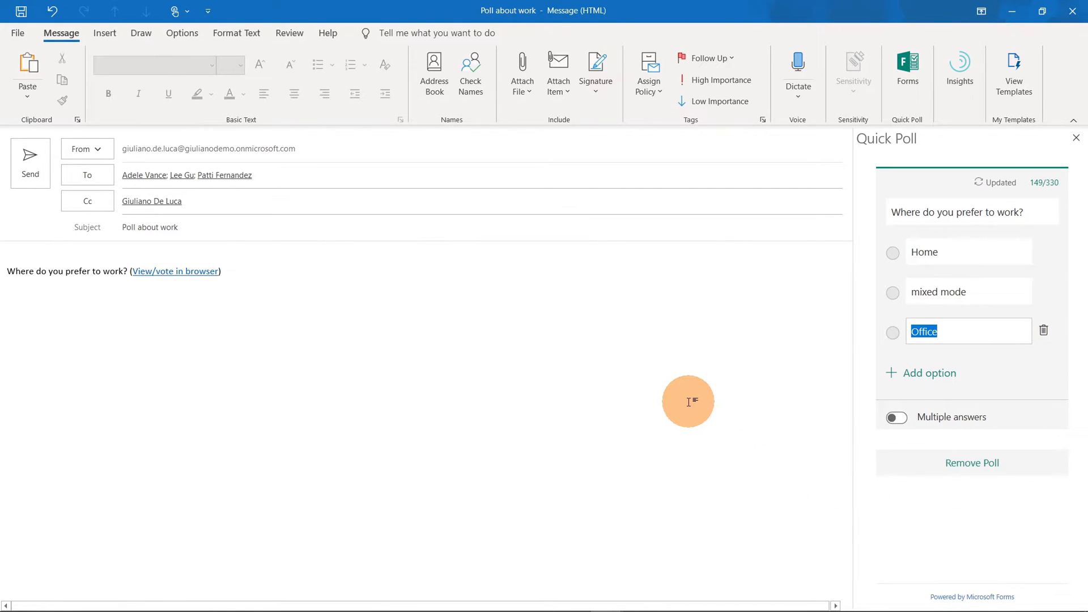
{"action": "mouse_move", "coordinate": [309, 347]}
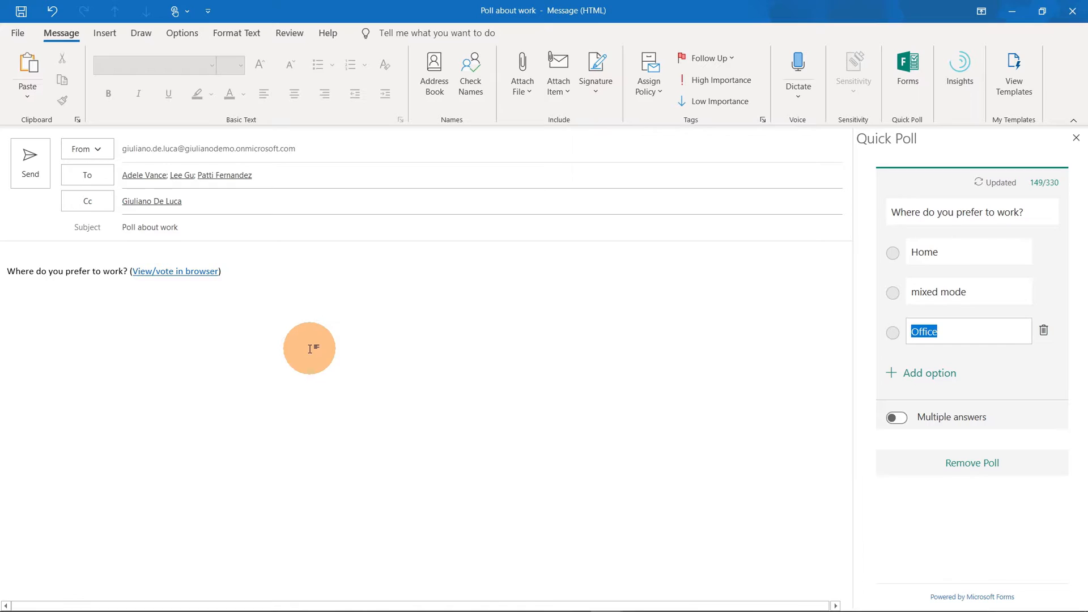
{"action": "mouse_move", "coordinate": [205, 330]}
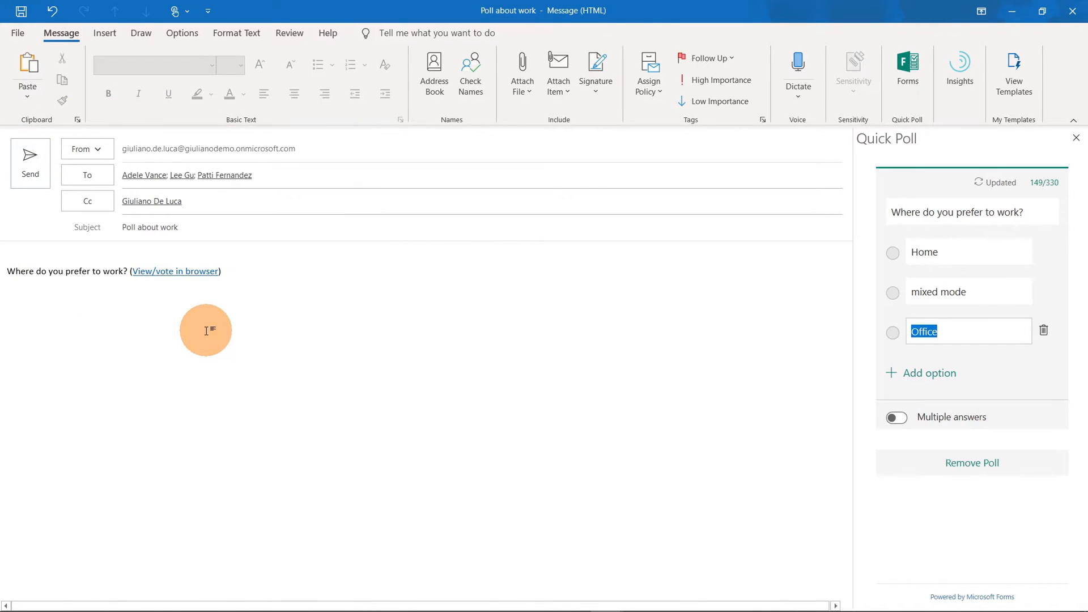
{"action": "mouse_move", "coordinate": [38, 202]}
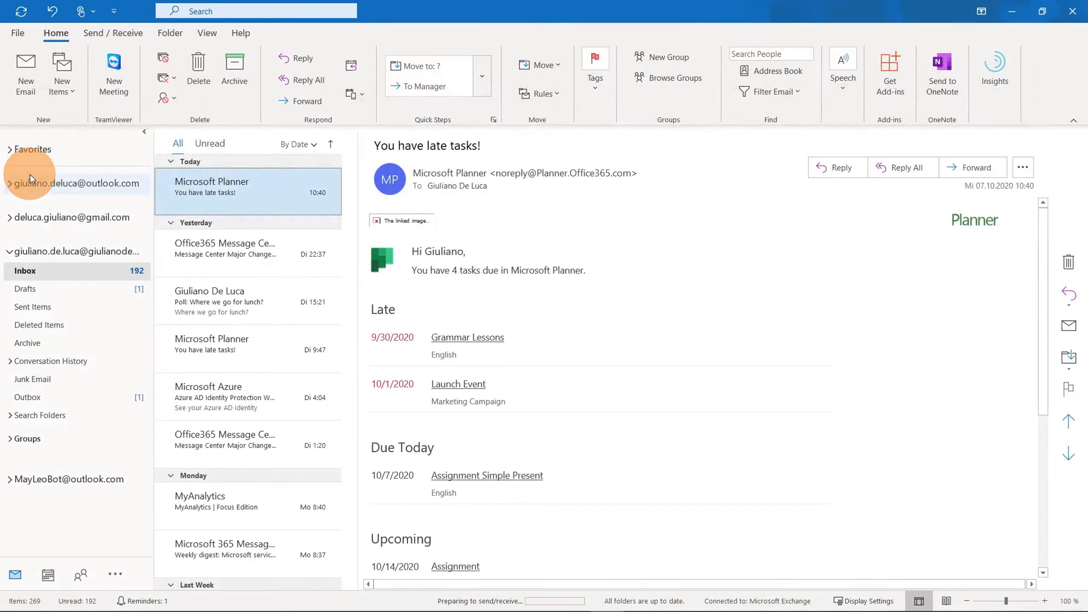
{"action": "mouse_move", "coordinate": [657, 382]}
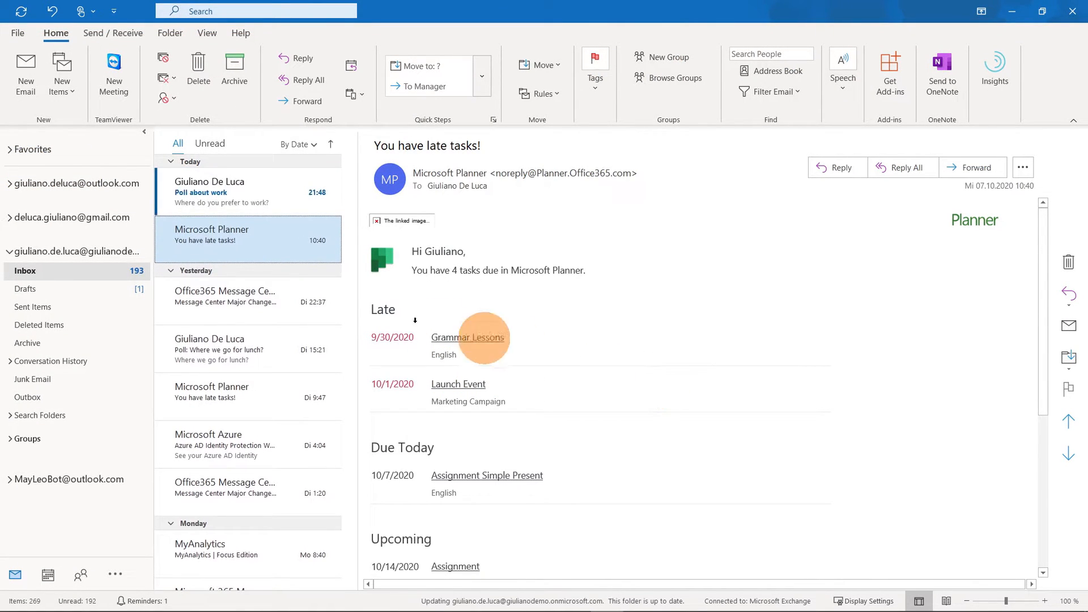
Step: Open the received 'Poll about work' email and submit a mixed mode vote
{"action": "left_click", "coordinate": [222, 192]}
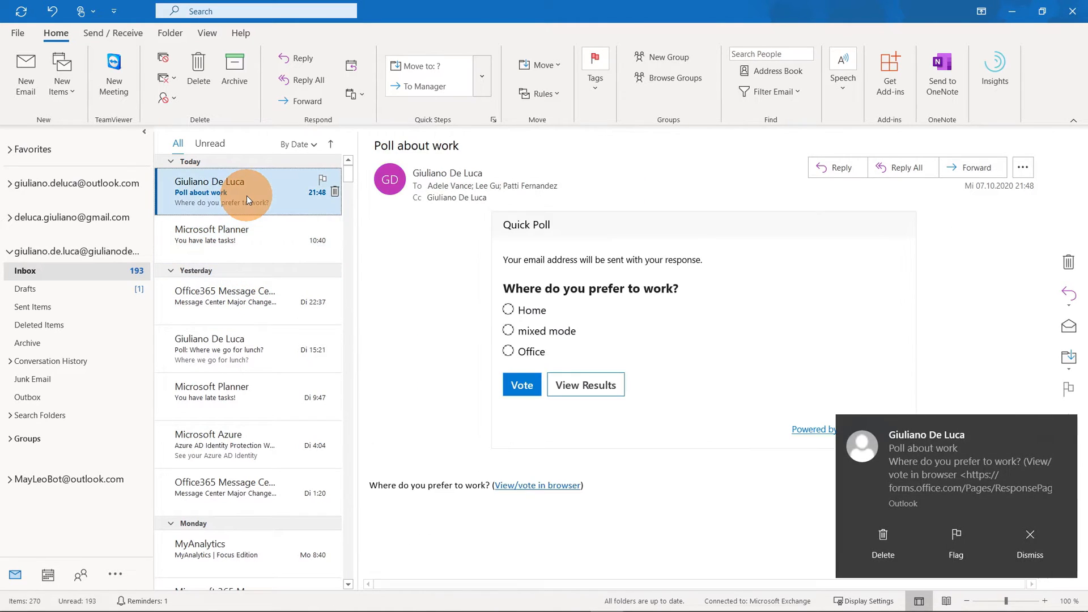
{"action": "mouse_move", "coordinate": [477, 214]}
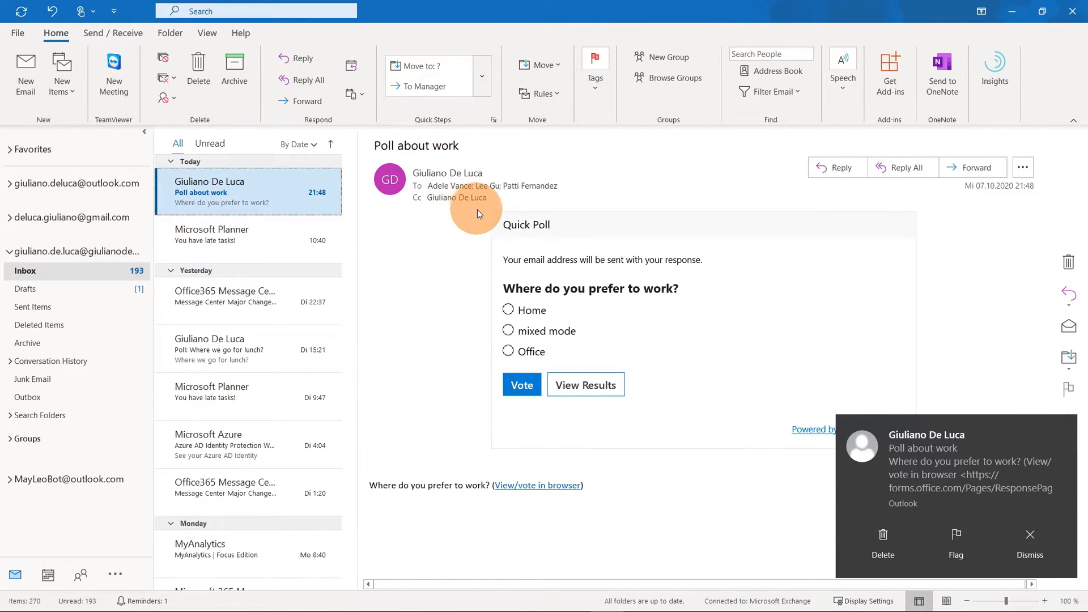
{"action": "mouse_move", "coordinate": [682, 351]}
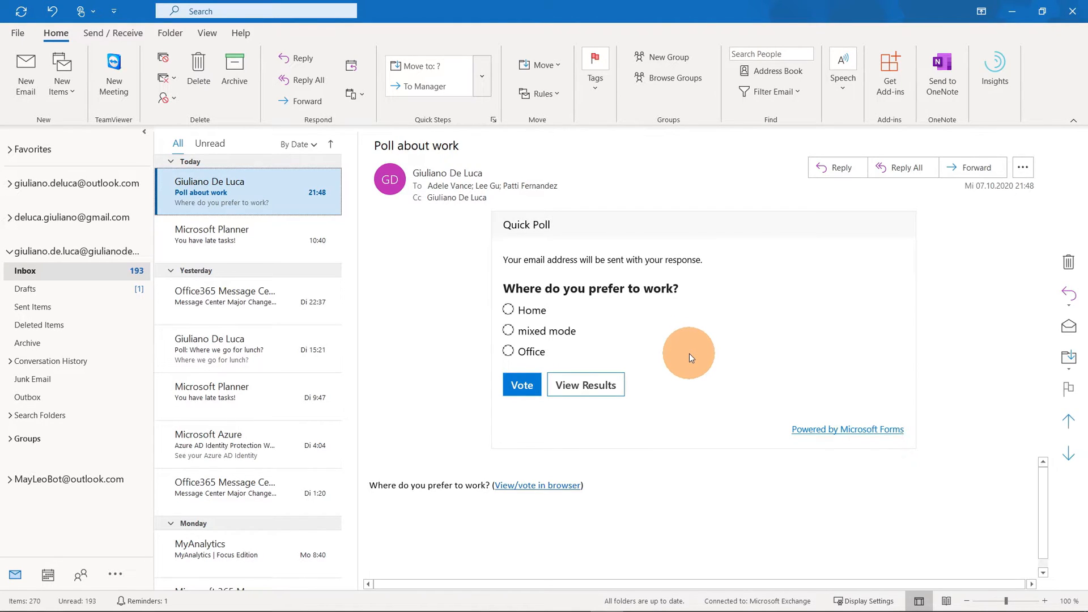
{"action": "mouse_move", "coordinate": [529, 320]}
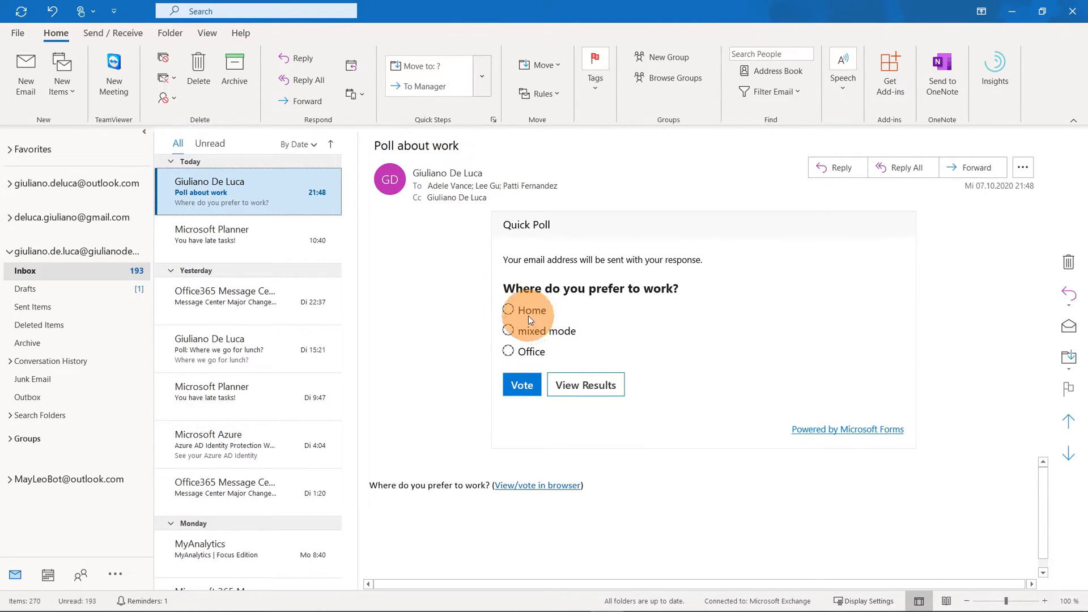
{"action": "mouse_move", "coordinate": [509, 331]}
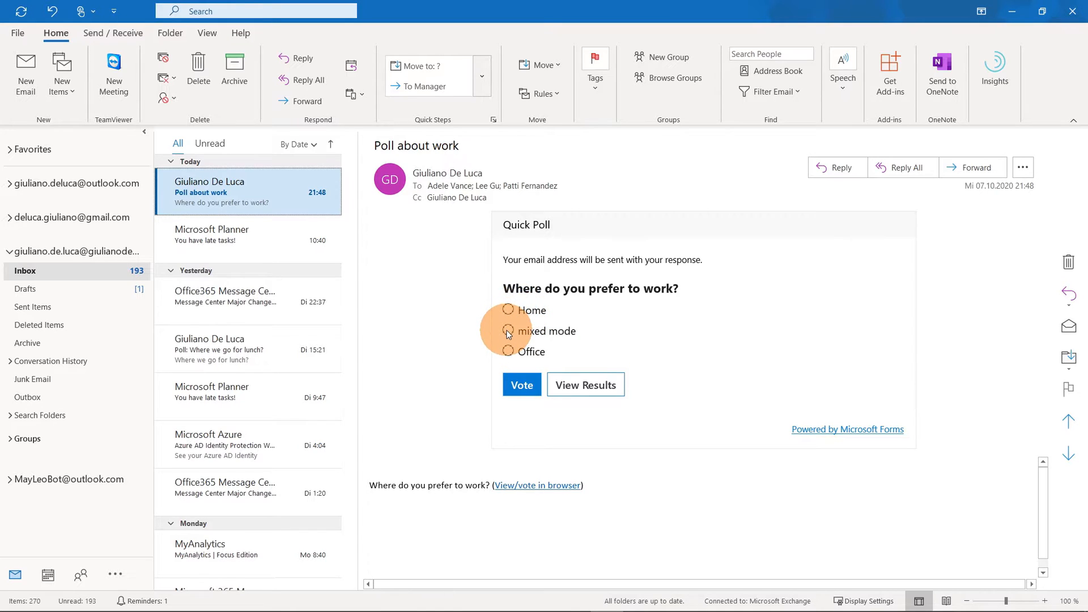
{"action": "left_click", "coordinate": [509, 331]}
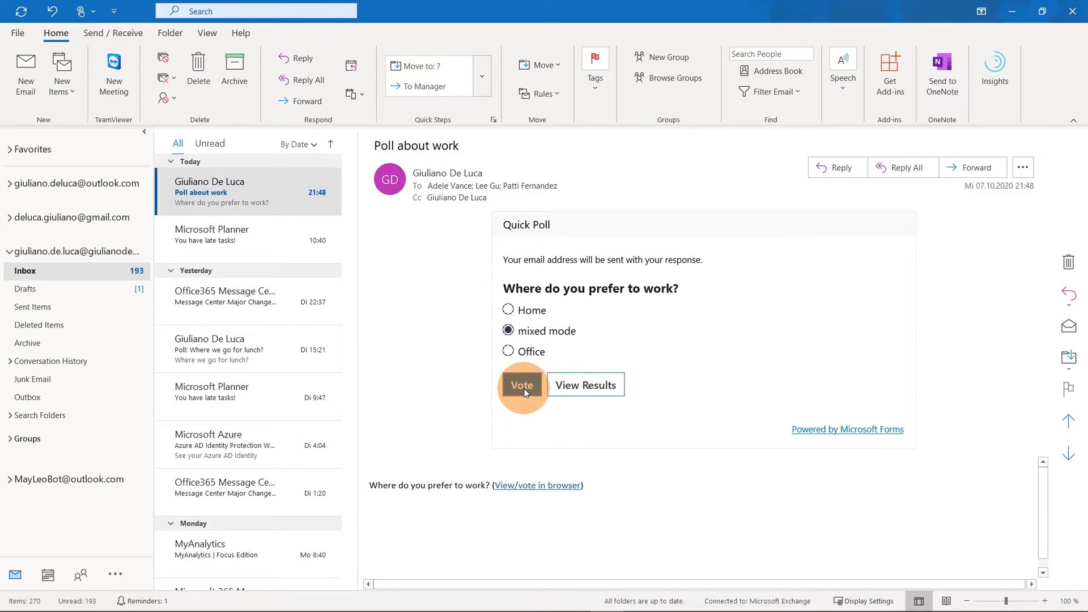
{"action": "left_click", "coordinate": [522, 385]}
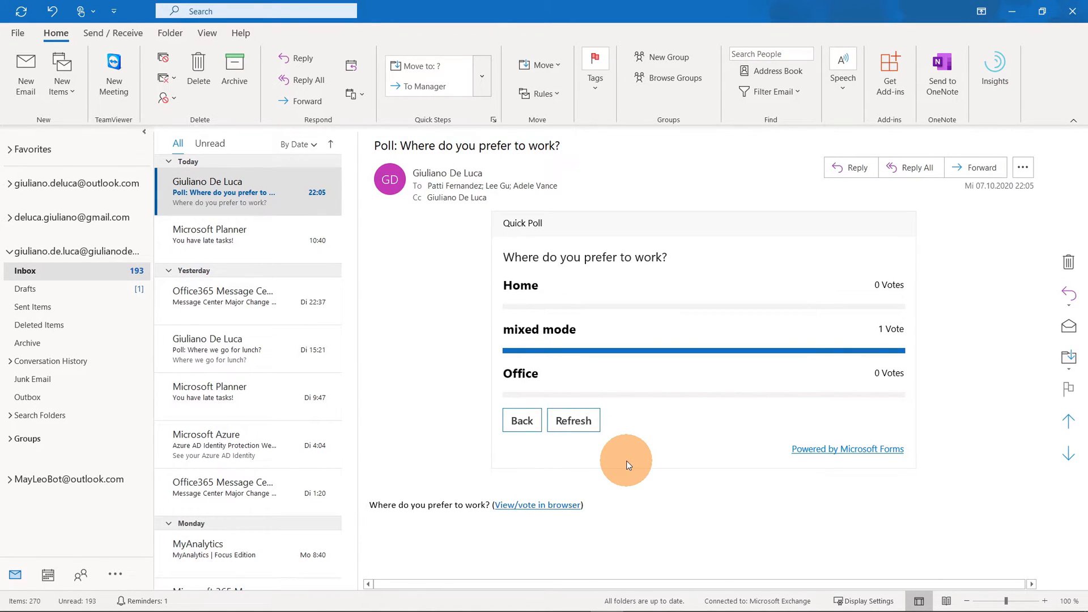
{"action": "mouse_move", "coordinate": [573, 419]}
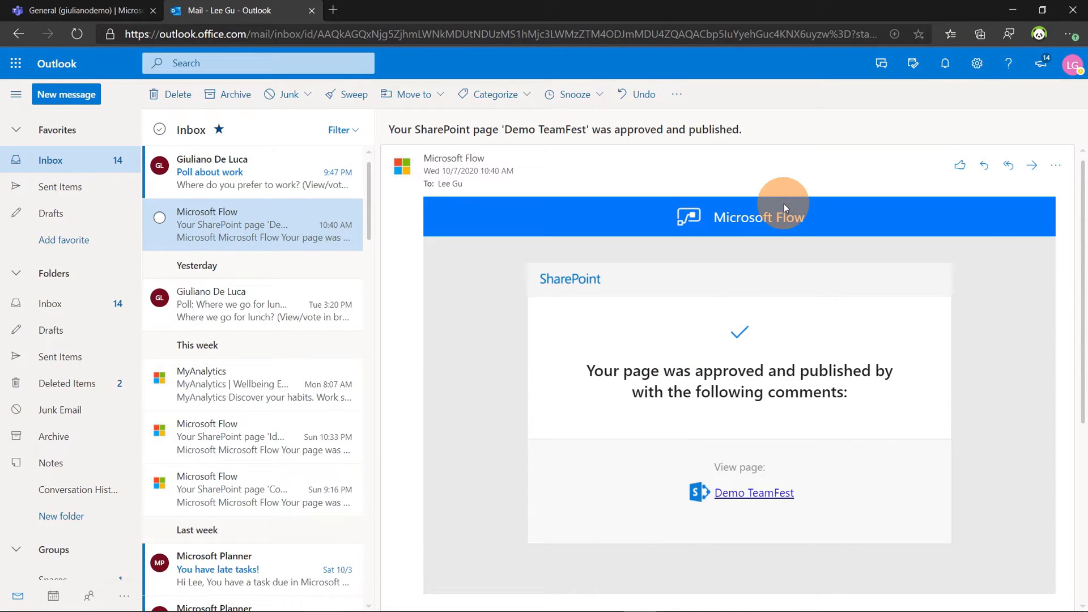
{"action": "mouse_move", "coordinate": [995, 130]}
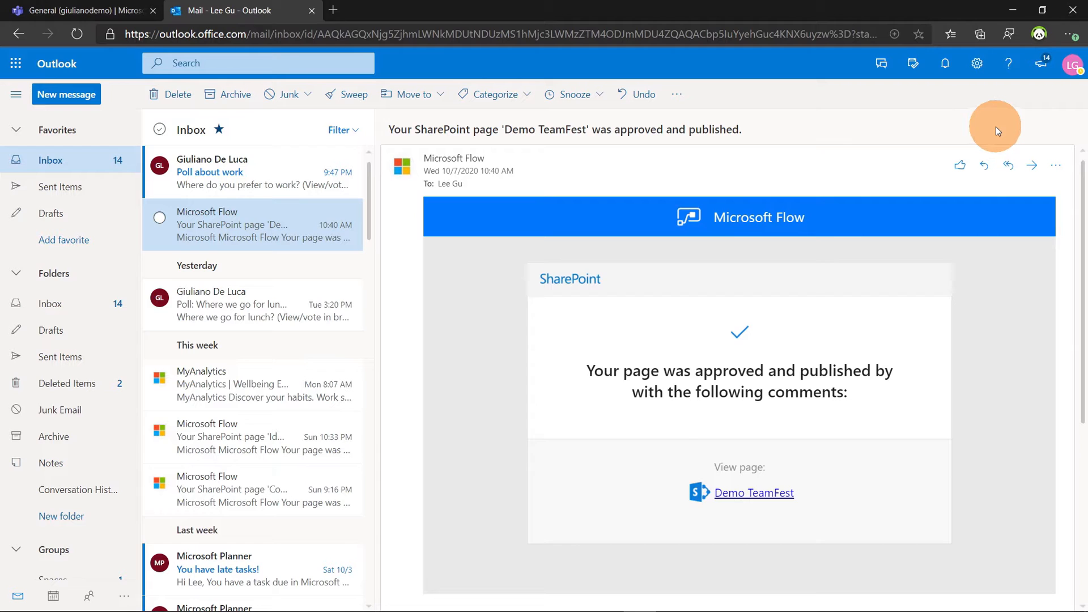
Step: Vote Home in the 'Poll about work' email and view results showing one vote each
{"action": "left_click", "coordinate": [1070, 63]}
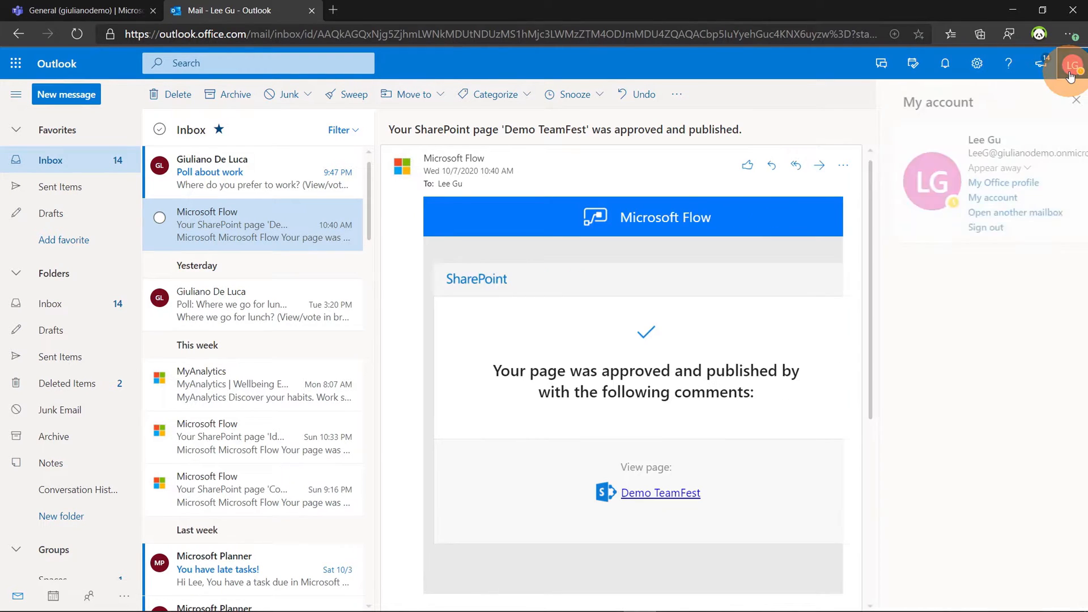
{"action": "left_click", "coordinate": [238, 185]}
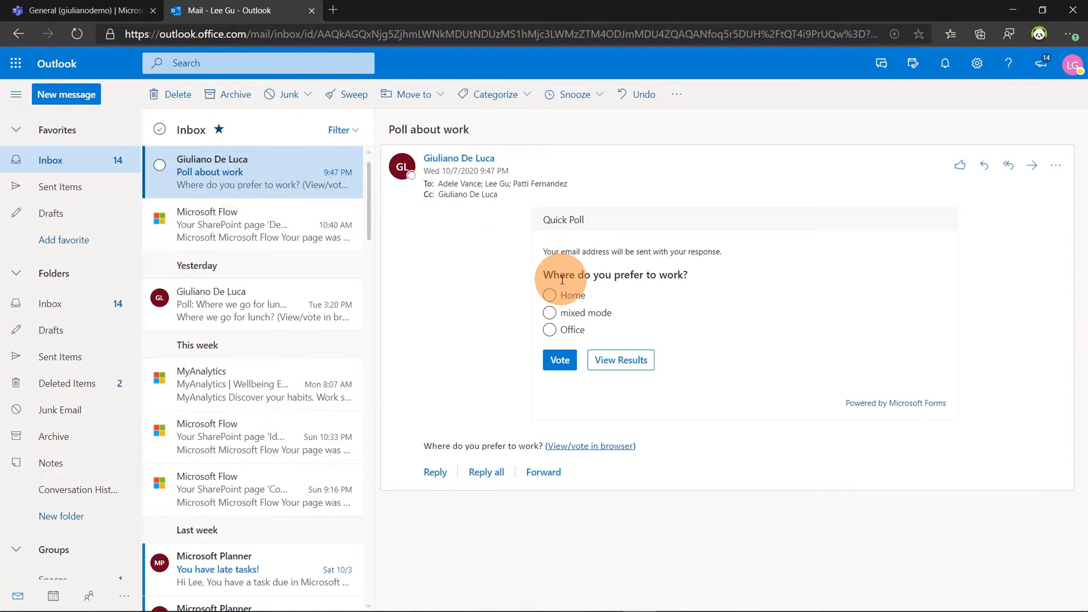
{"action": "left_click", "coordinate": [549, 294]}
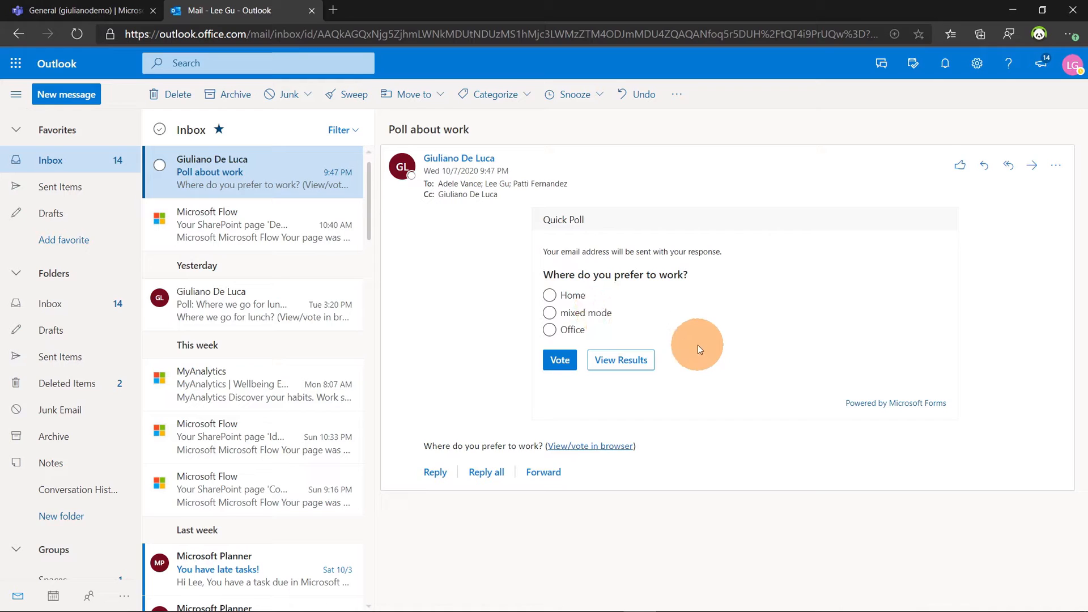
{"action": "mouse_move", "coordinate": [691, 319]}
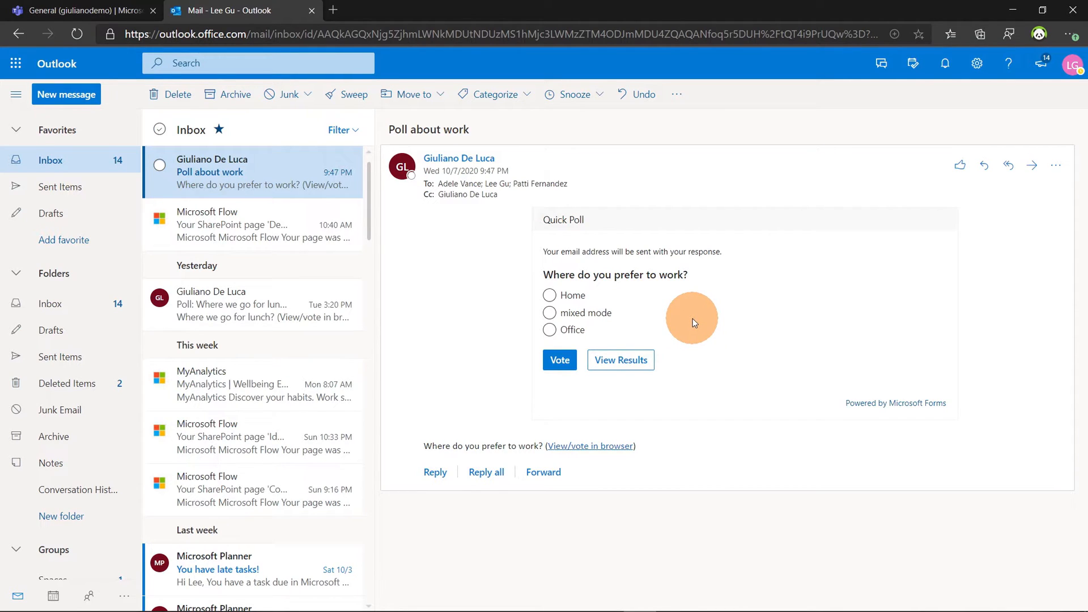
{"action": "left_click", "coordinate": [549, 294]}
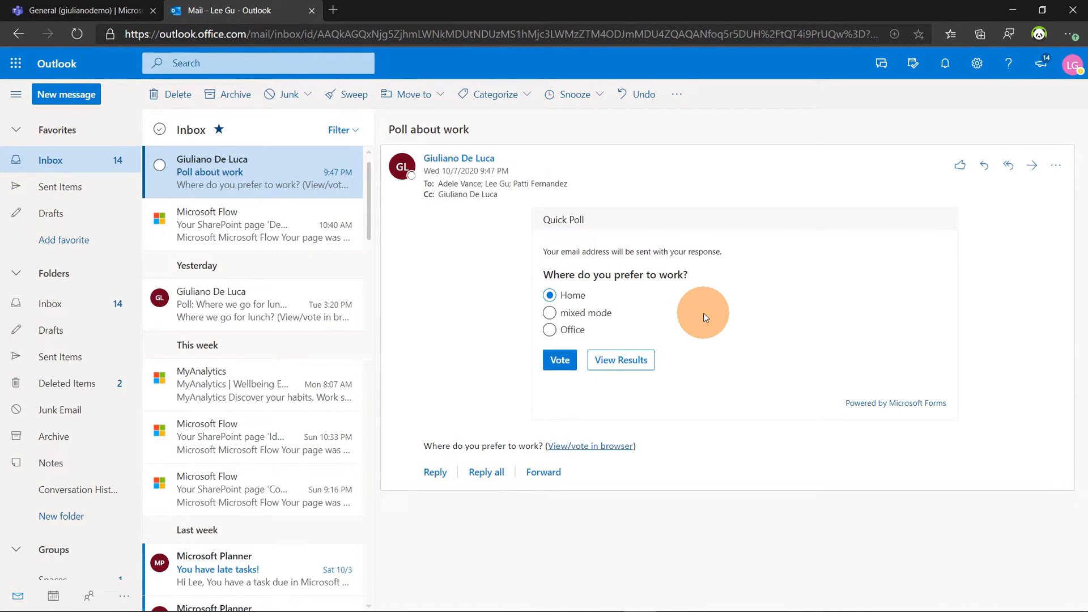
{"action": "mouse_move", "coordinate": [621, 336]}
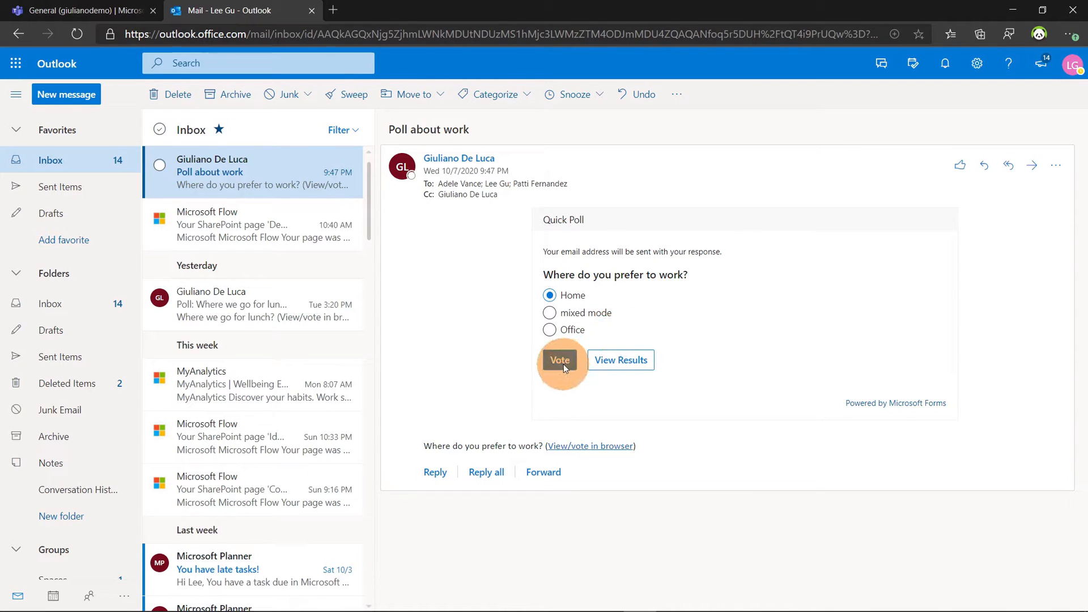
{"action": "left_click", "coordinate": [560, 360]}
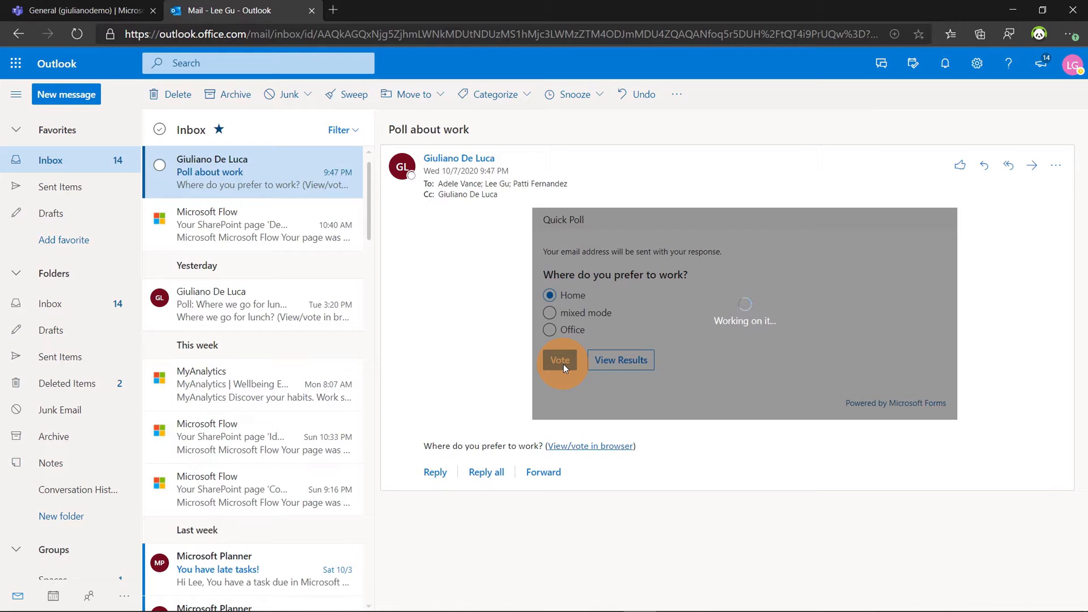
{"action": "mouse_move", "coordinate": [618, 360]}
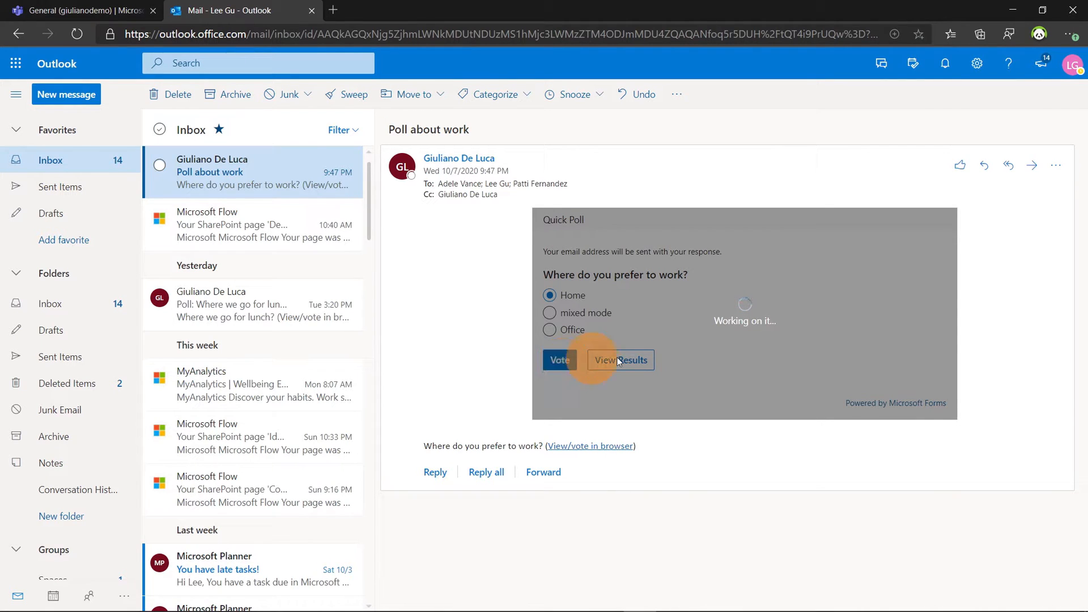
{"action": "left_click", "coordinate": [619, 360]}
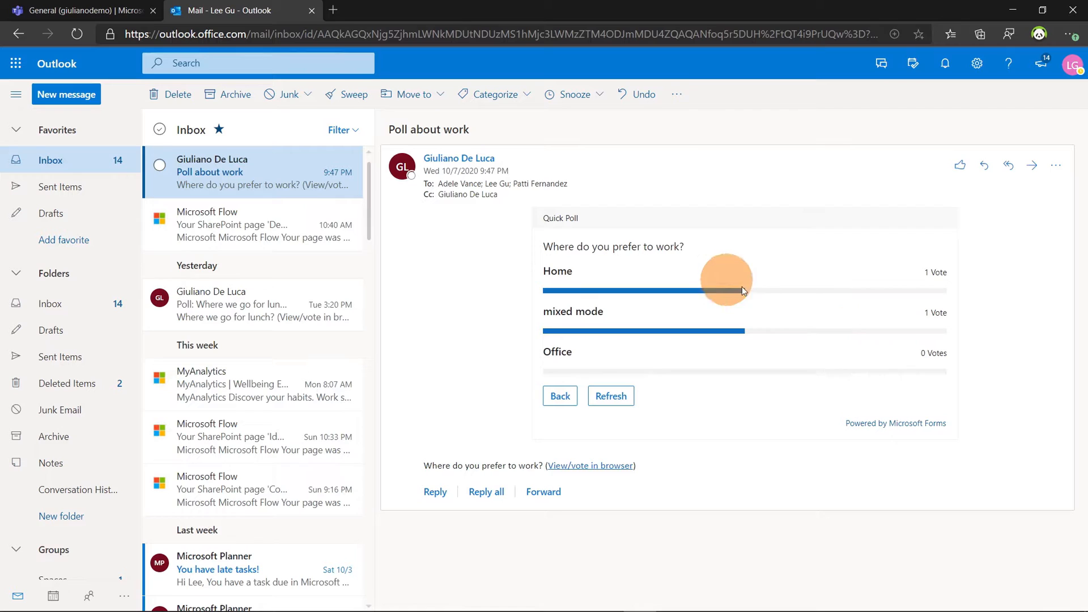
{"action": "mouse_move", "coordinate": [948, 322]}
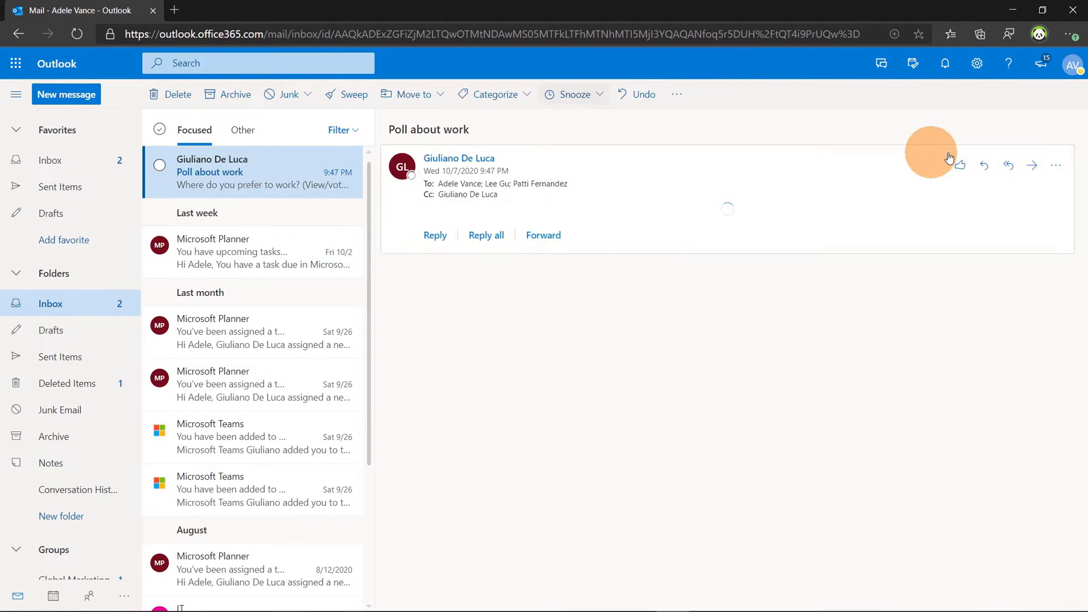
Step: In the second recipient's mailbox, vote mixed mode, raising it to two votes
{"action": "left_click", "coordinate": [1073, 64]}
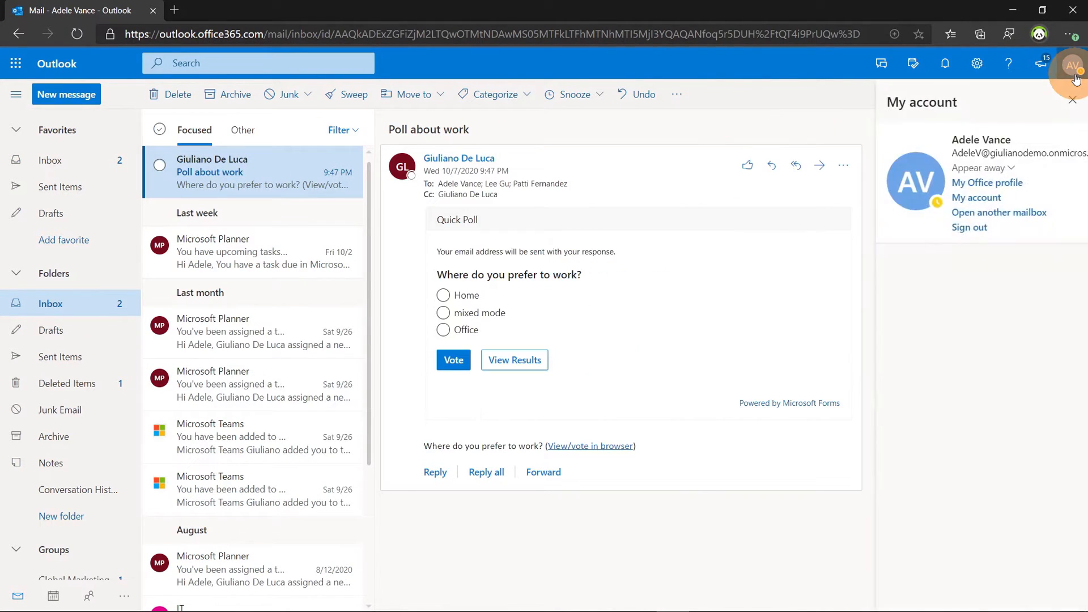
{"action": "left_click", "coordinate": [549, 329]}
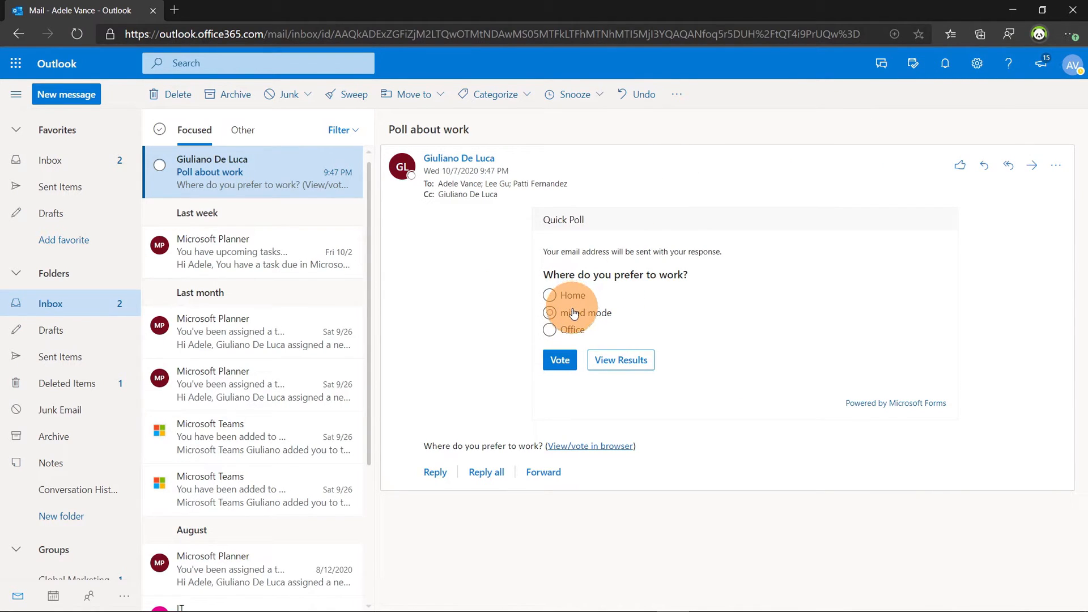
{"action": "left_click", "coordinate": [619, 359]}
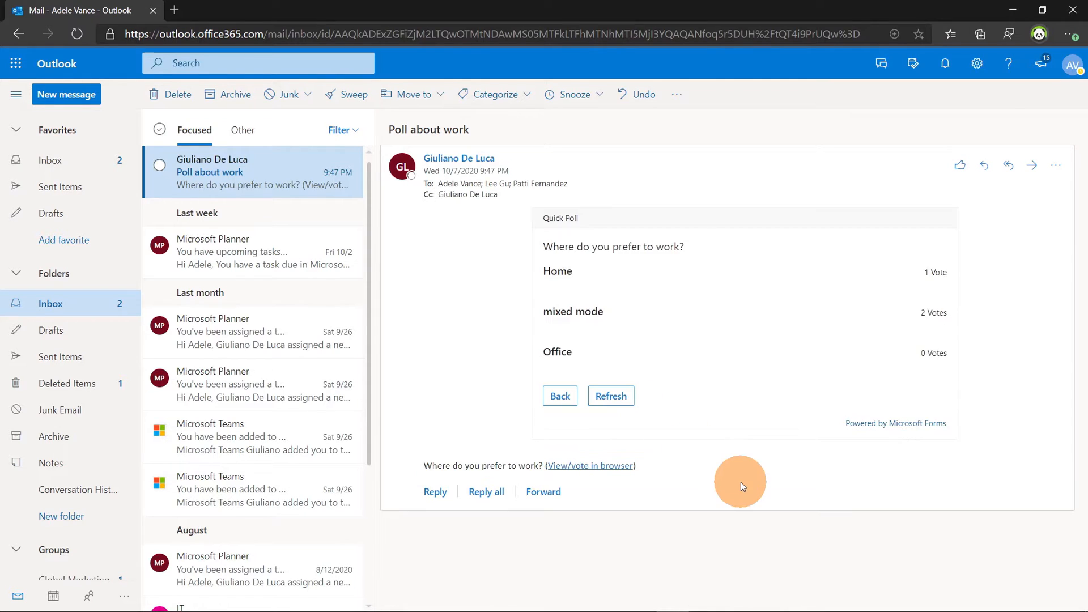
{"action": "left_click", "coordinate": [610, 396]}
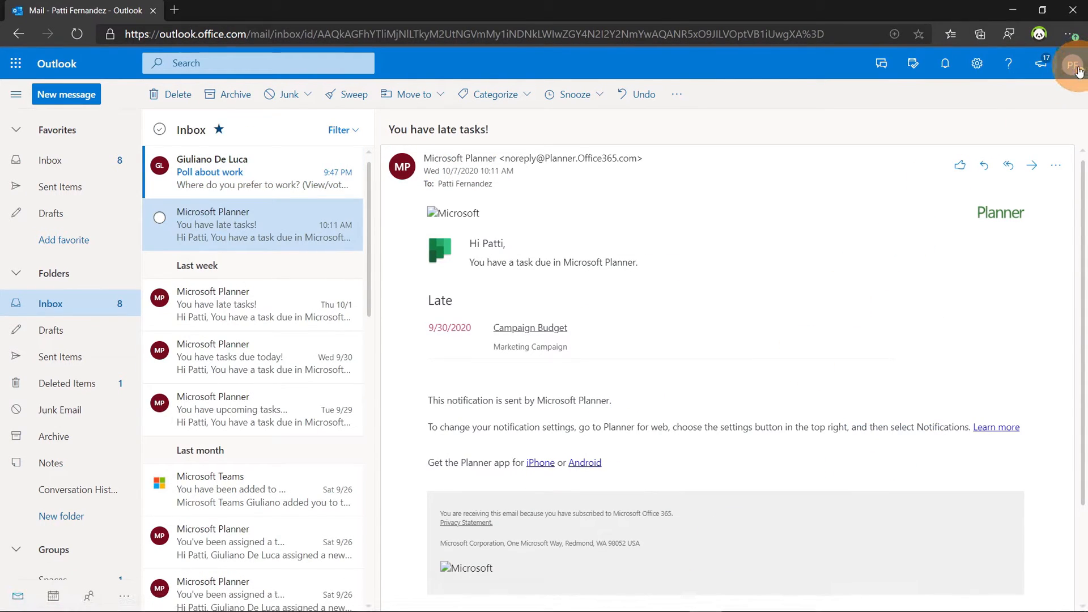
Step: As the third recipient, vote mixed mode and refresh the tallies to three votes
{"action": "left_click", "coordinate": [1072, 64]}
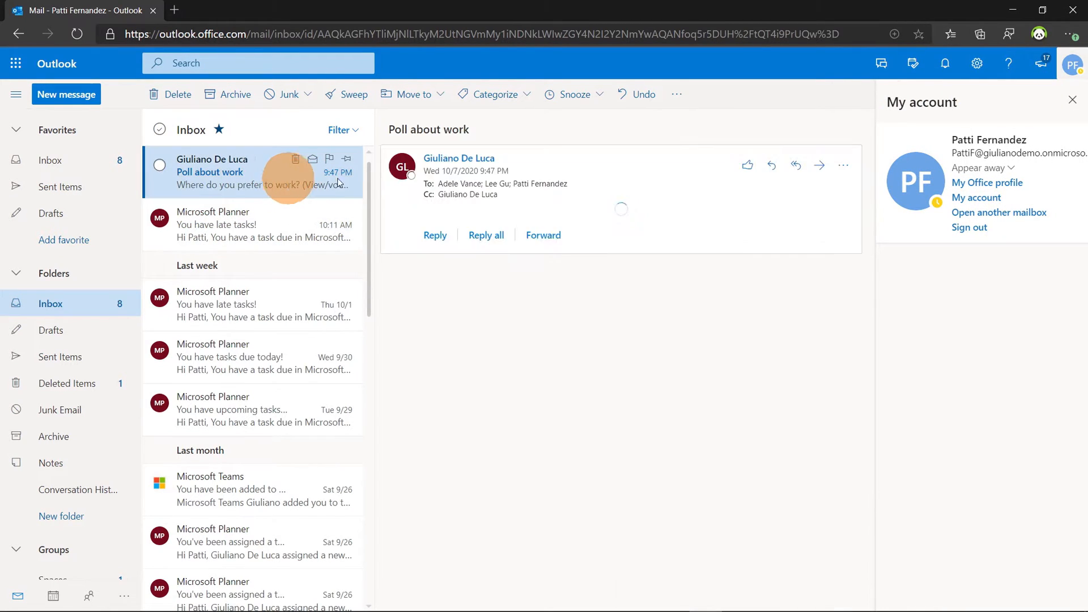
{"action": "left_click", "coordinate": [442, 295]}
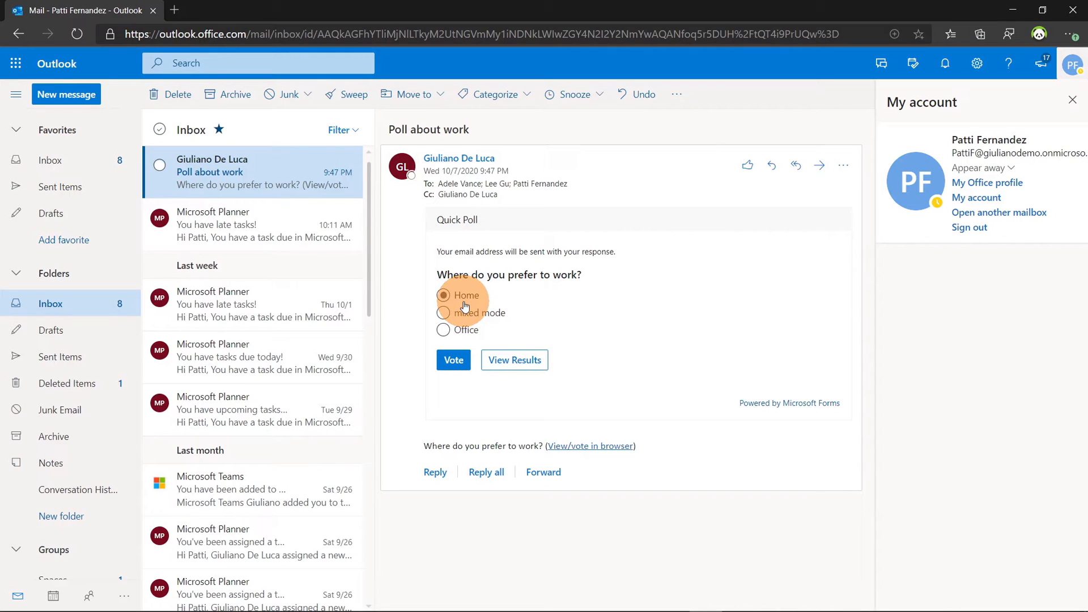
{"action": "left_click", "coordinate": [442, 312]}
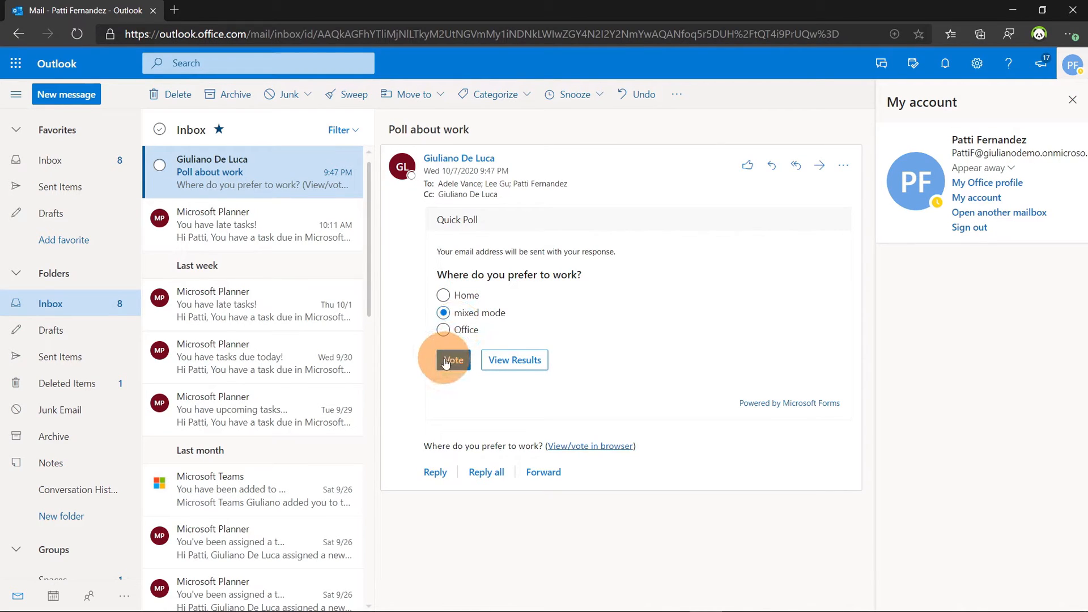
{"action": "left_click", "coordinate": [450, 359]}
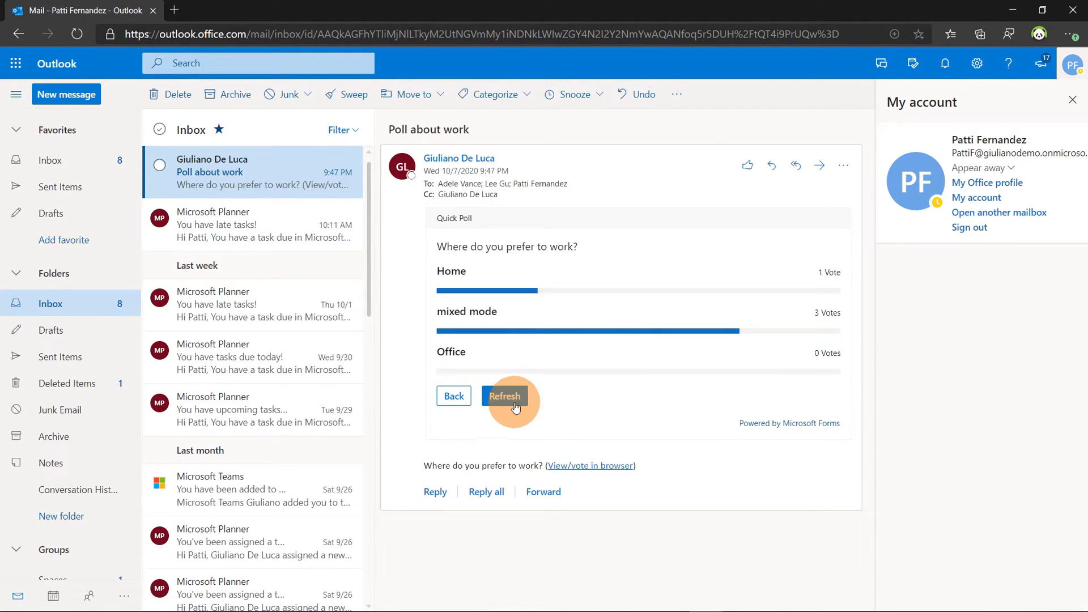
{"action": "left_click", "coordinate": [503, 396]}
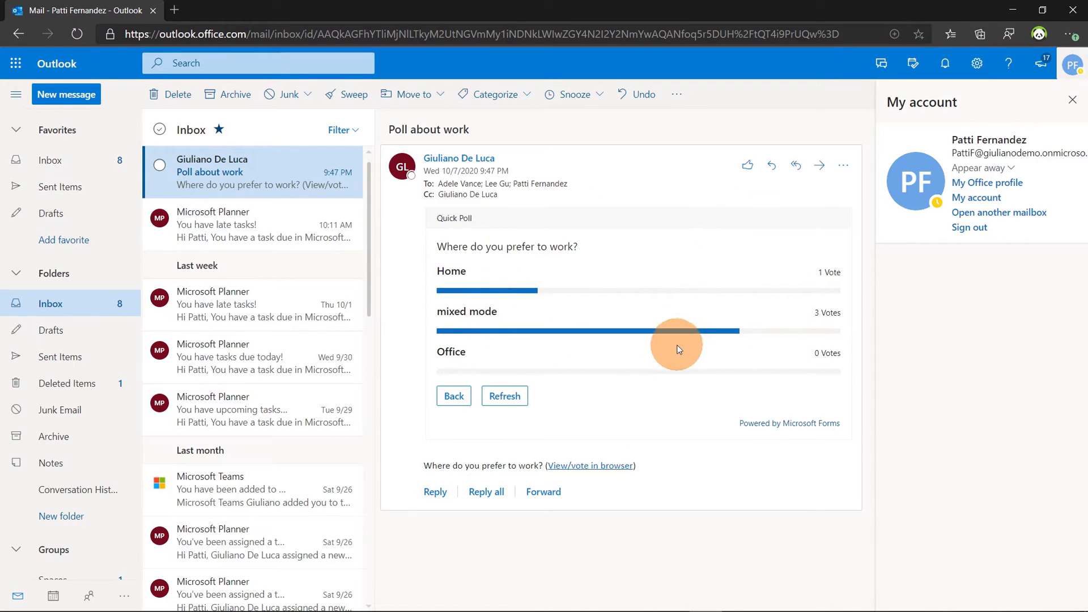
{"action": "mouse_move", "coordinate": [704, 367]}
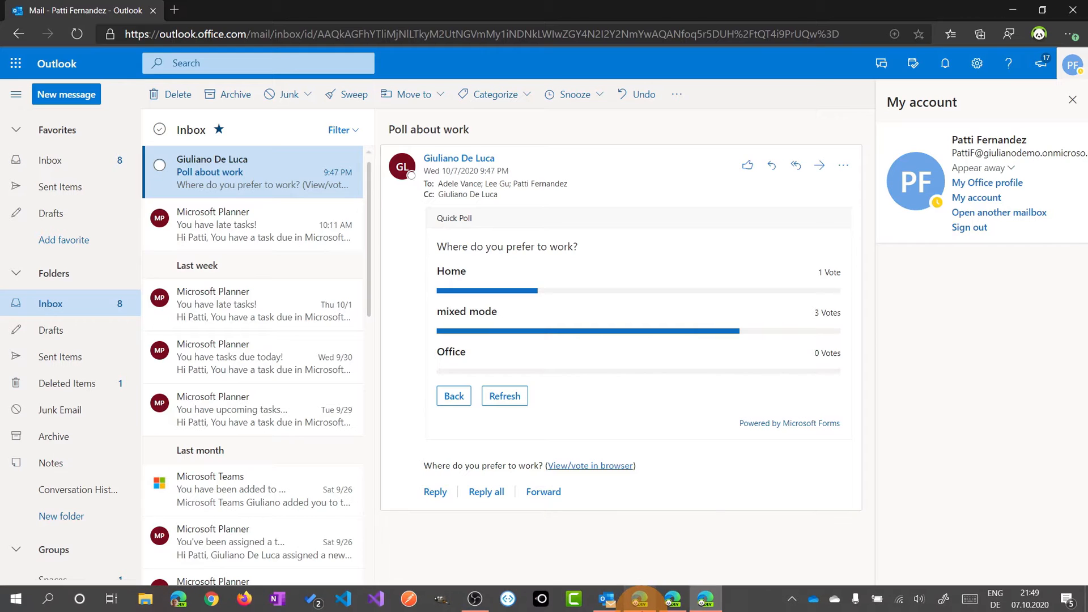
Step: Open the 'Poll about work' email in desktop Outlook and follow it to Forms
{"action": "left_click", "coordinate": [610, 598]}
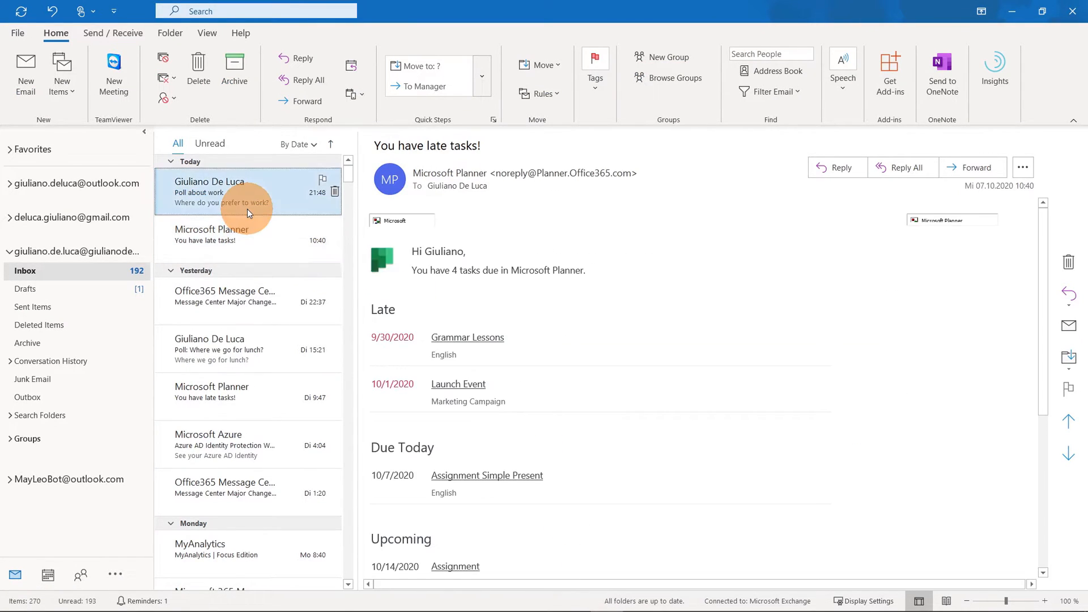
{"action": "left_click", "coordinate": [222, 190]}
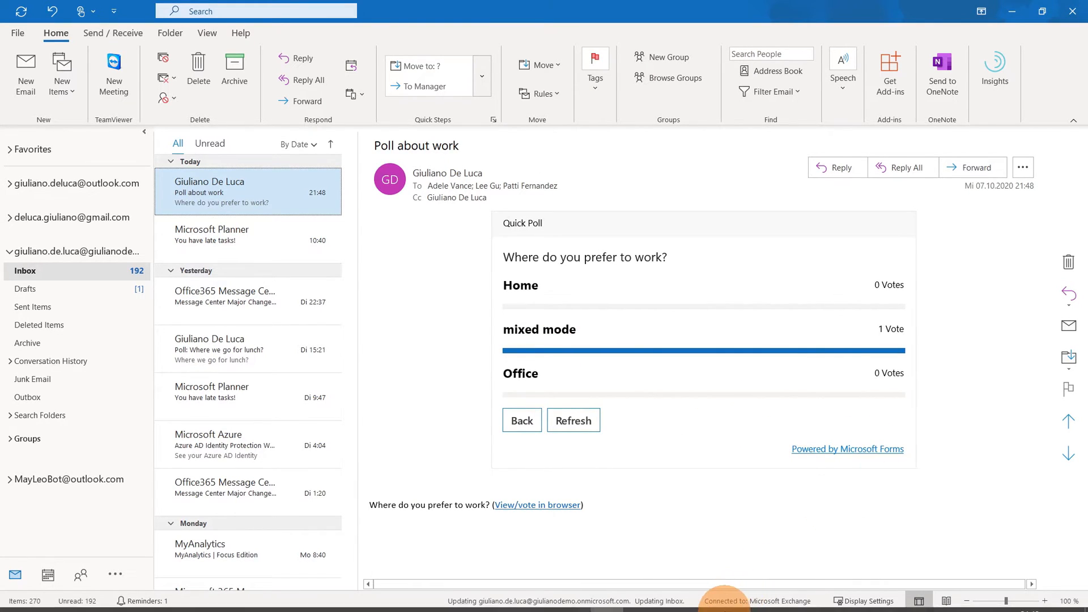
{"action": "left_click", "coordinate": [537, 504]}
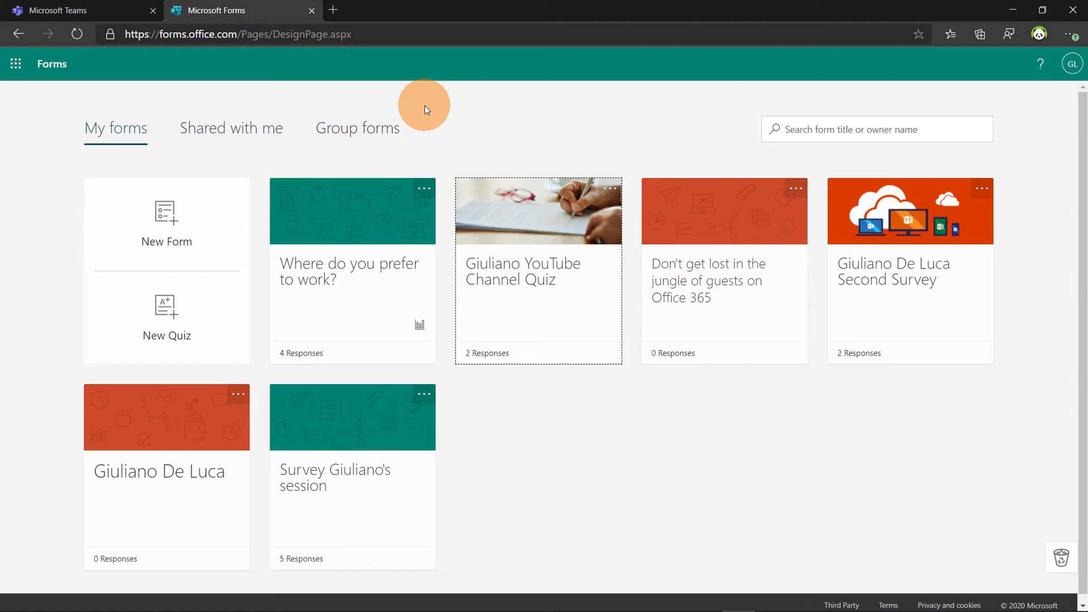
{"action": "mouse_move", "coordinate": [1072, 63]}
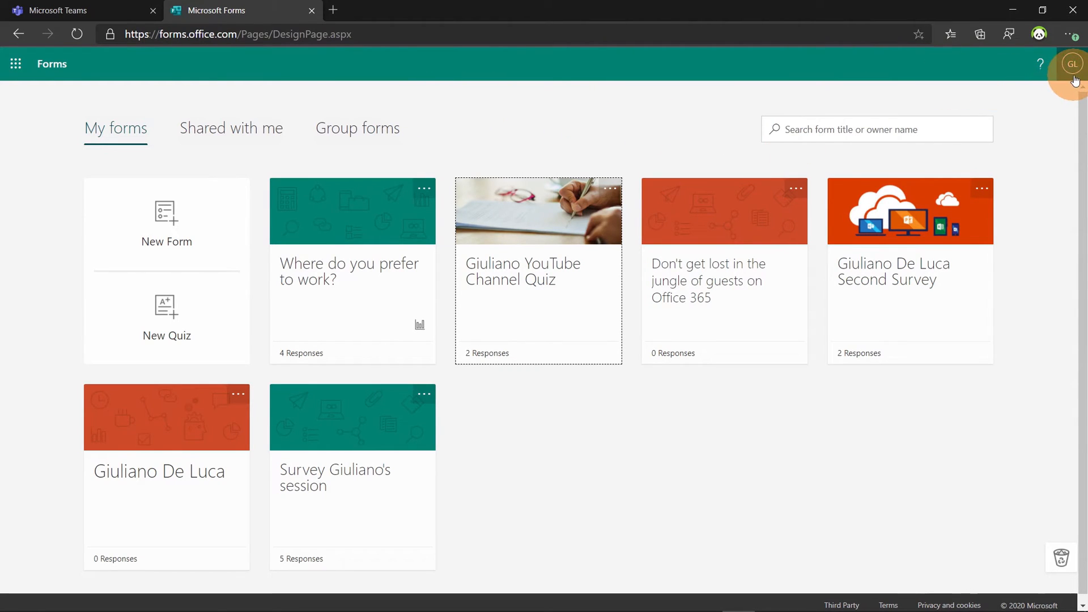
{"action": "mouse_move", "coordinate": [452, 92]}
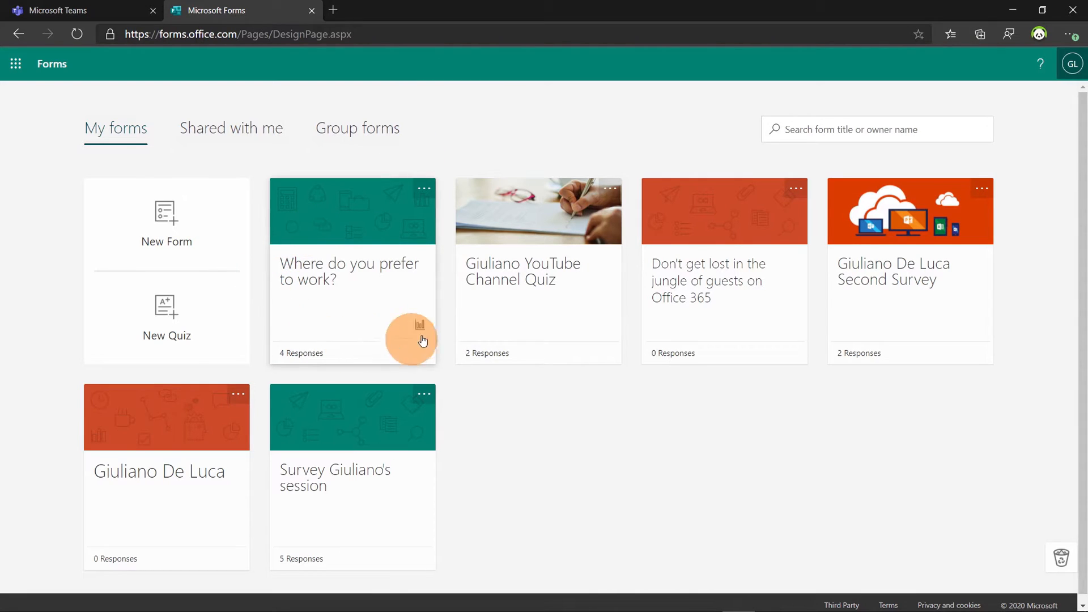
{"action": "mouse_move", "coordinate": [329, 201]}
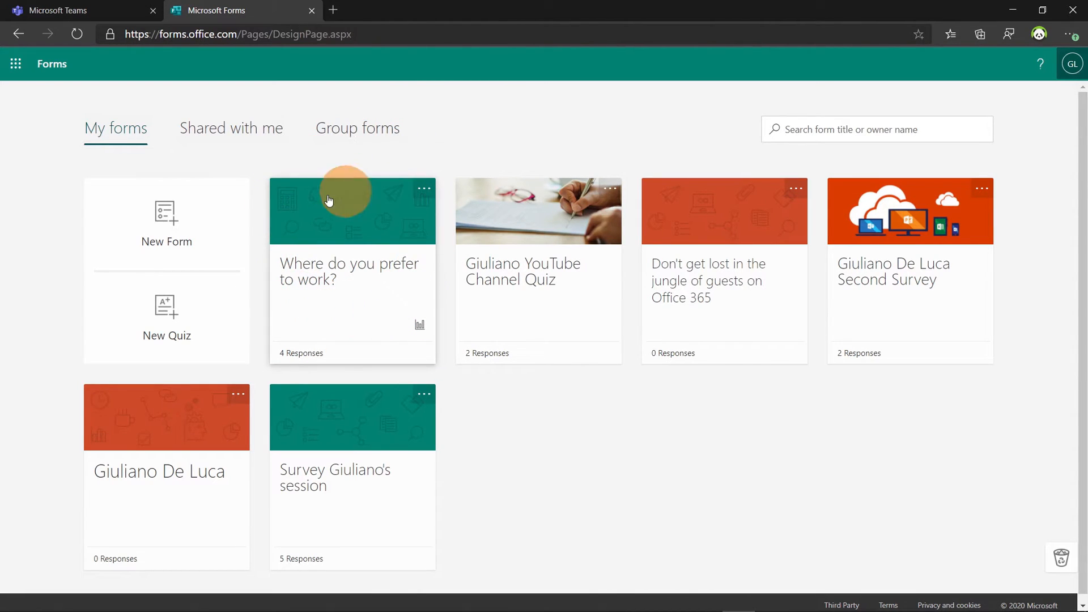
{"action": "mouse_move", "coordinate": [340, 228]}
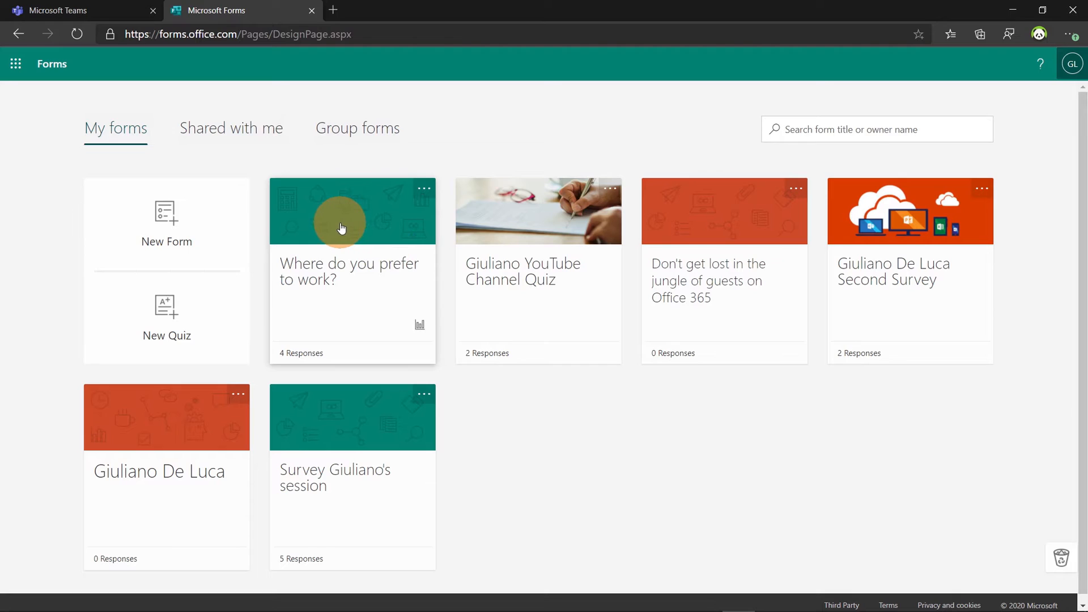
Step: View the 'Where do you prefer to work?' responses: mixed mode 3, Home 1, Office 0
{"action": "left_click", "coordinate": [352, 271]}
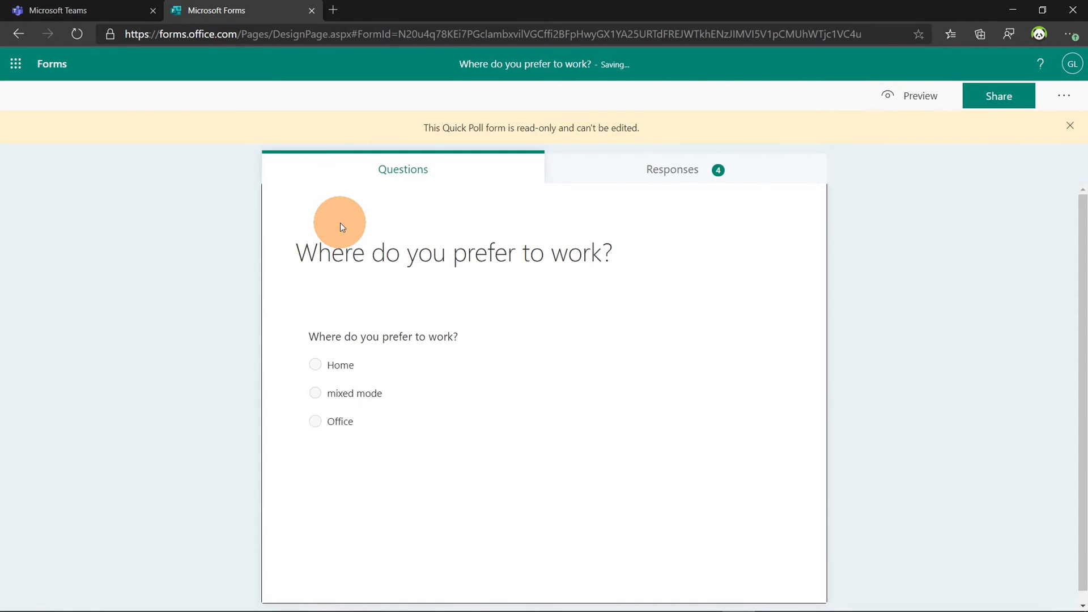
{"action": "mouse_move", "coordinate": [672, 169]}
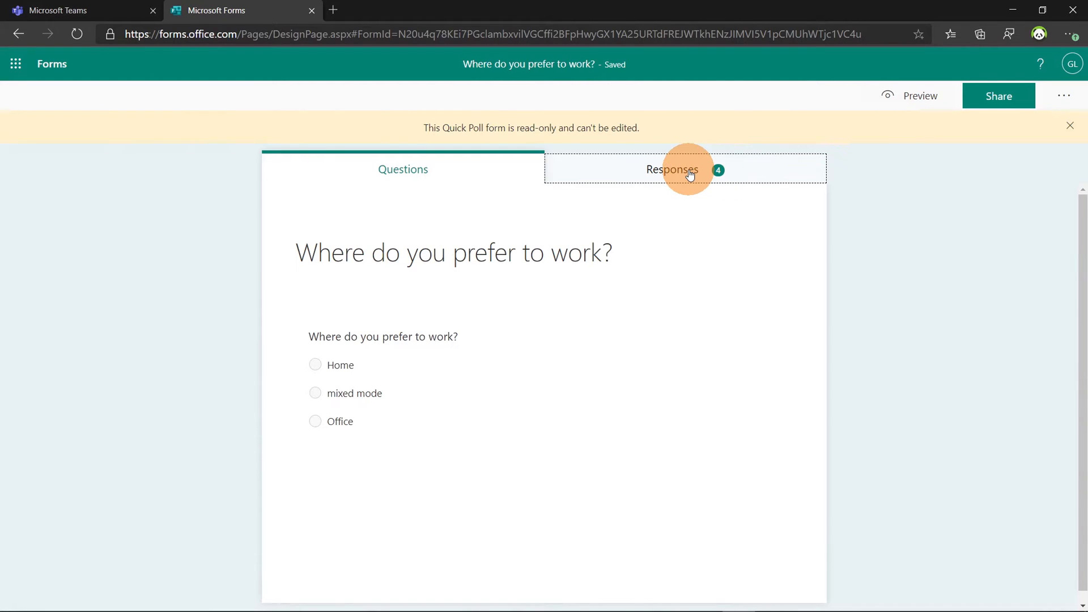
{"action": "left_click", "coordinate": [672, 170]}
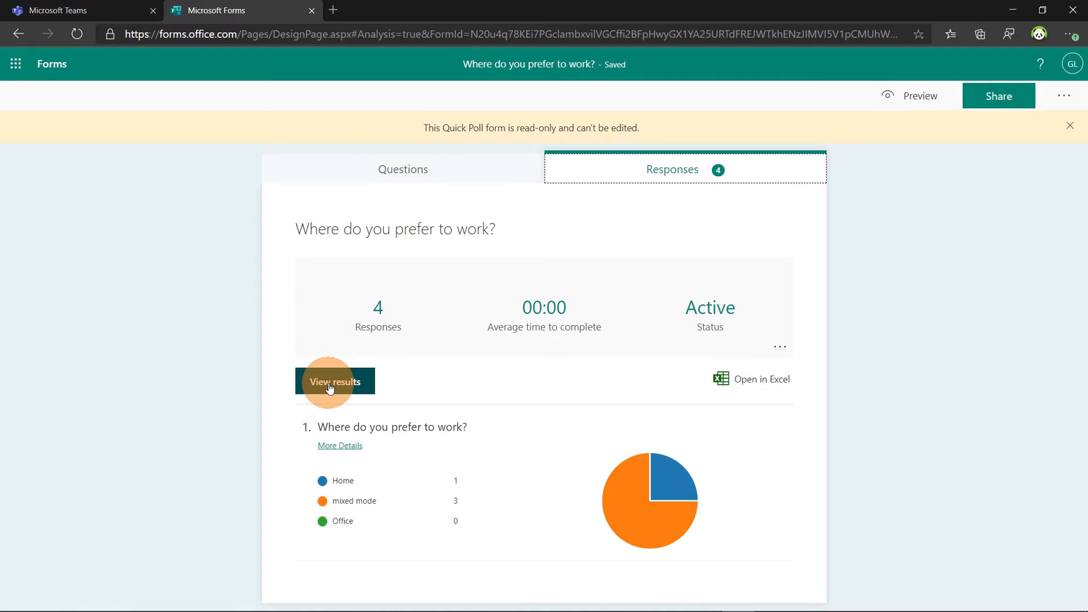
Step: View respondents one through four individually, then go back to the Responses summary
{"action": "left_click", "coordinate": [335, 381]}
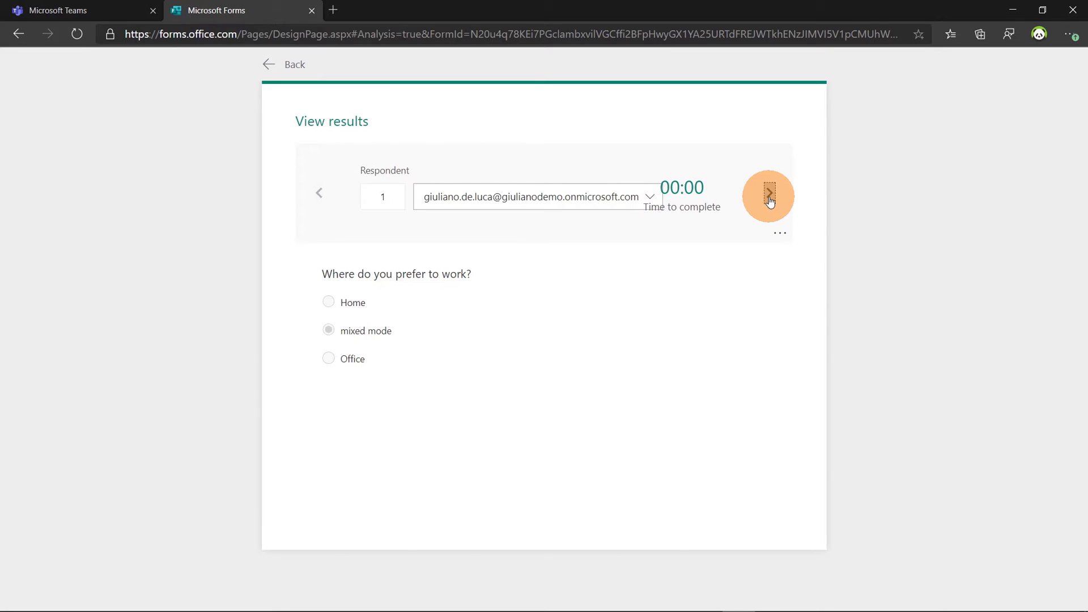
{"action": "left_click", "coordinate": [768, 195]}
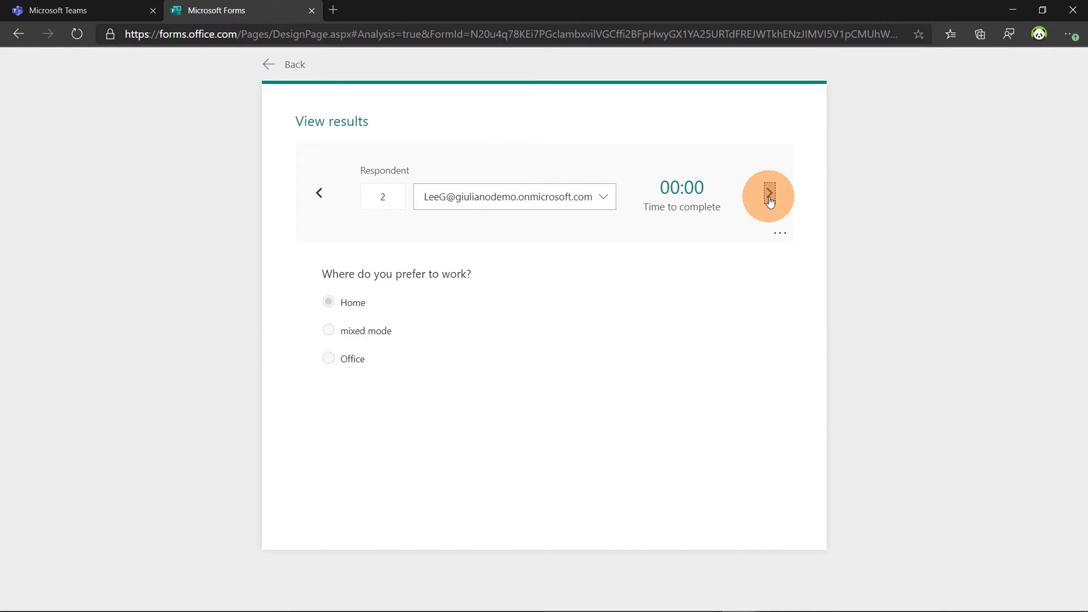
{"action": "left_click", "coordinate": [767, 193]}
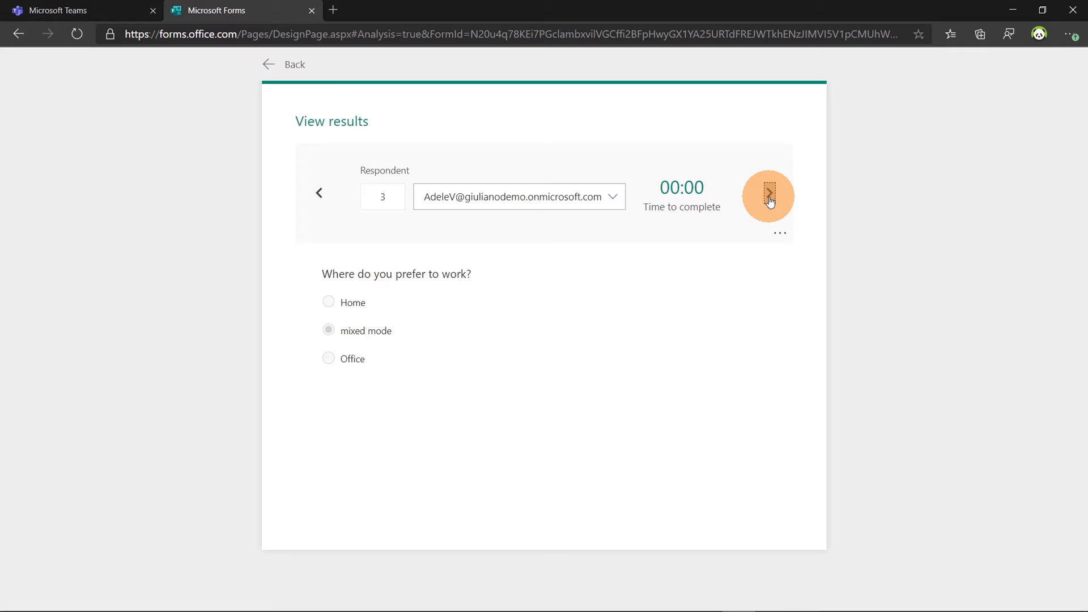
{"action": "left_click", "coordinate": [767, 192]}
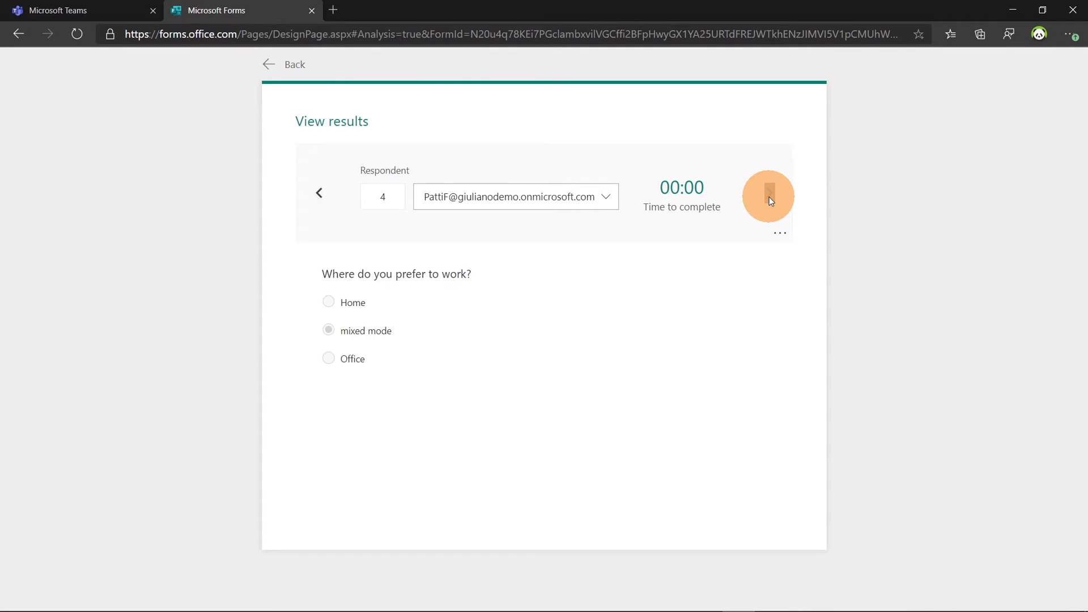
{"action": "mouse_move", "coordinate": [398, 302]}
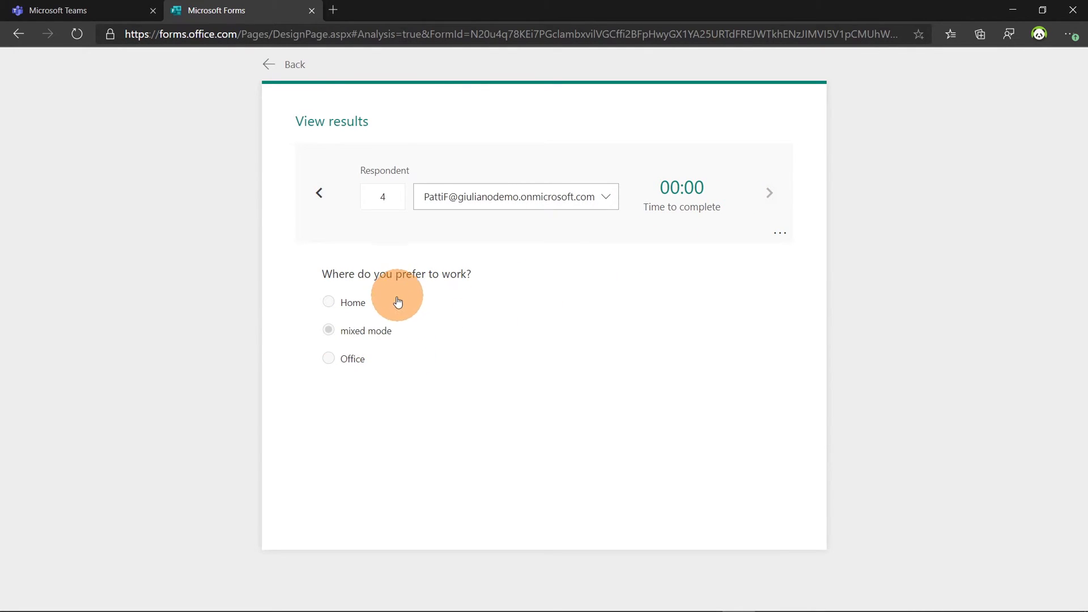
{"action": "left_click", "coordinate": [284, 64]}
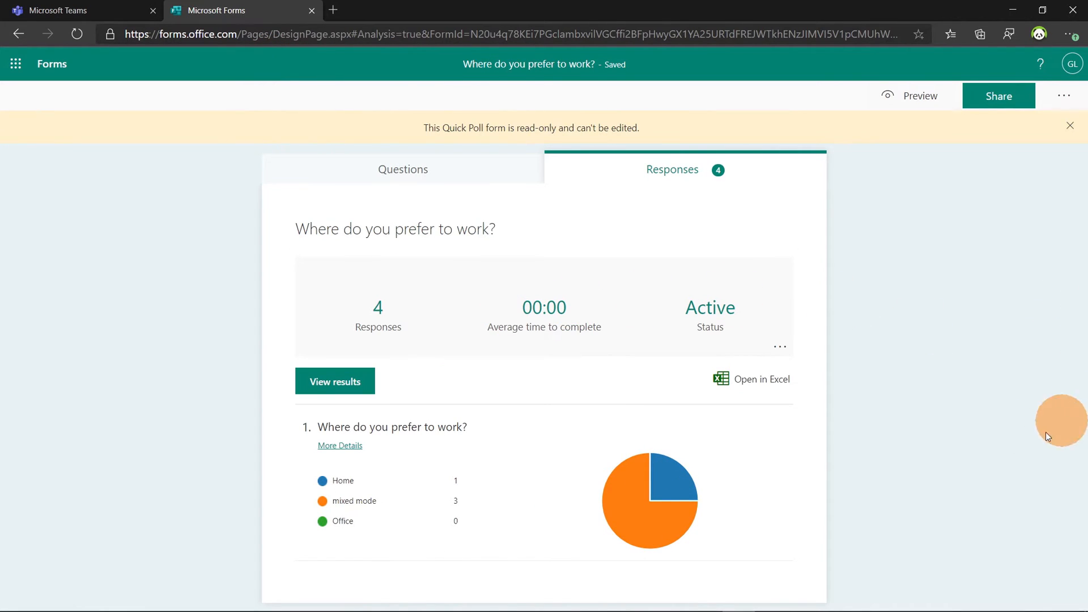
{"action": "mouse_move", "coordinate": [526, 404]}
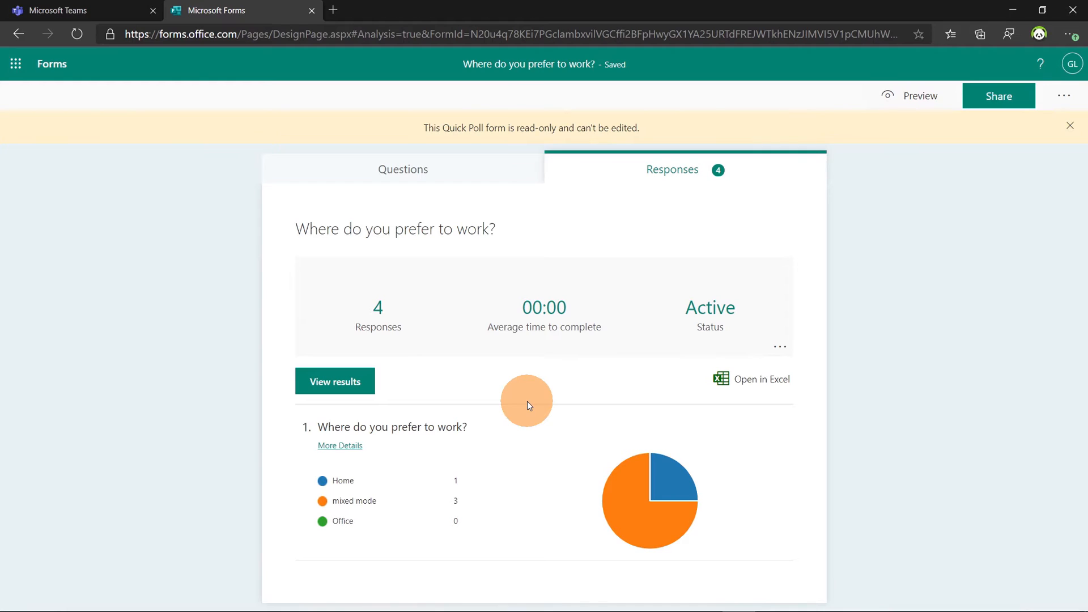
Step: Switch to the Outlook on the web window with the Poll about work email
{"action": "left_click", "coordinate": [241, 10]}
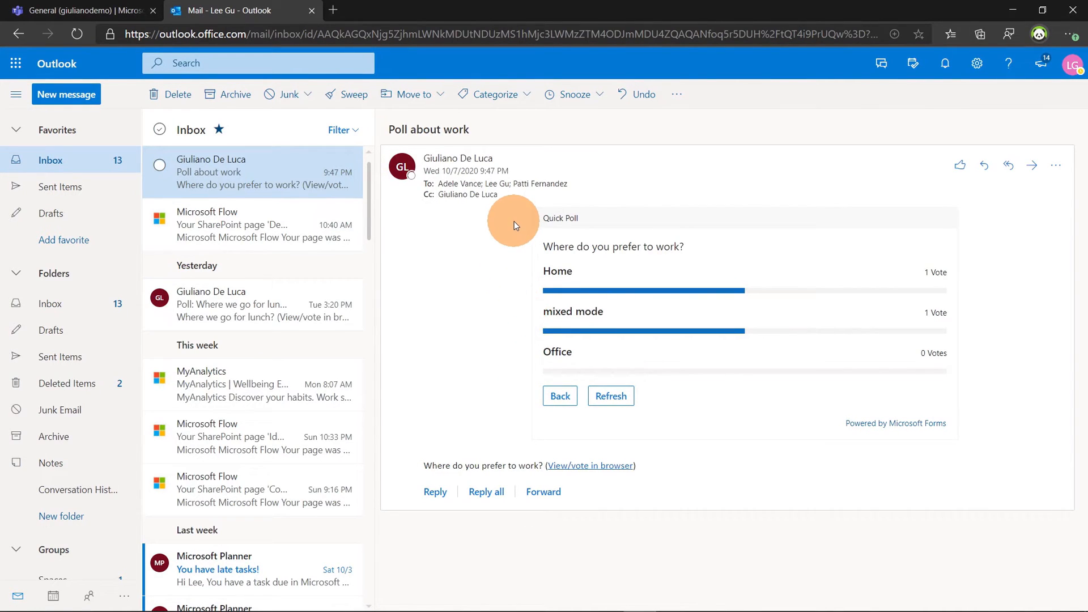
{"action": "mouse_move", "coordinate": [1036, 140]}
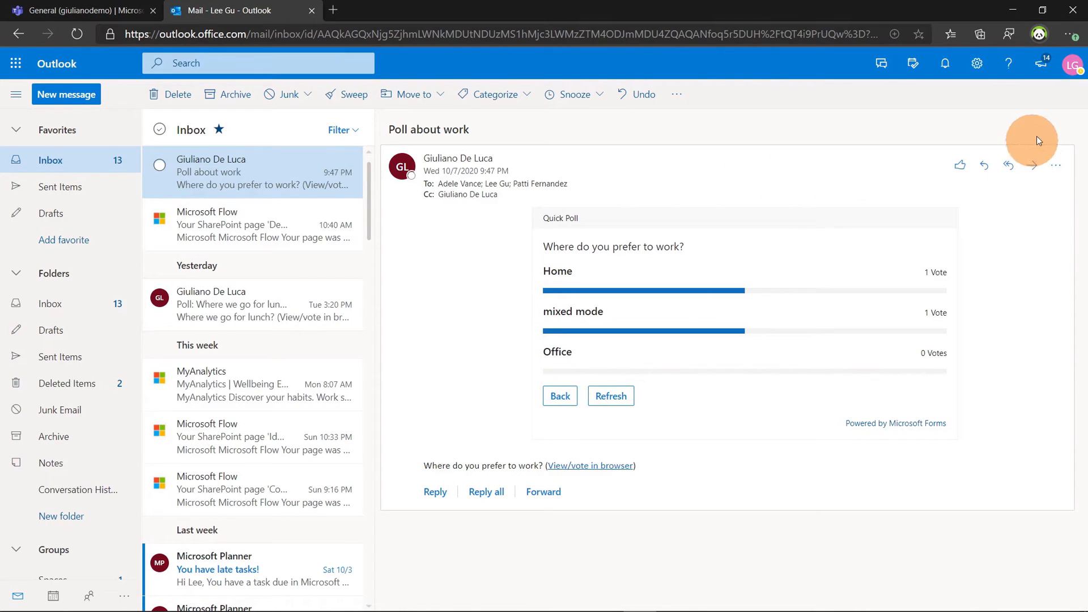
Step: Check the signed-in account, then start a blank new message
{"action": "left_click", "coordinate": [1071, 63]}
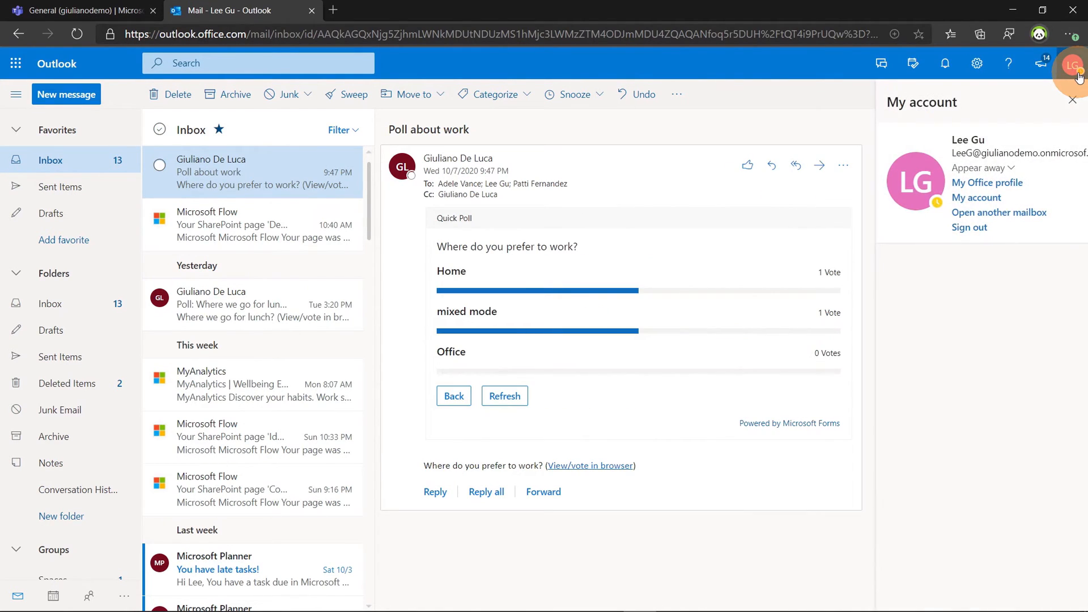
{"action": "left_click", "coordinate": [1072, 100]}
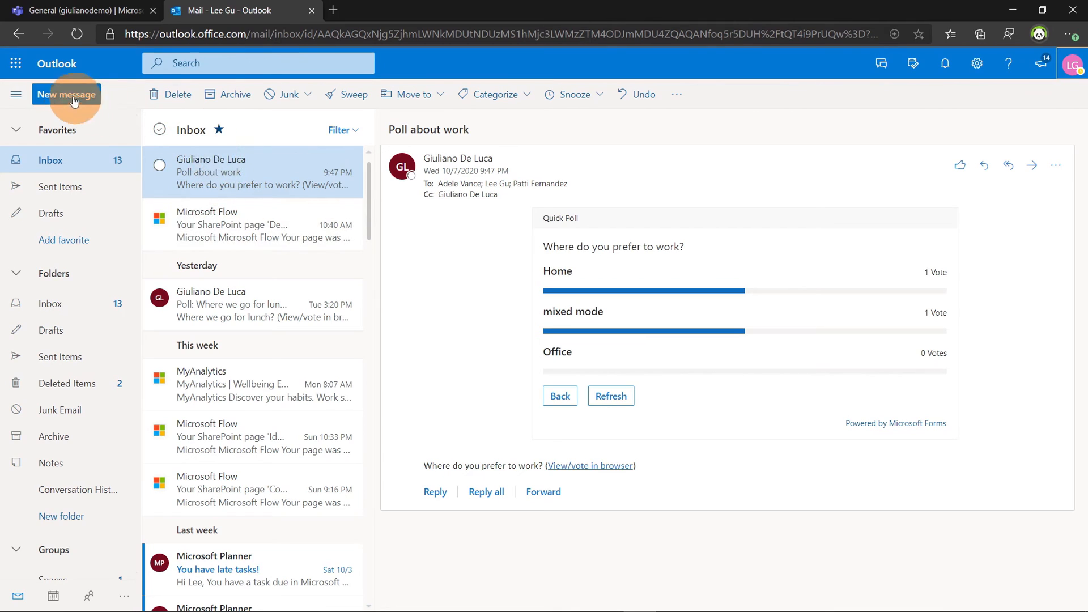
{"action": "left_click", "coordinate": [66, 93]}
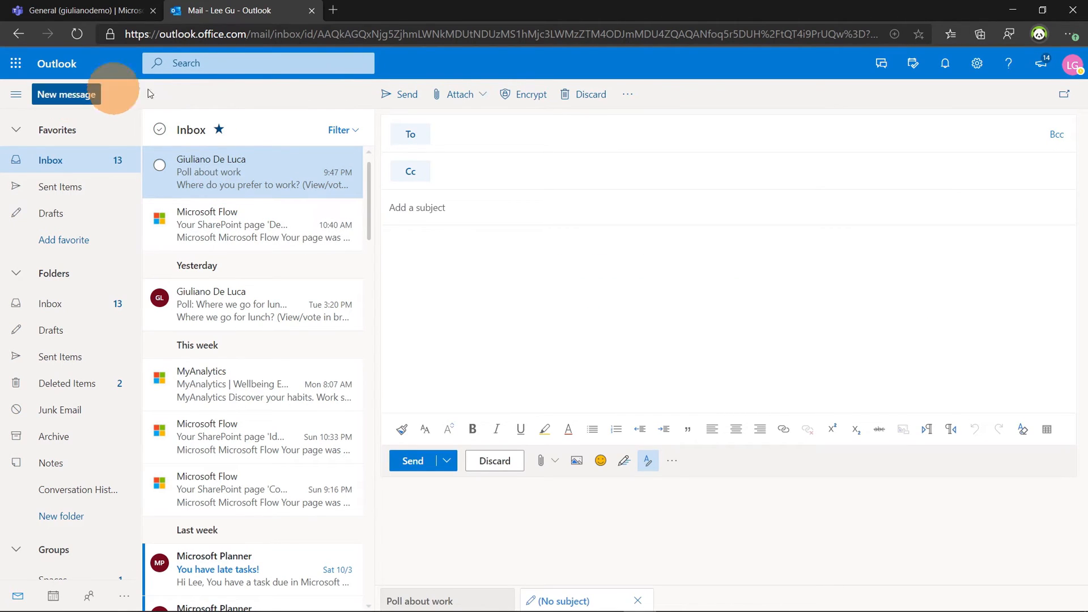
{"action": "mouse_move", "coordinate": [735, 320]}
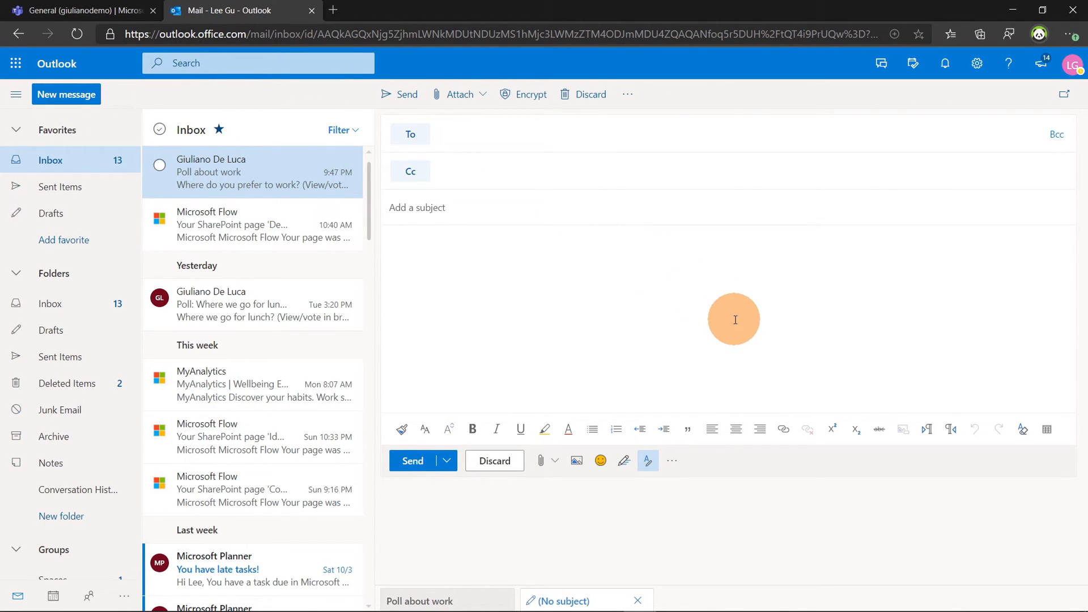
{"action": "mouse_move", "coordinate": [742, 483]}
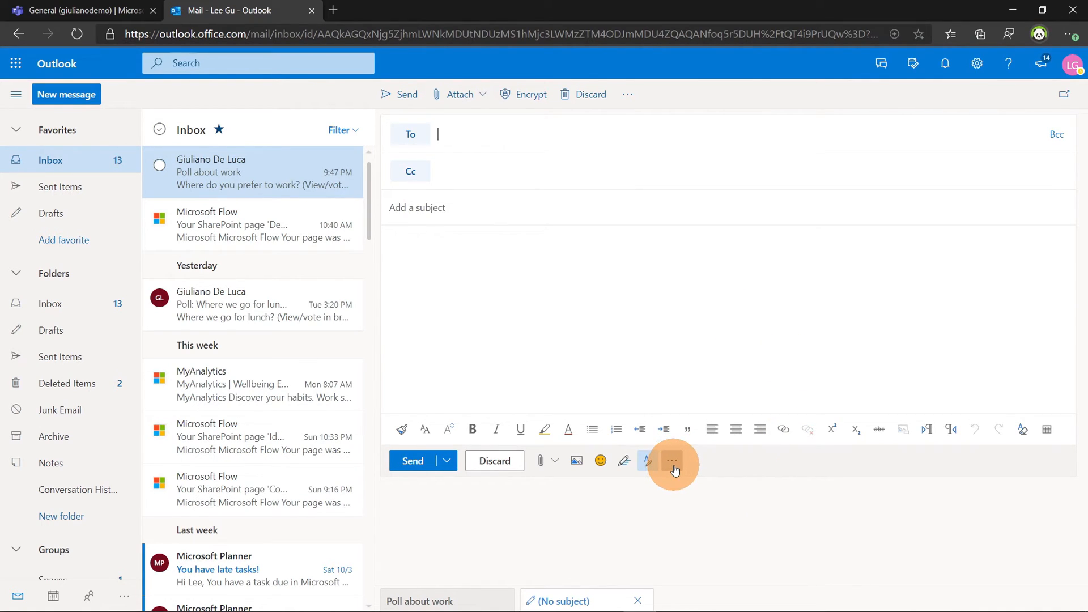
Step: Search Get Add-ins for 'forms' and add Quick Poll by Microsoft Forms
{"action": "left_click", "coordinate": [671, 460]}
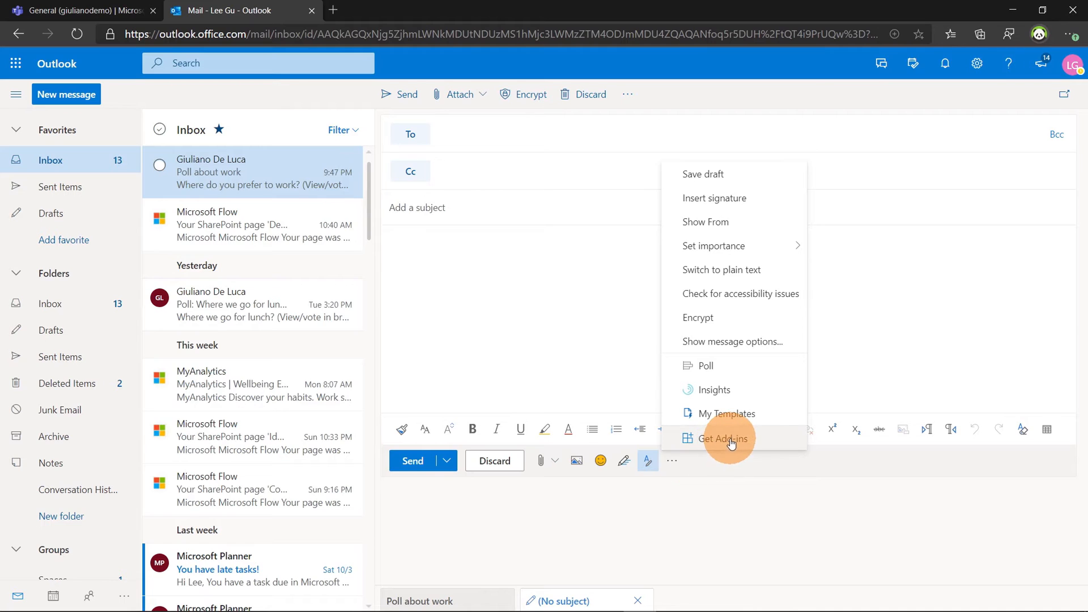
{"action": "left_click", "coordinate": [720, 438]}
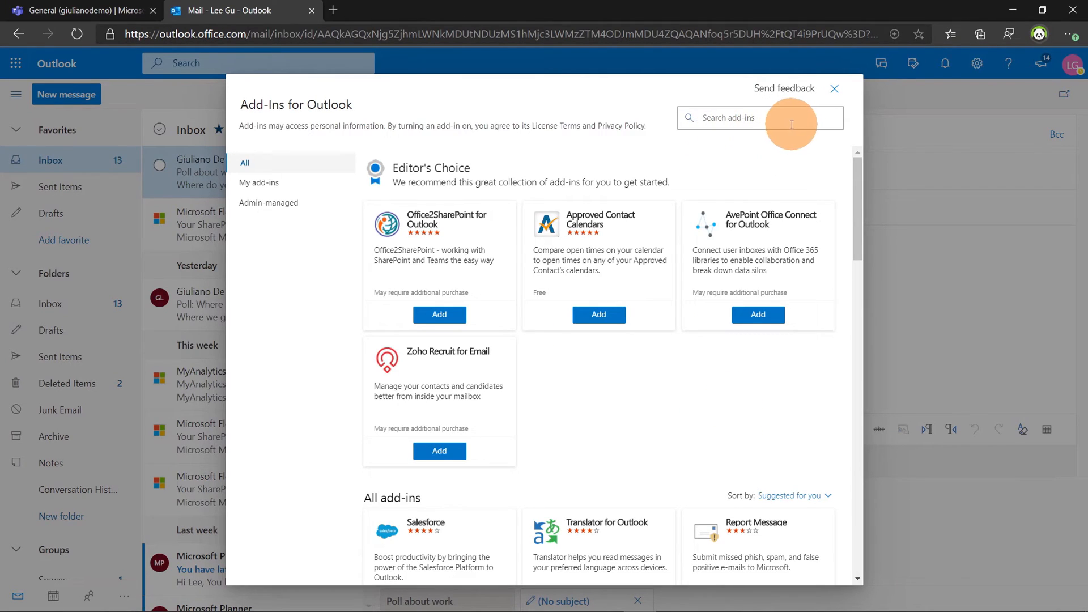
{"action": "type", "text": "forms"}
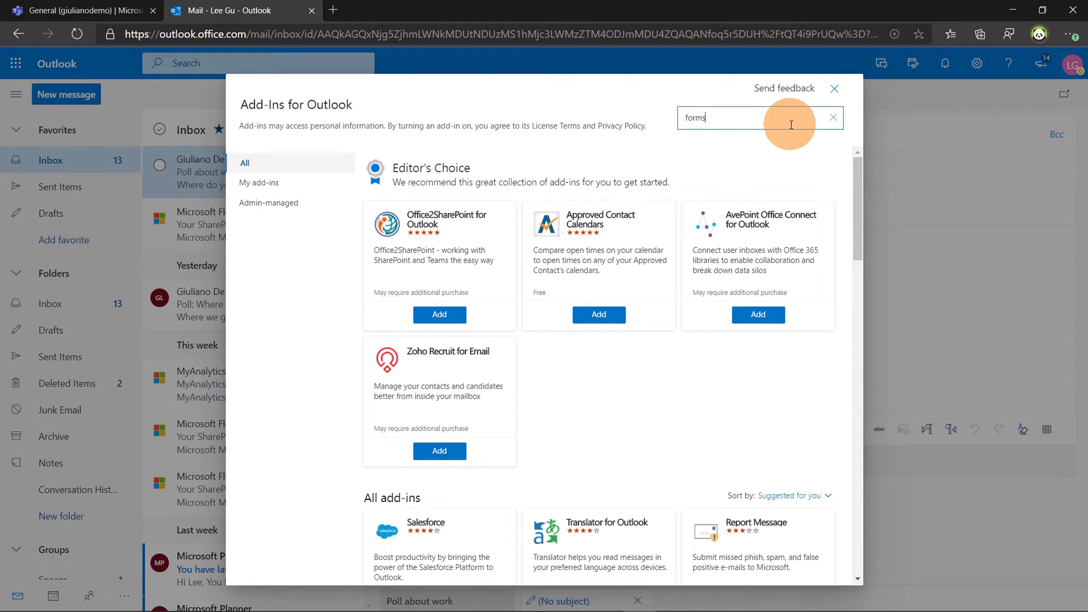
{"action": "type", "text": "forms"}
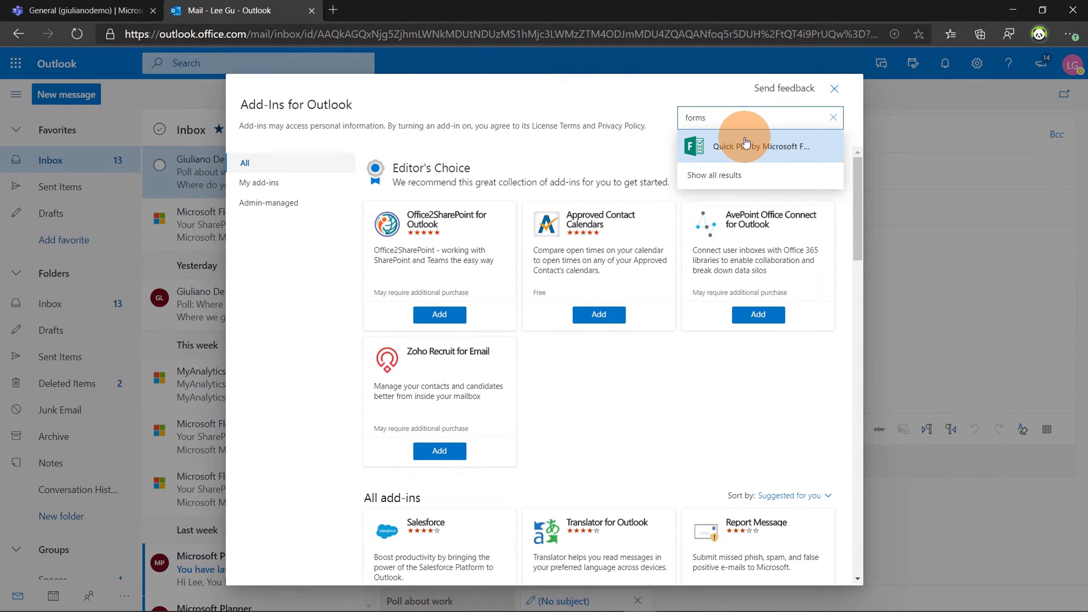
{"action": "mouse_move", "coordinate": [687, 148]}
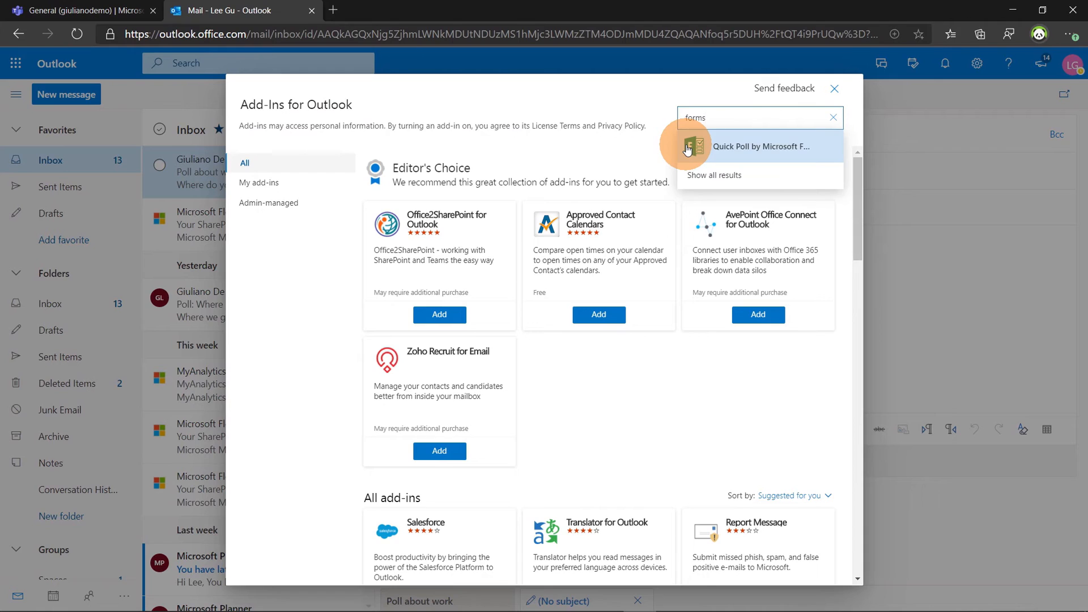
{"action": "left_click", "coordinate": [760, 147]}
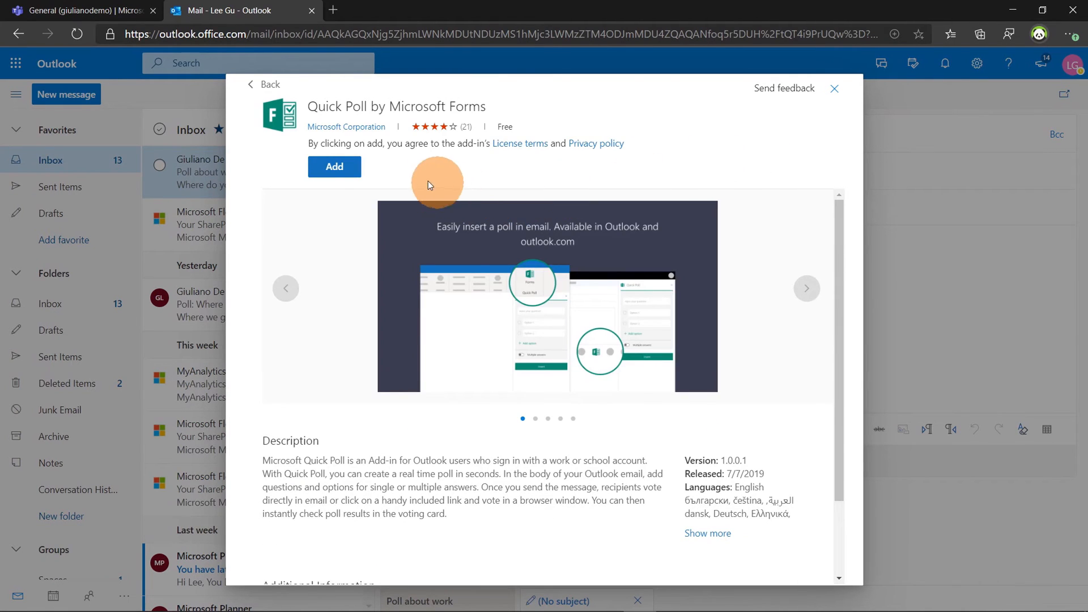
{"action": "left_click", "coordinate": [334, 167]}
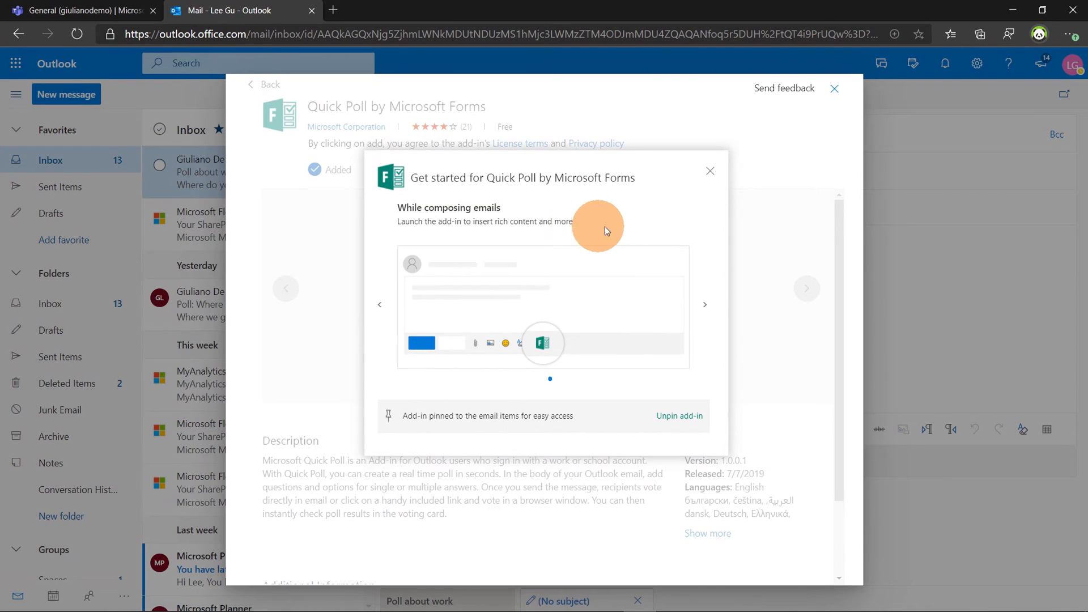
{"action": "left_click", "coordinate": [709, 170]}
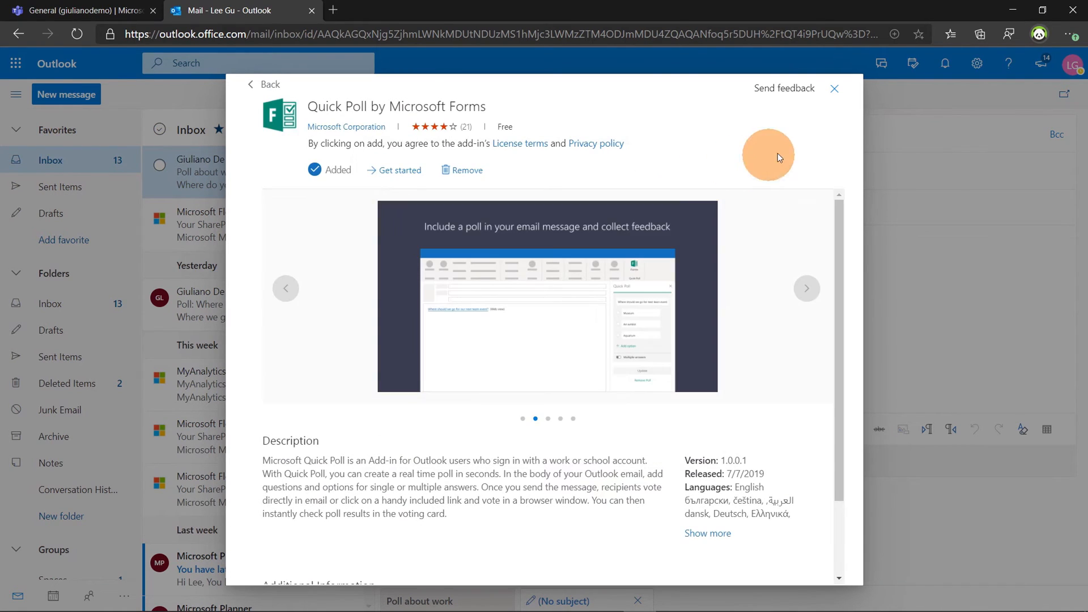
{"action": "left_click", "coordinate": [835, 89]}
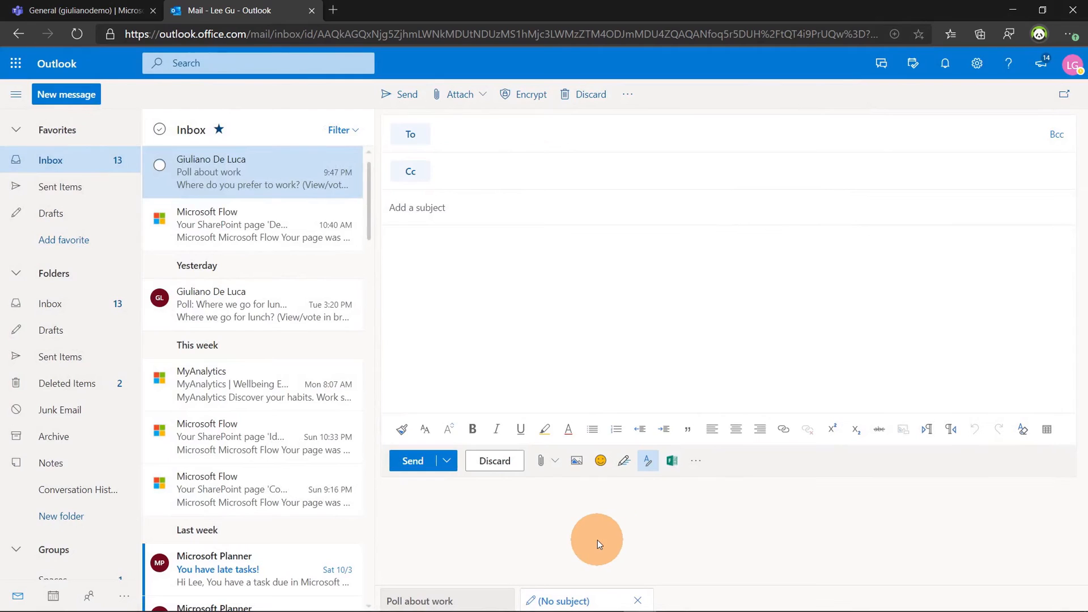
{"action": "mouse_move", "coordinate": [671, 460]}
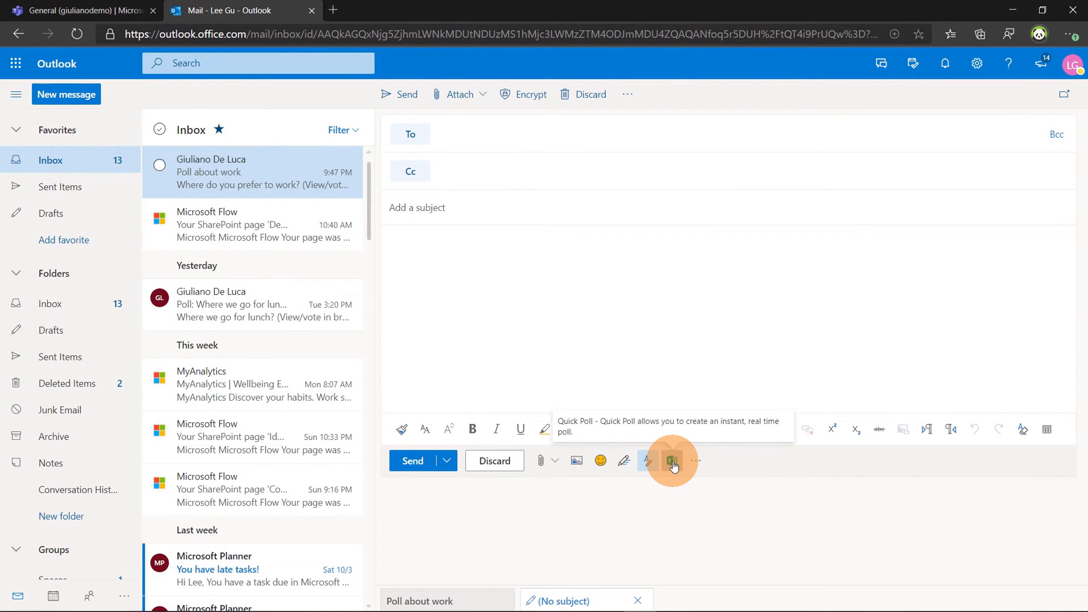
Step: Launch the Quick Poll pane from the draft's compose toolbar
{"action": "left_click", "coordinate": [670, 460]}
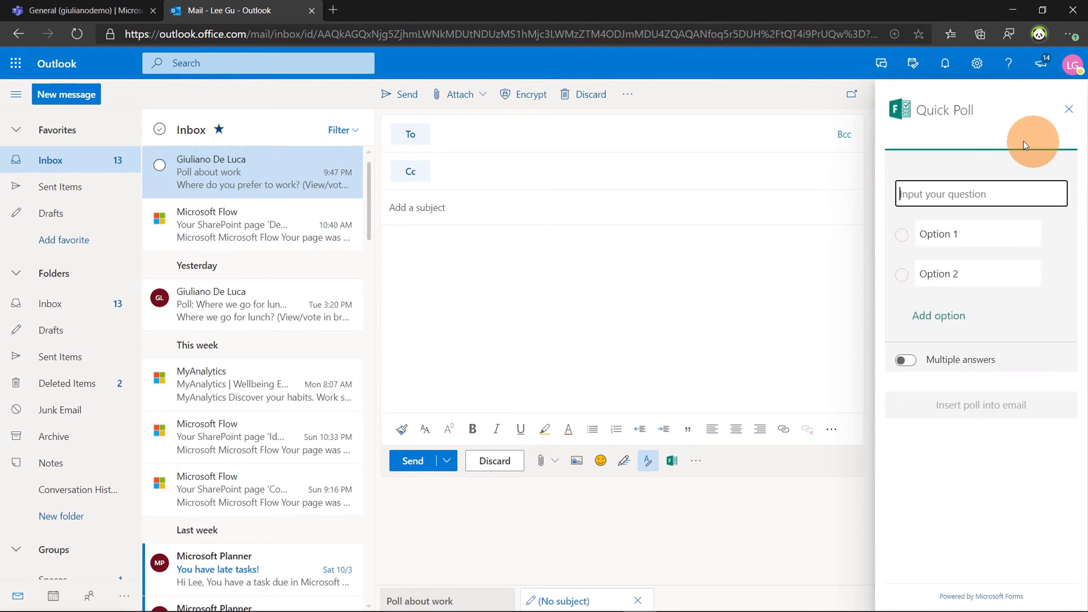
{"action": "mouse_move", "coordinate": [1002, 214]}
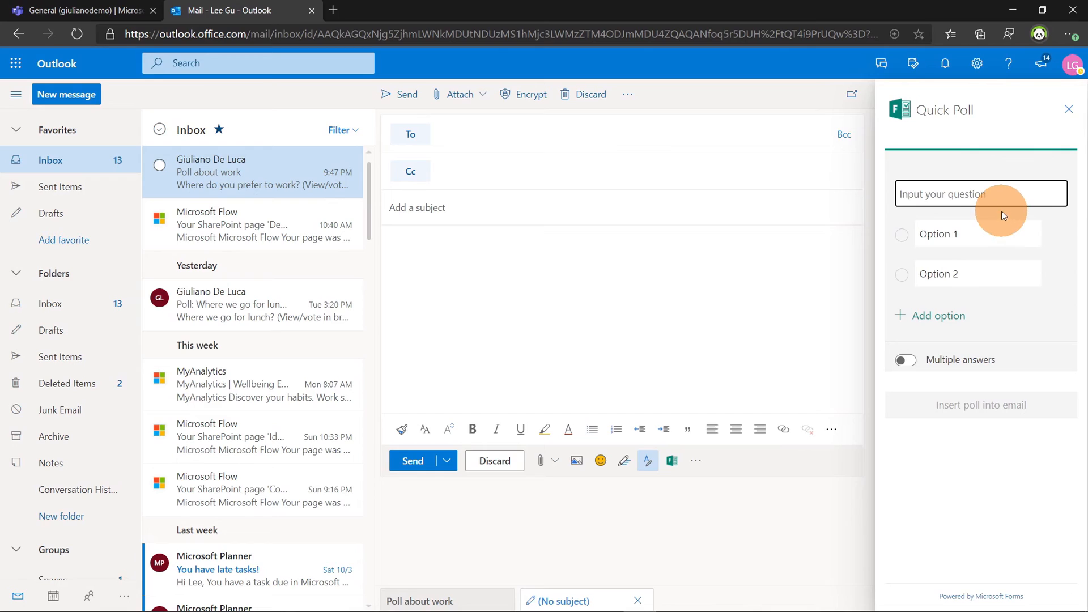
{"action": "mouse_move", "coordinate": [998, 272]}
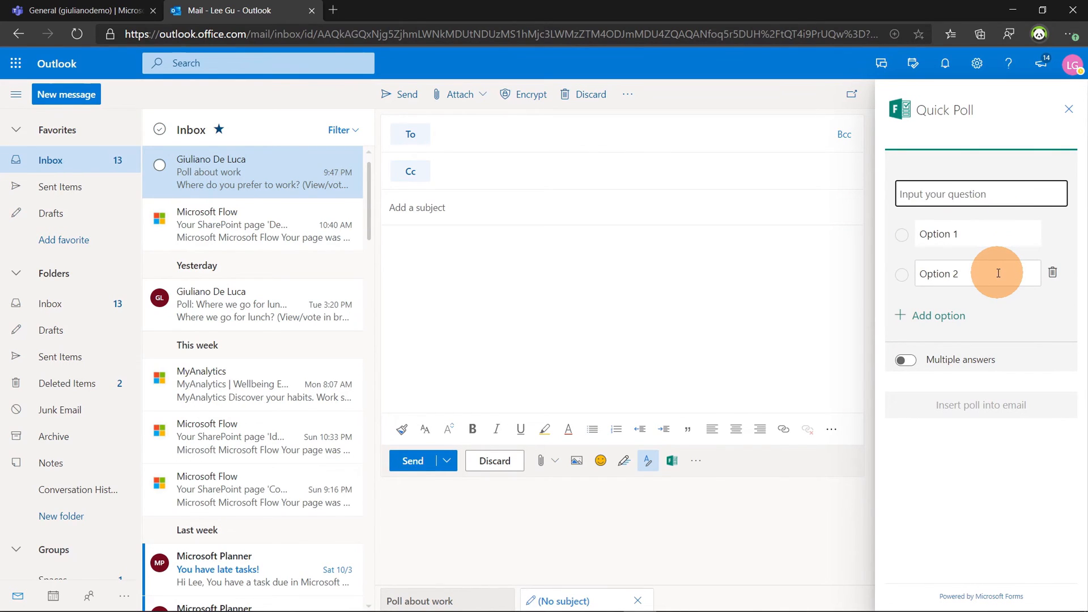